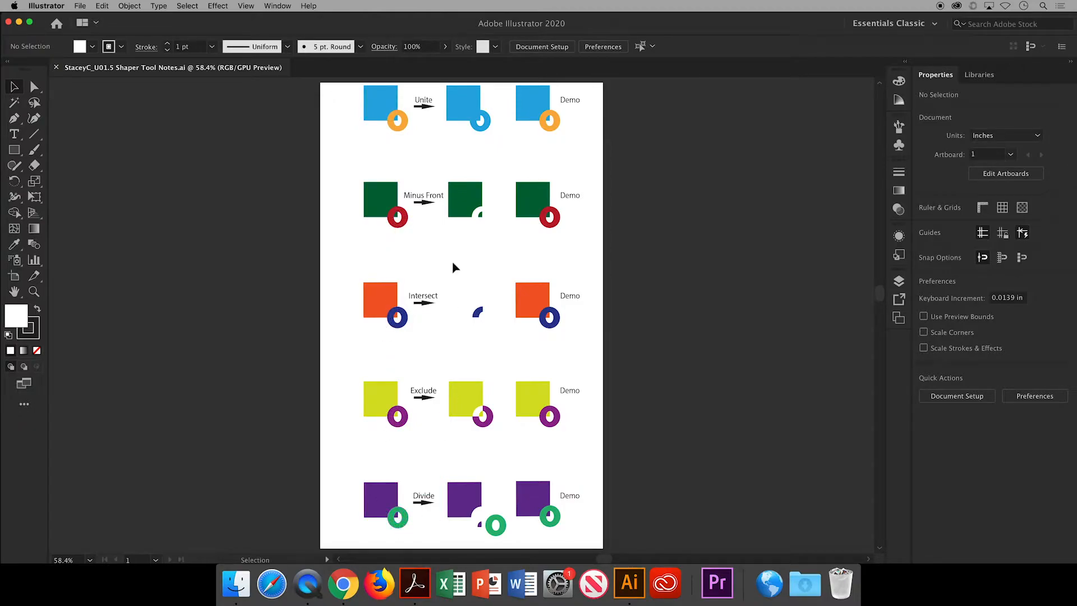
{"action": "mouse_move", "coordinate": [472, 249]}
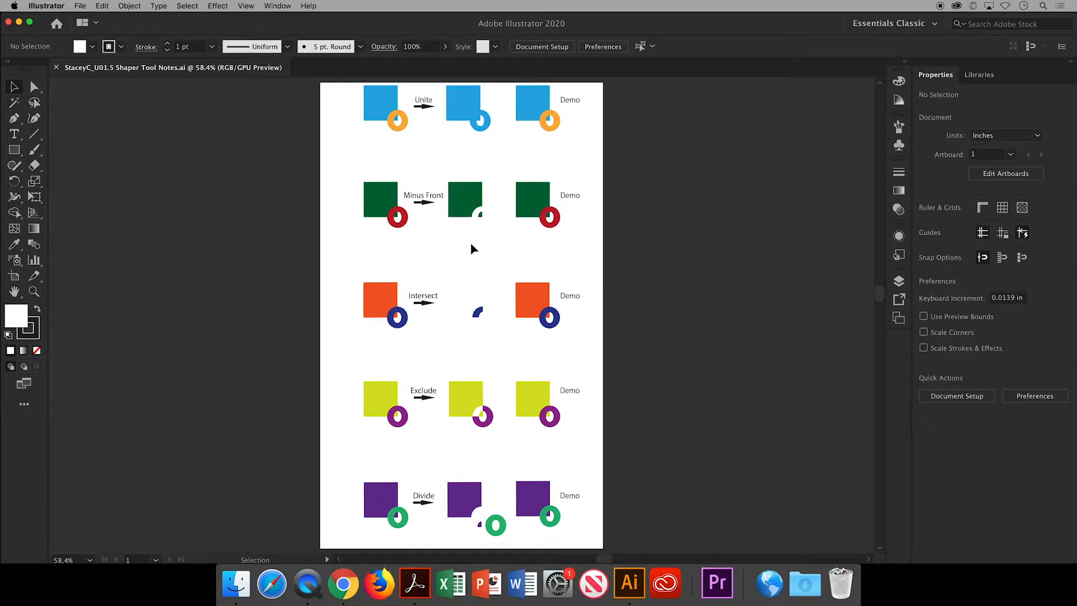
{"action": "mouse_move", "coordinate": [470, 508]}
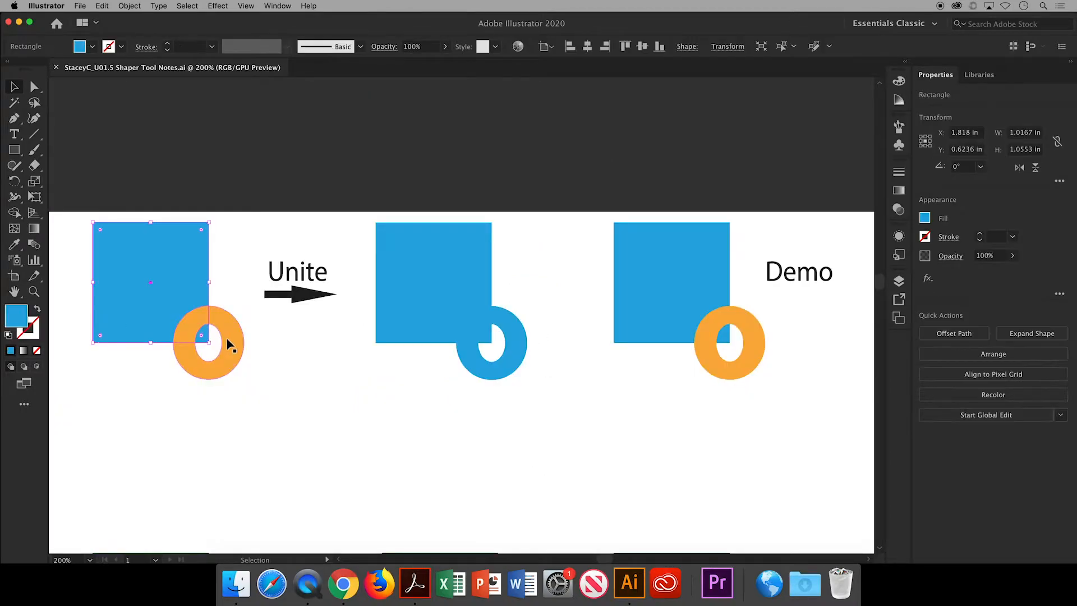
Unite the blue Demo square and orange ring into one shape and select the result
{"action": "left_click", "coordinate": [208, 343]}
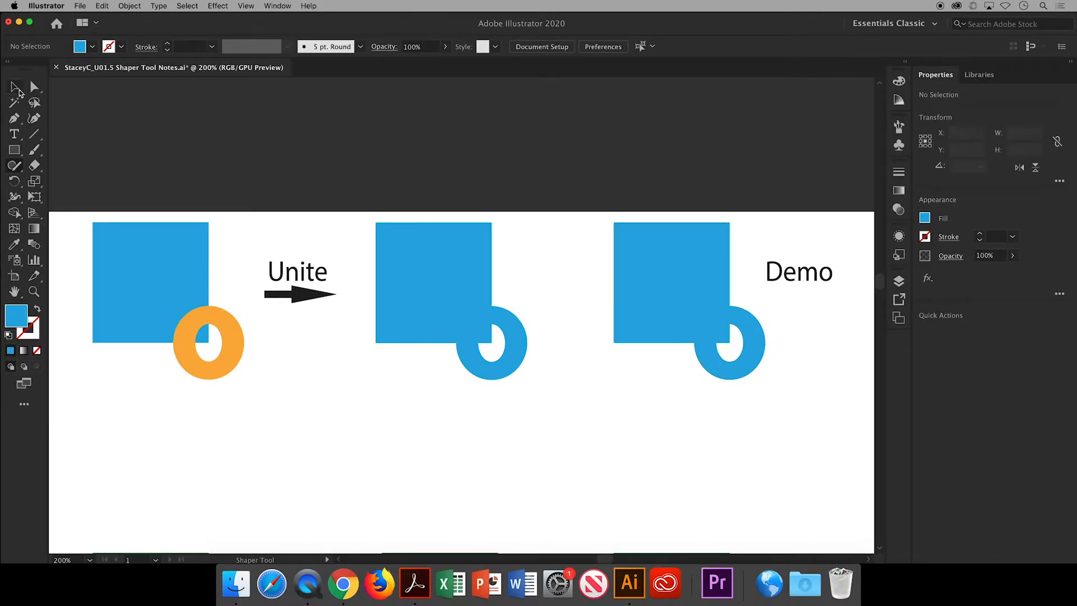
{"action": "left_click", "coordinate": [687, 301]}
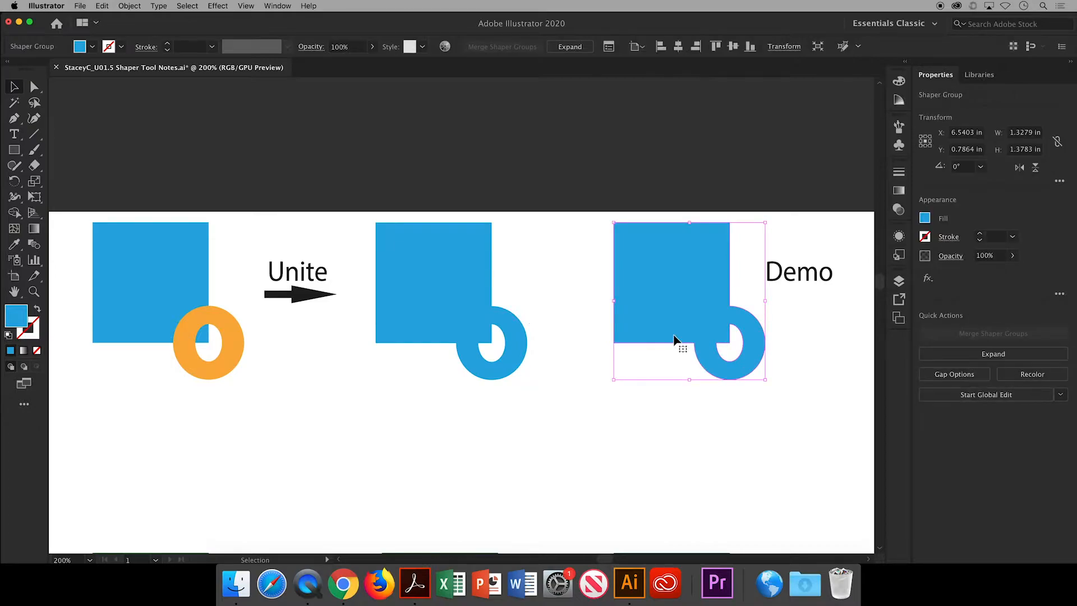
{"action": "mouse_move", "coordinate": [134, 139]}
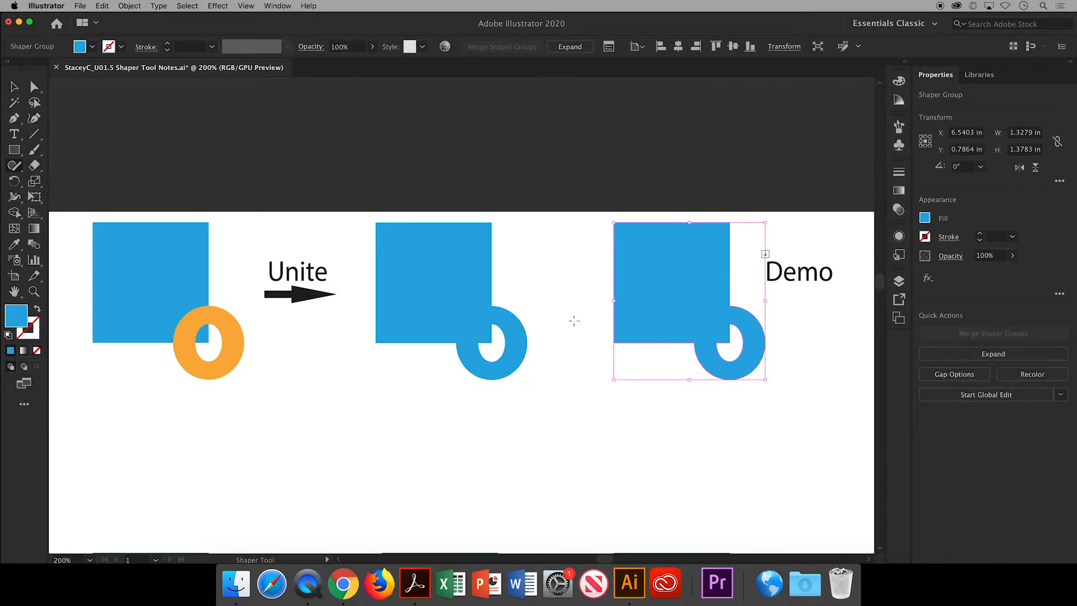
{"action": "mouse_move", "coordinate": [683, 346]}
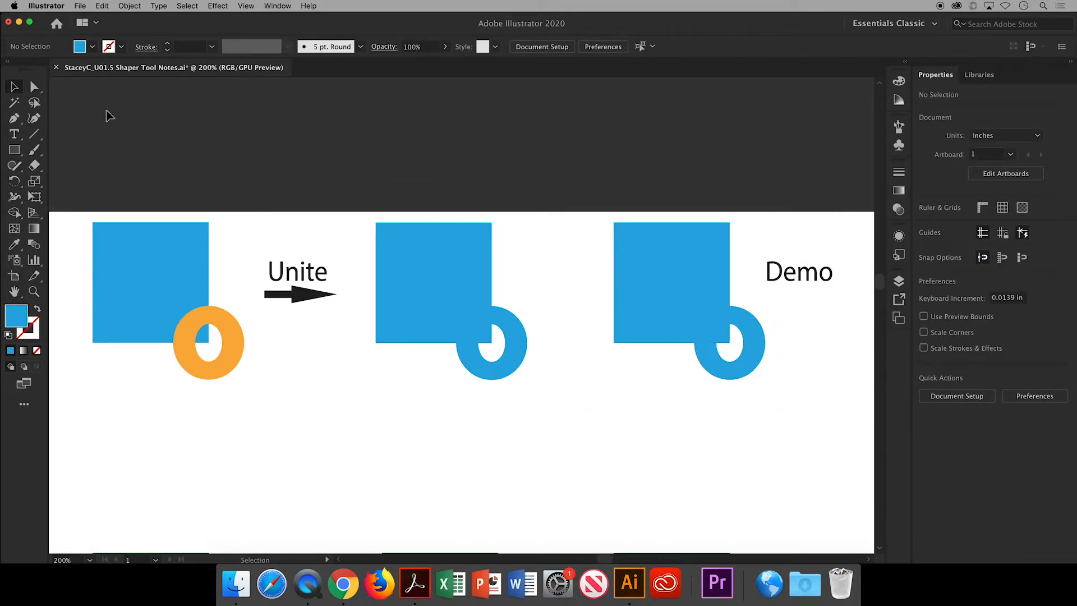
Cut the red ring out of the green Minus Front square, leaving a notched corner
{"action": "scroll", "scroll_direction": "down", "scroll_amount": 3}
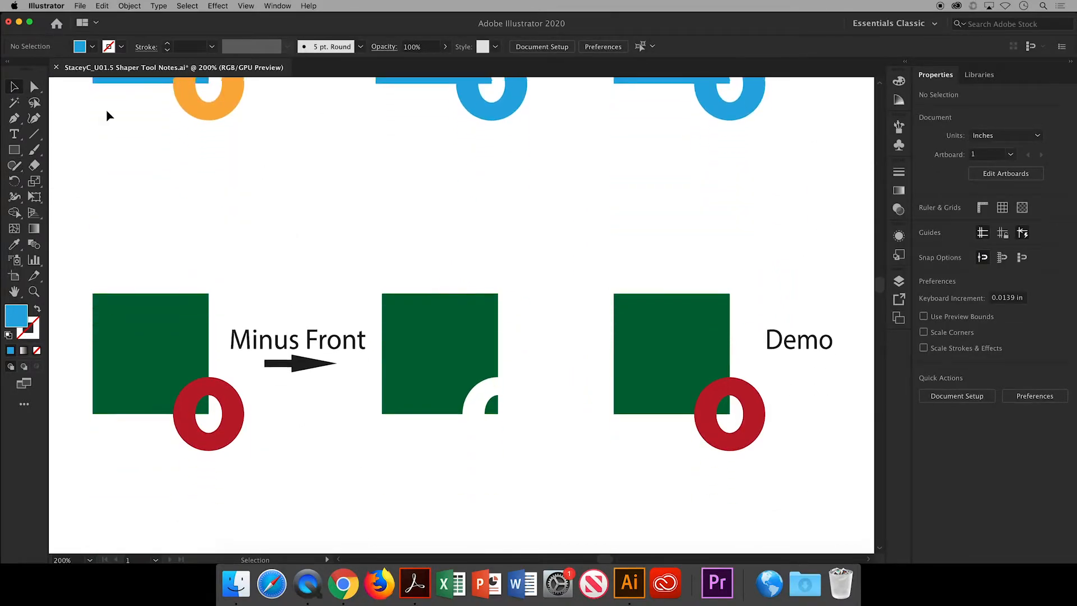
{"action": "scroll", "scroll_direction": "down", "scroll_amount": 3}
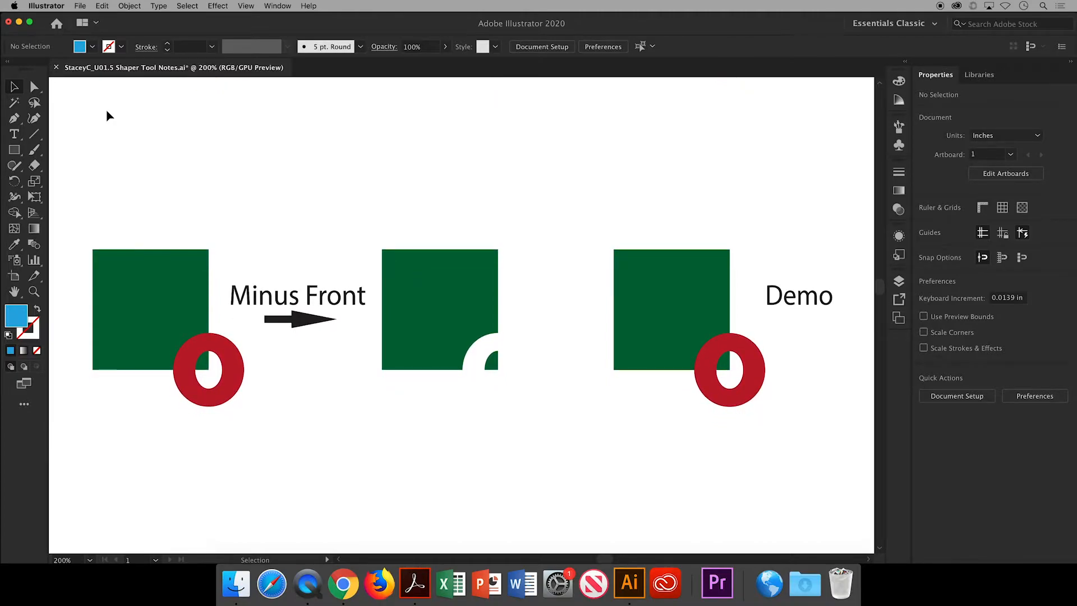
{"action": "left_click", "coordinate": [439, 310]}
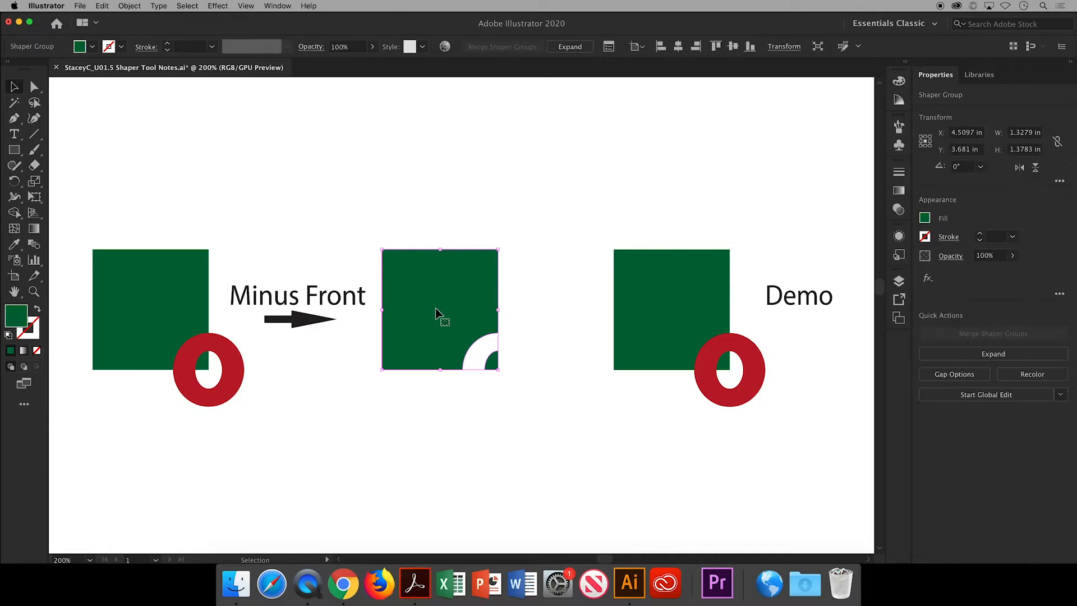
{"action": "mouse_move", "coordinate": [20, 171]}
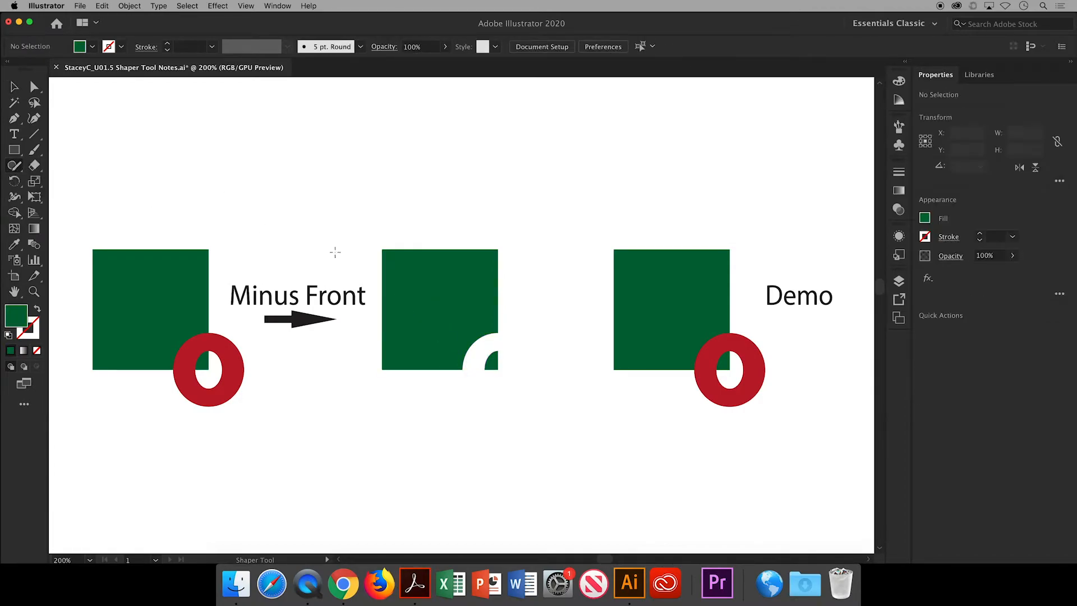
{"action": "mouse_move", "coordinate": [675, 418]}
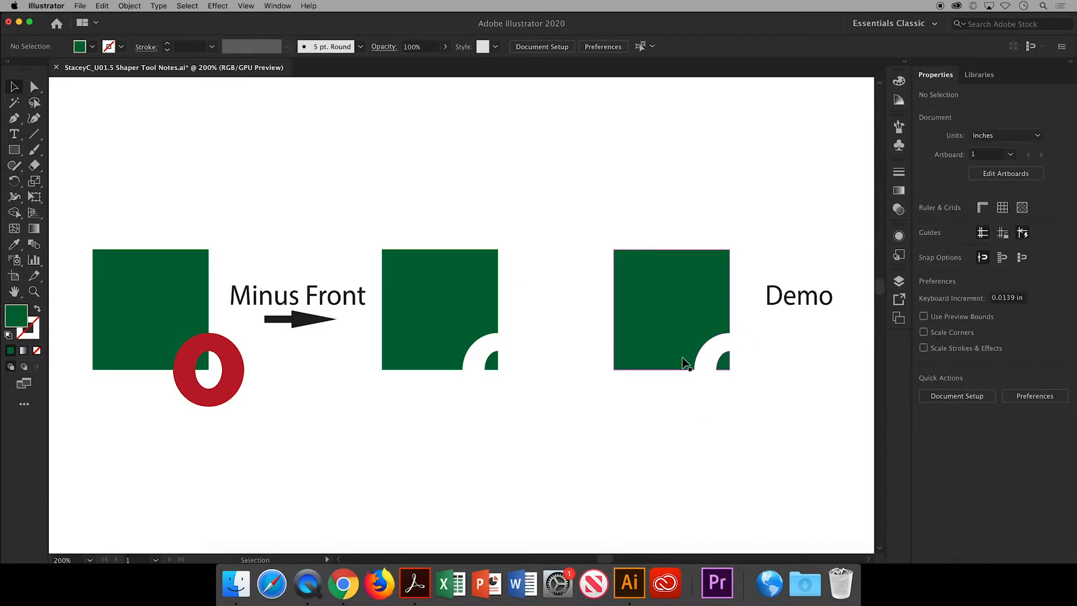
{"action": "left_click", "coordinate": [670, 309]}
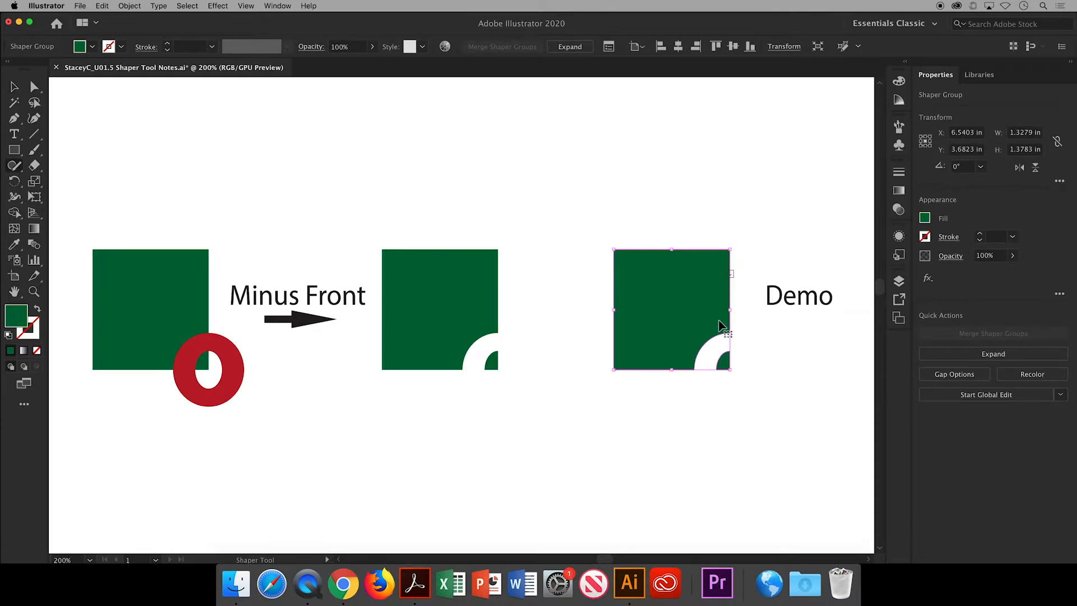
{"action": "left_click", "coordinate": [671, 310]}
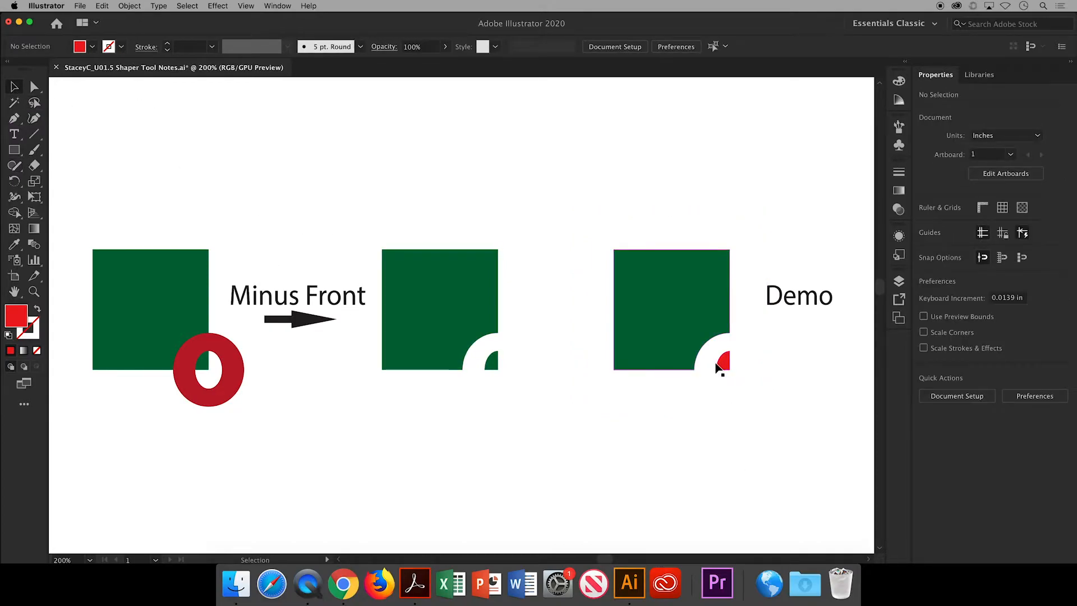
{"action": "mouse_move", "coordinate": [689, 343]}
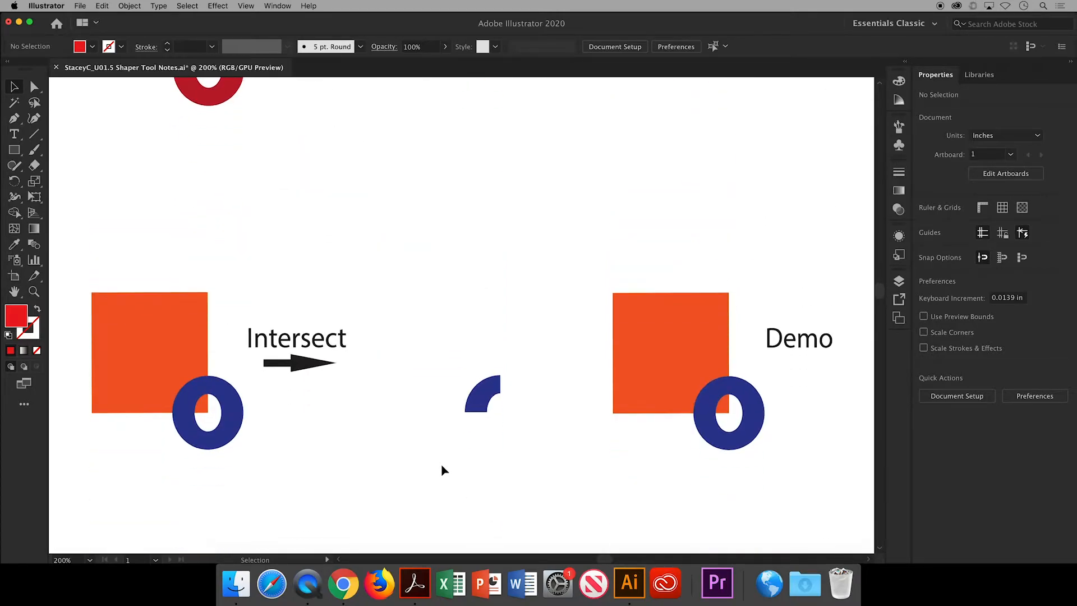
Keep only the blue Intersect overlap wedge, then knock out the Exclude demo's overlap
{"action": "scroll", "scroll_direction": "down", "scroll_amount": 3}
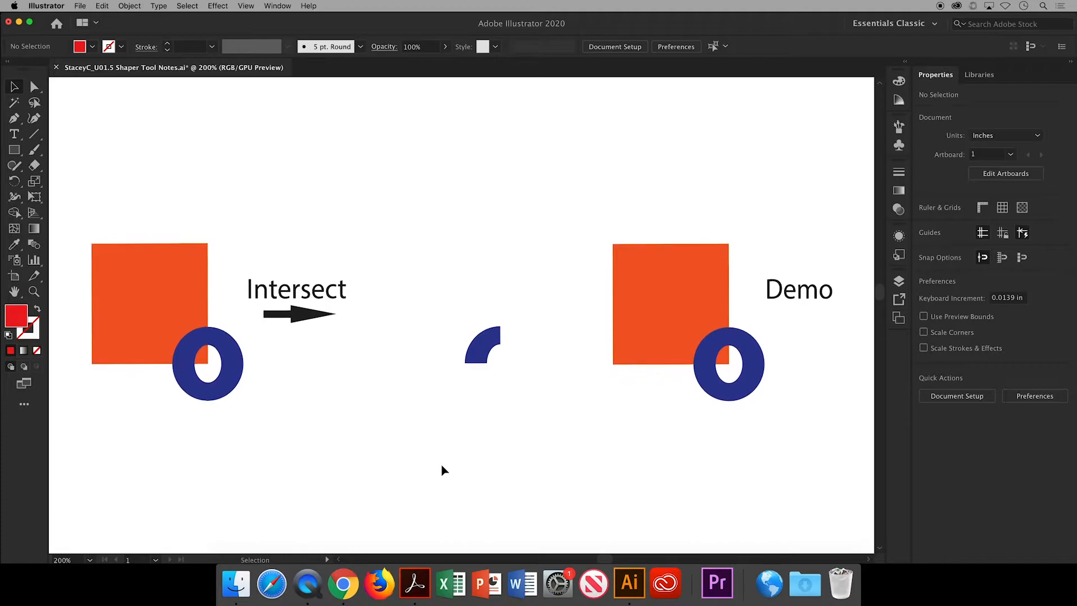
{"action": "left_click", "coordinate": [482, 346]}
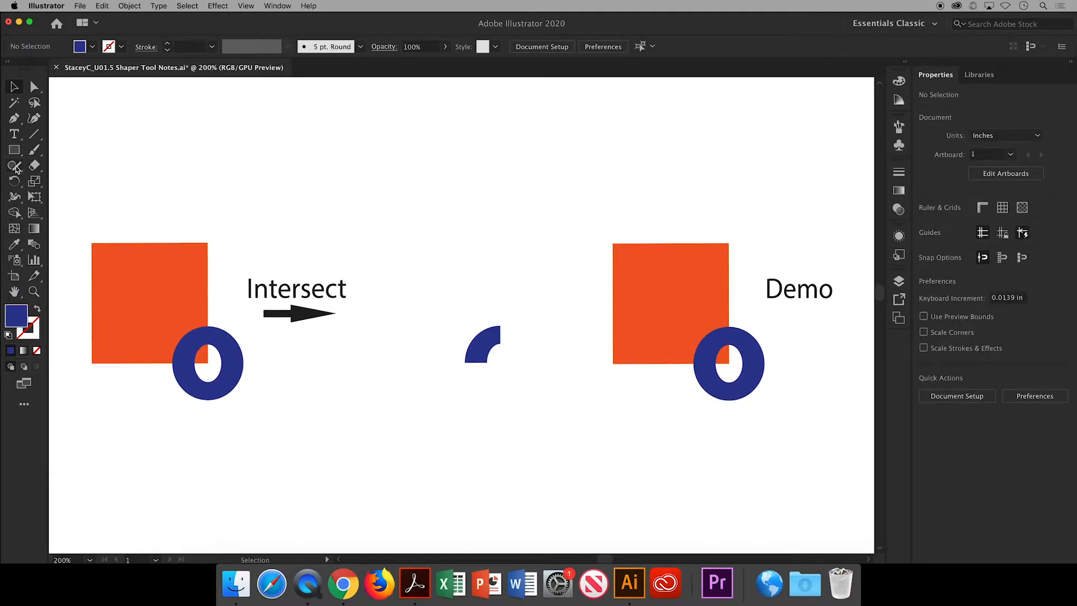
{"action": "left_click", "coordinate": [14, 166]}
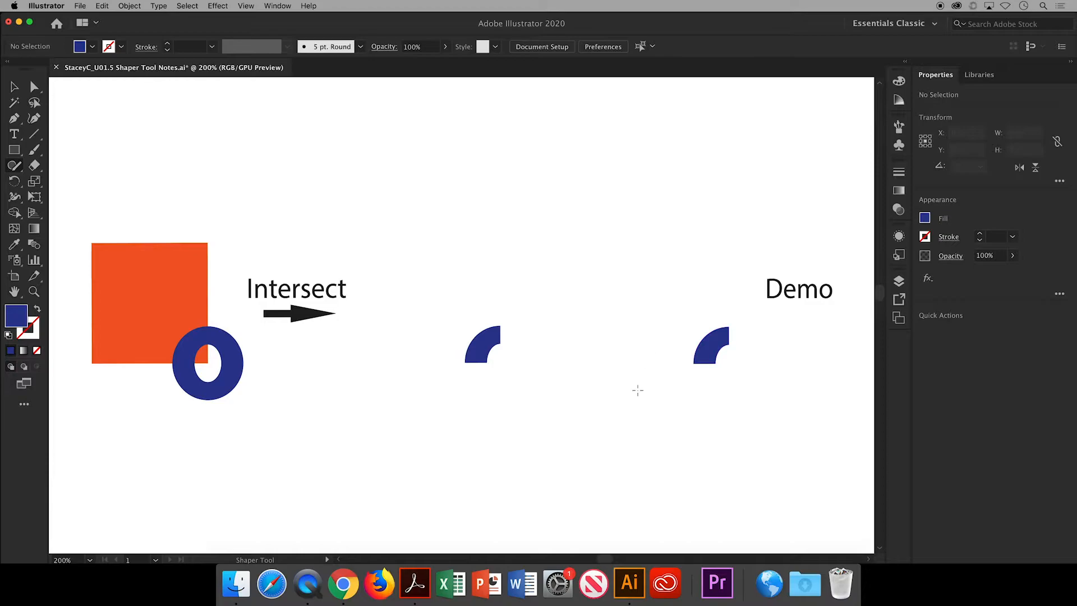
{"action": "left_click", "coordinate": [710, 346]}
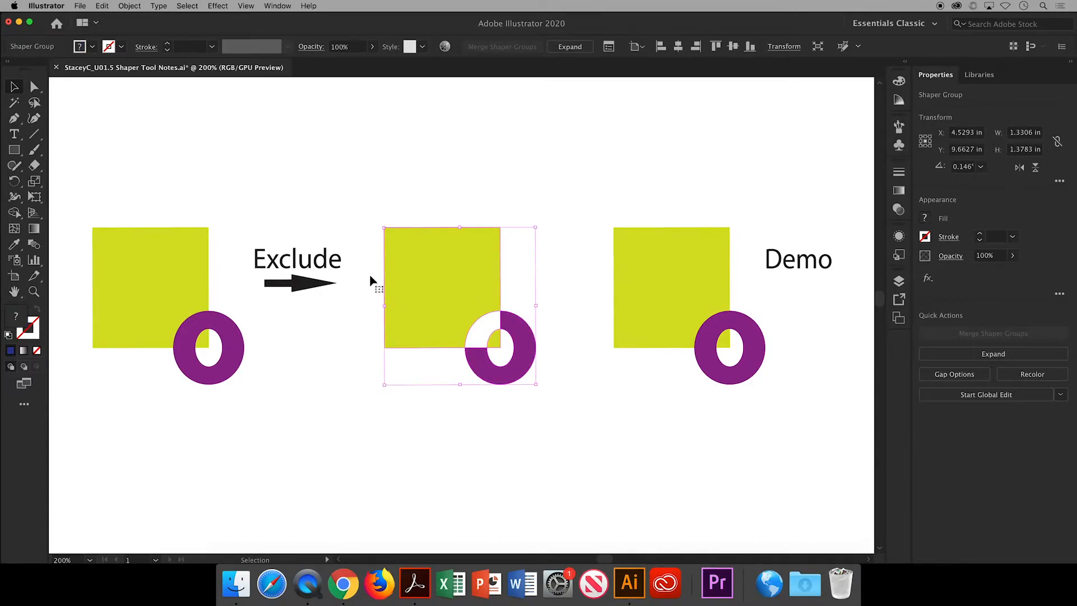
{"action": "left_click", "coordinate": [14, 165]}
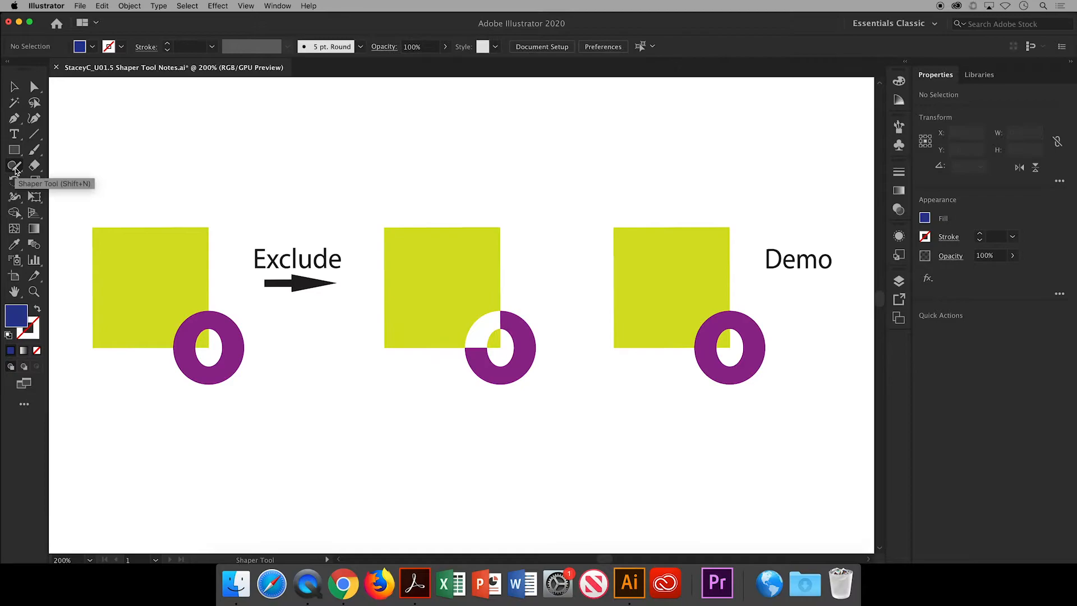
{"action": "mouse_move", "coordinate": [722, 324]}
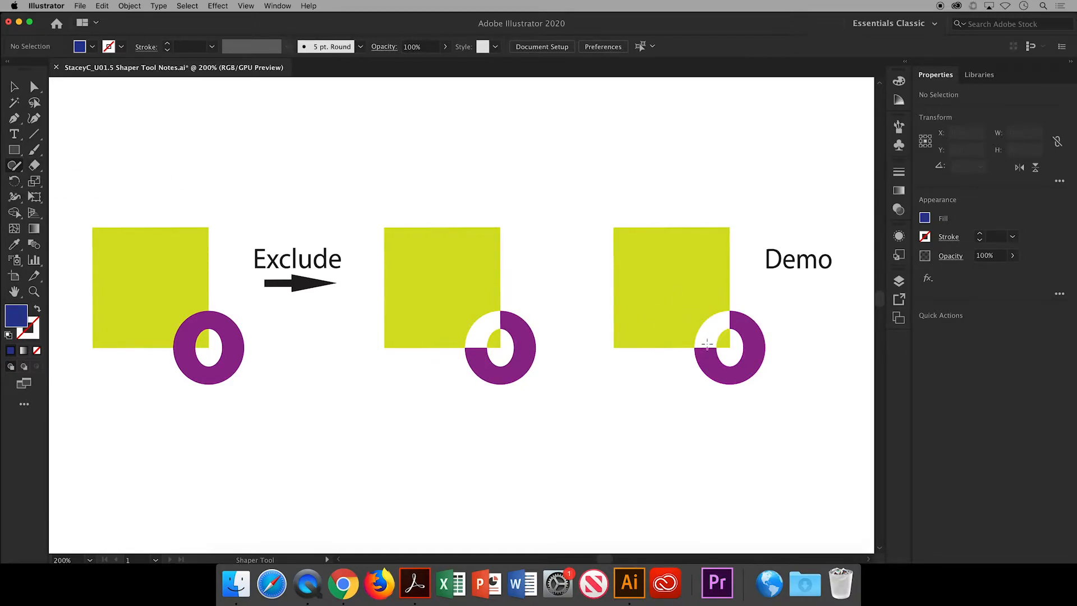
{"action": "mouse_move", "coordinate": [659, 402]}
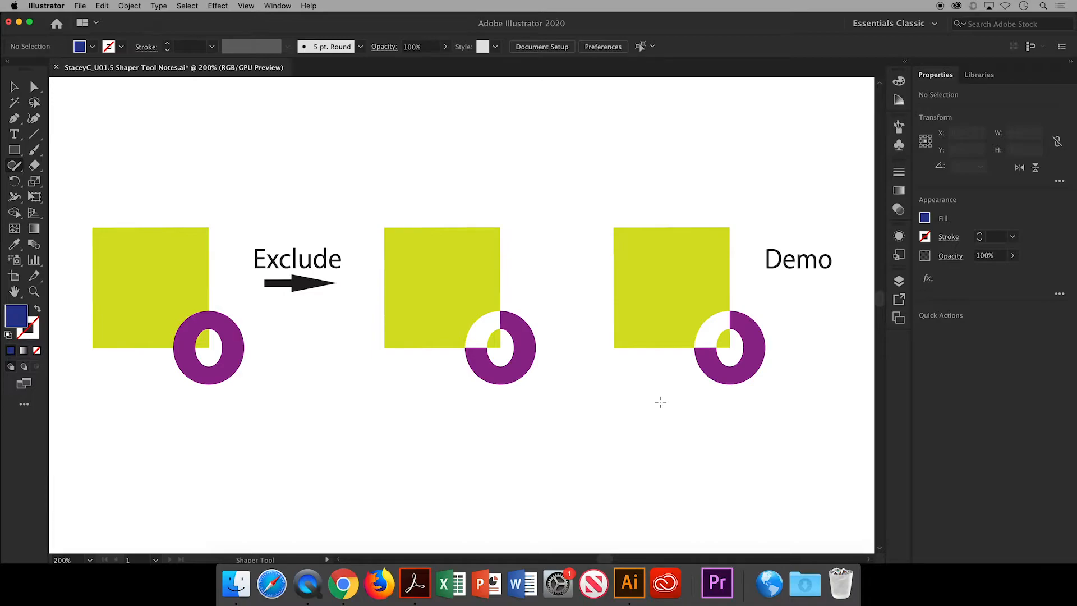
Divide the Demo group, then fill its square purple and the ring piece green
{"action": "scroll", "scroll_direction": "down", "scroll_amount": 3}
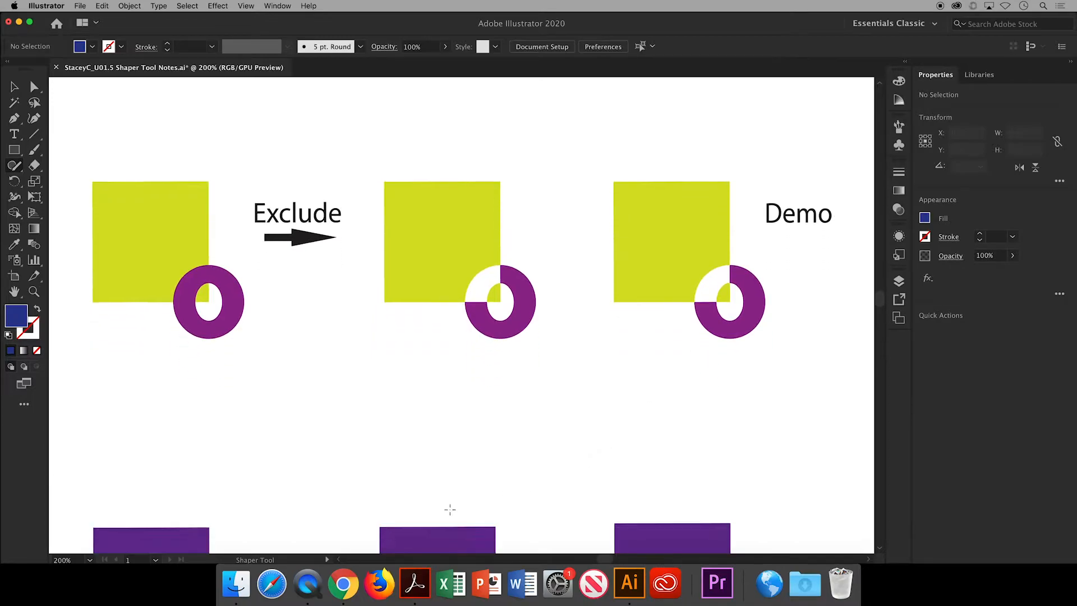
{"action": "scroll", "scroll_direction": "down", "scroll_amount": 3}
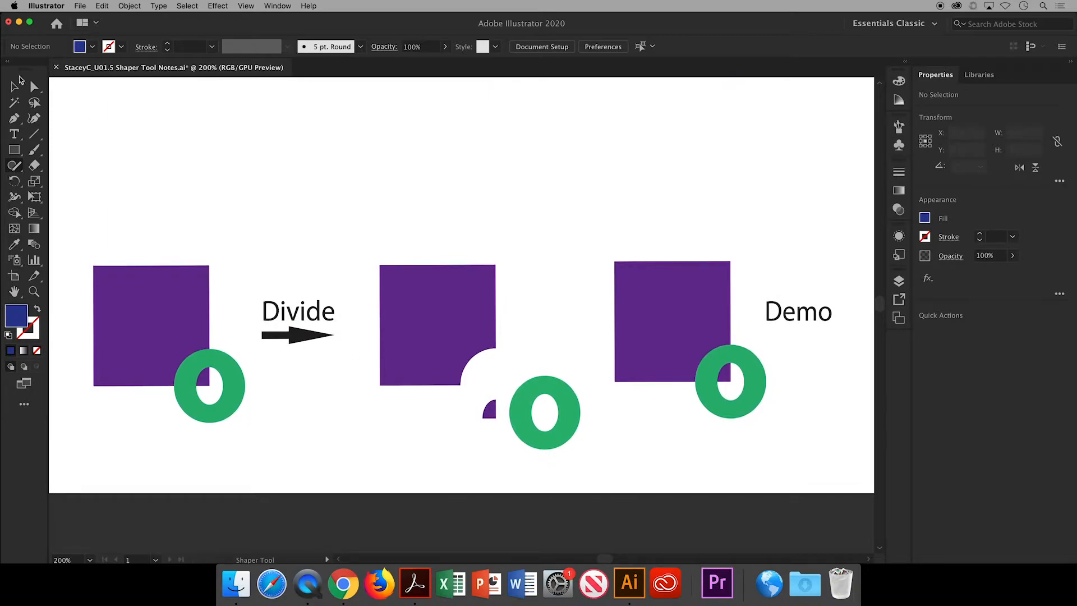
{"action": "left_click", "coordinate": [421, 316]}
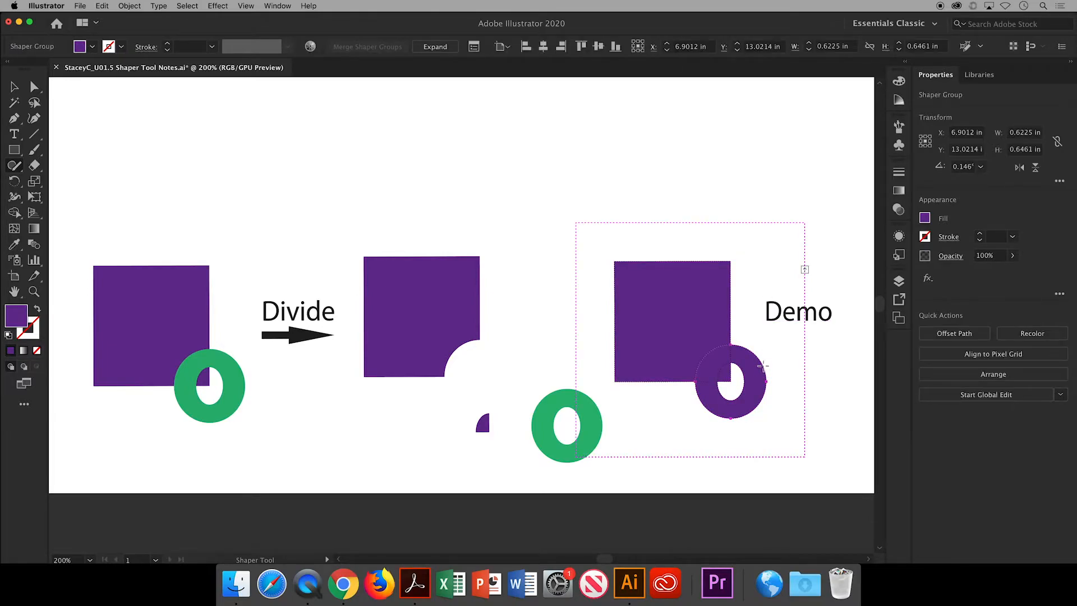
{"action": "mouse_move", "coordinate": [755, 363]}
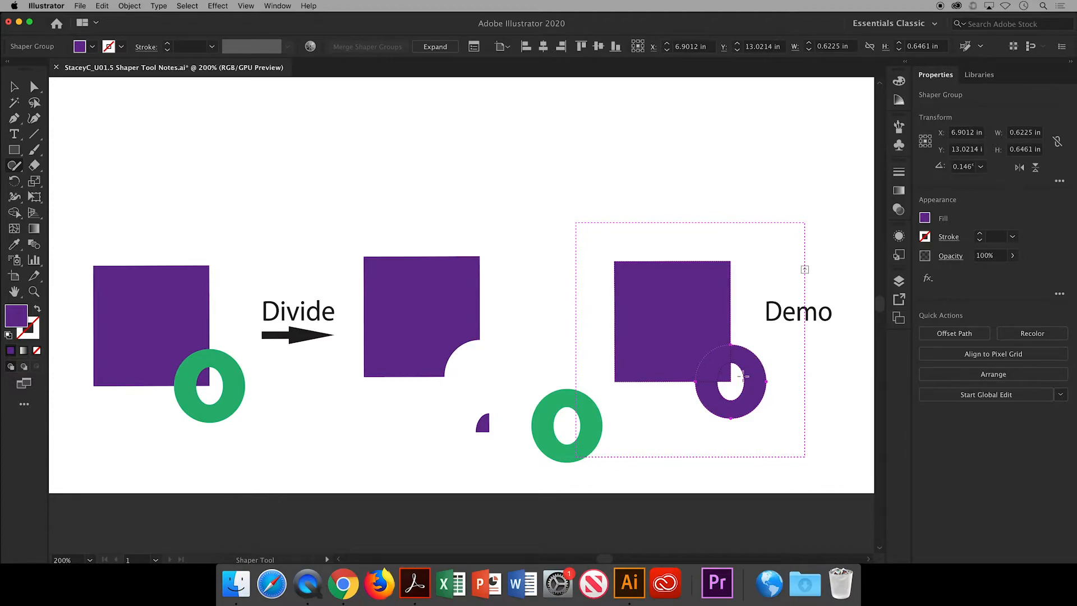
{"action": "left_click", "coordinate": [730, 381]}
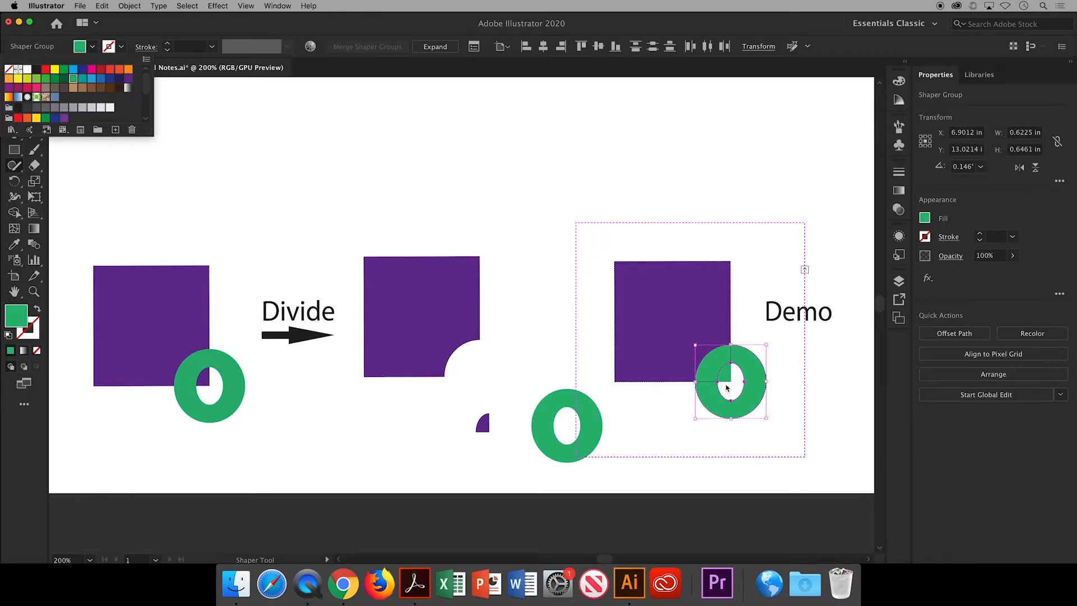
{"action": "left_click", "coordinate": [730, 381]}
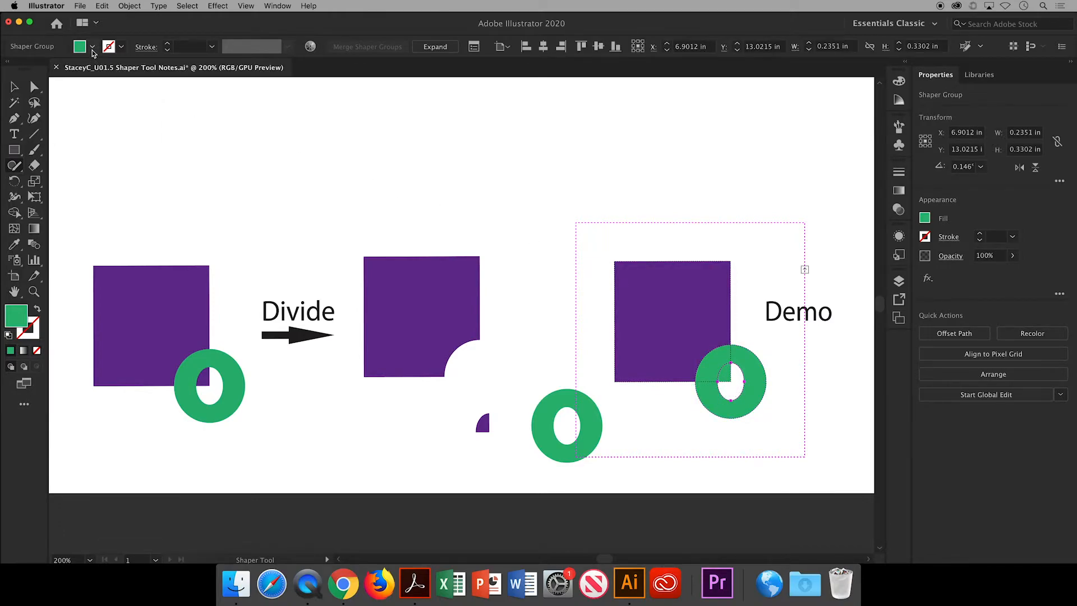
{"action": "left_click", "coordinate": [91, 46]}
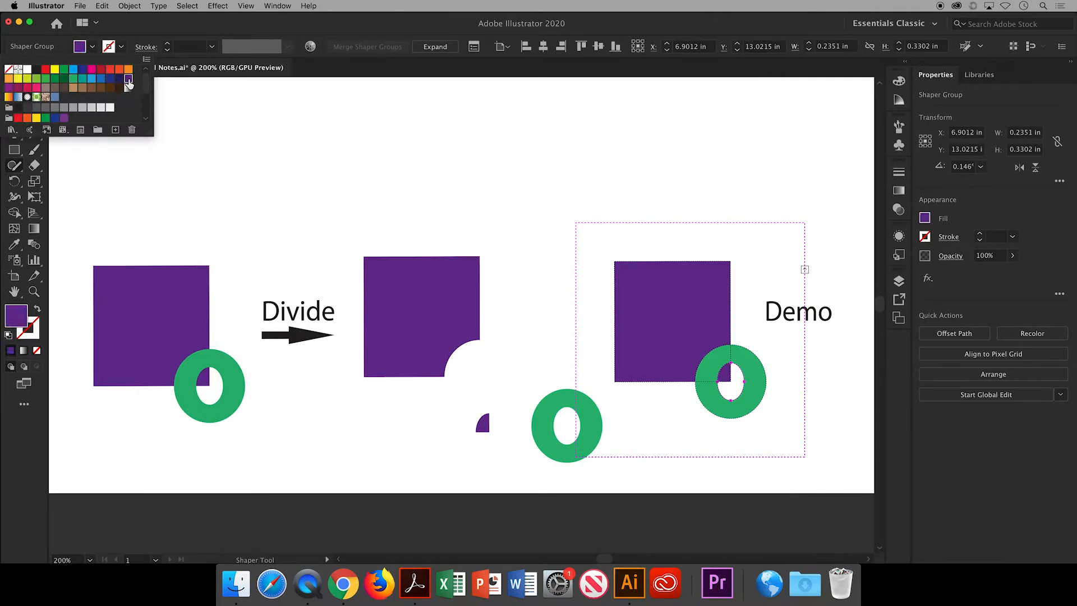
{"action": "mouse_move", "coordinate": [616, 343]}
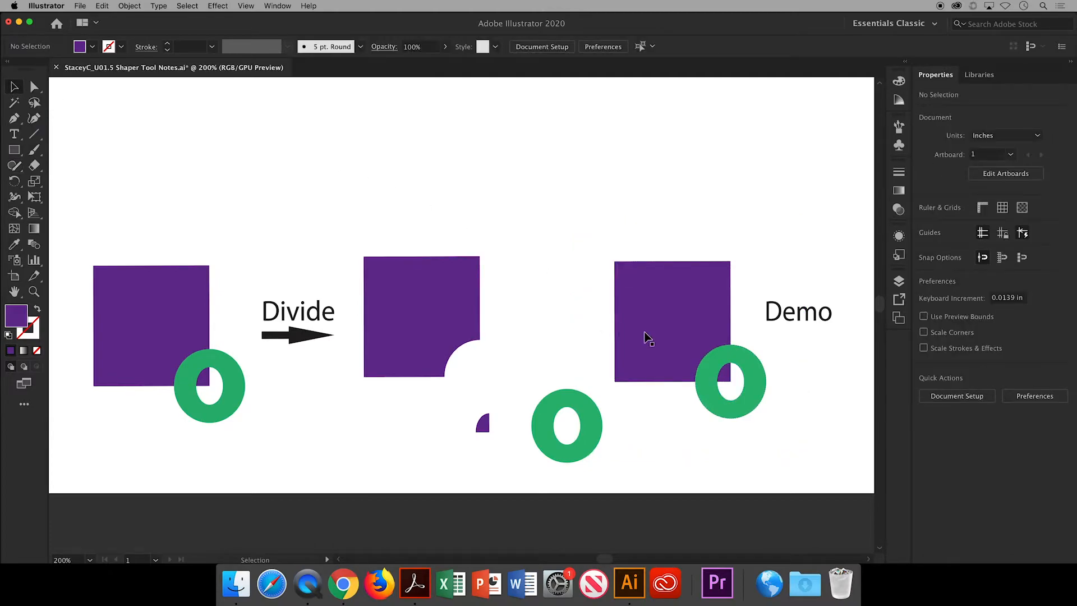
Expand the Divide Demo shaper group with Object, Fill and Stroke into plain shapes
{"action": "left_click", "coordinate": [672, 323]}
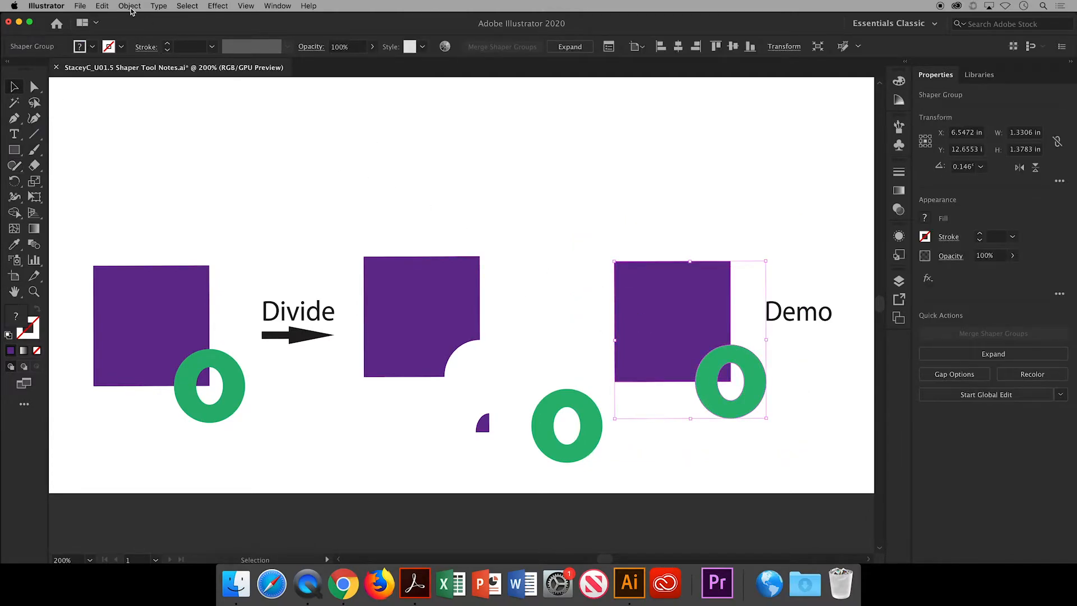
{"action": "left_click", "coordinate": [129, 5]}
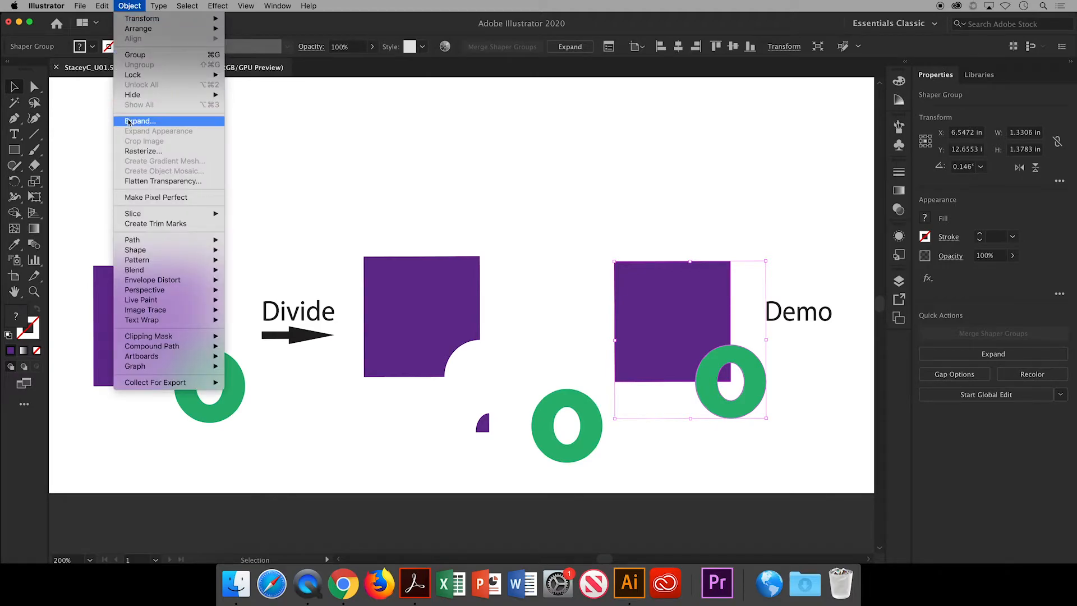
{"action": "left_click", "coordinate": [140, 121]}
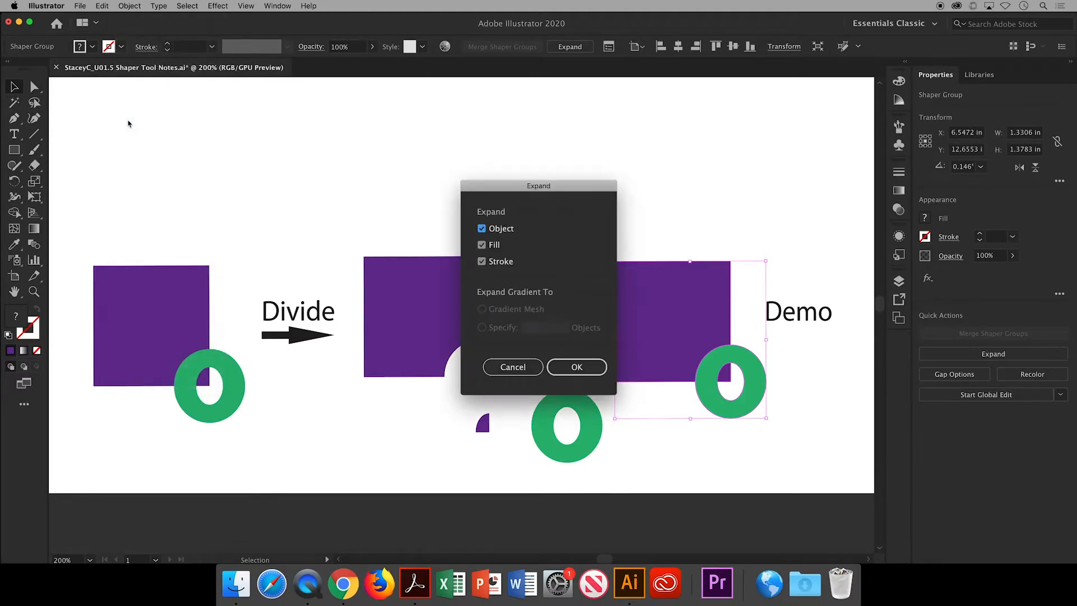
{"action": "left_click", "coordinate": [577, 365]}
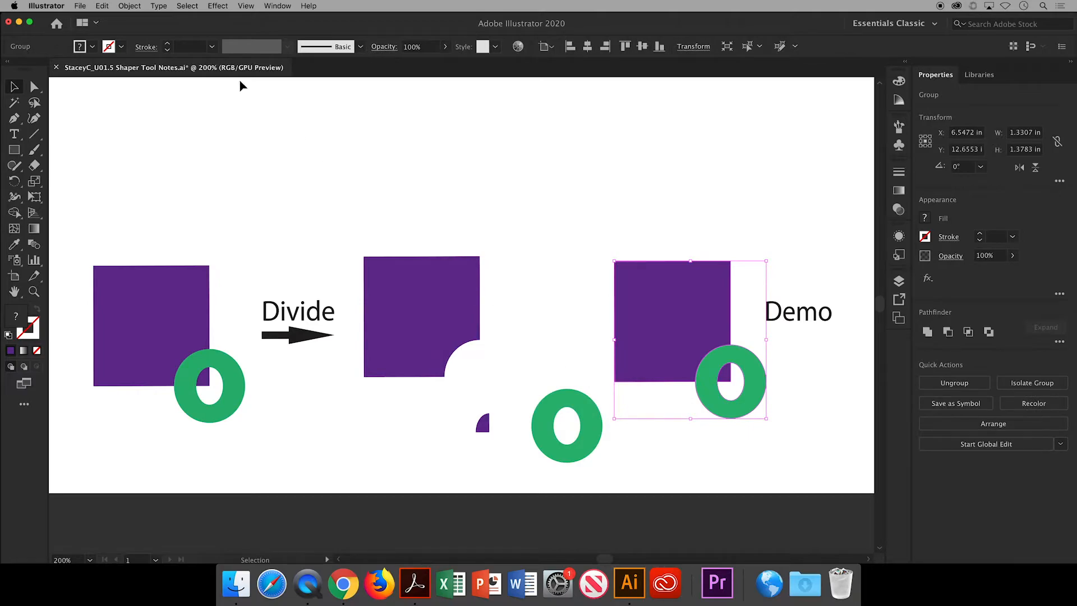
{"action": "left_click", "coordinate": [129, 5]}
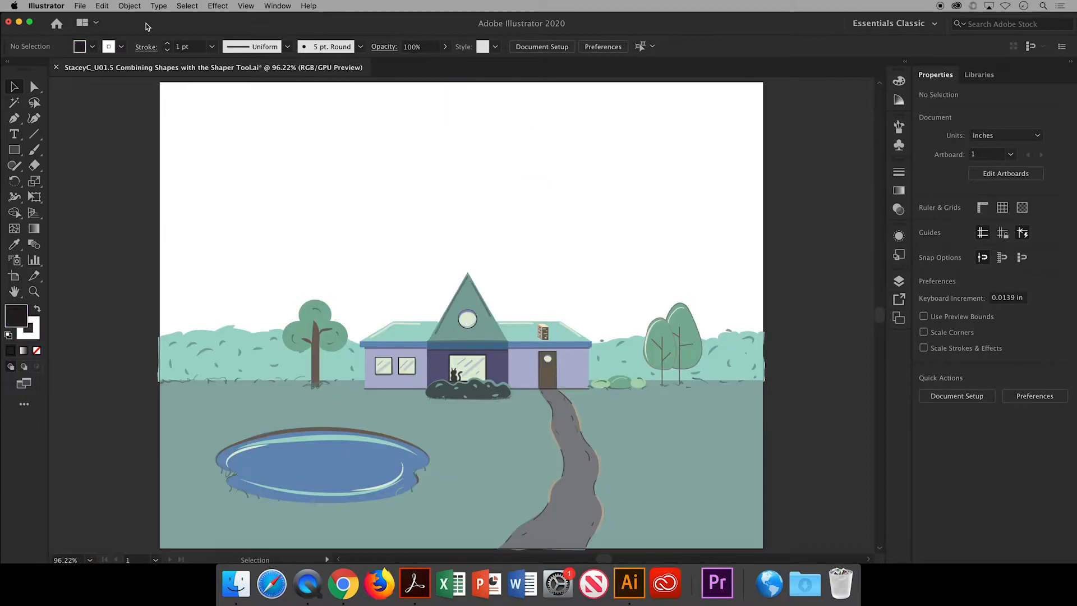
{"action": "mouse_move", "coordinate": [689, 263]}
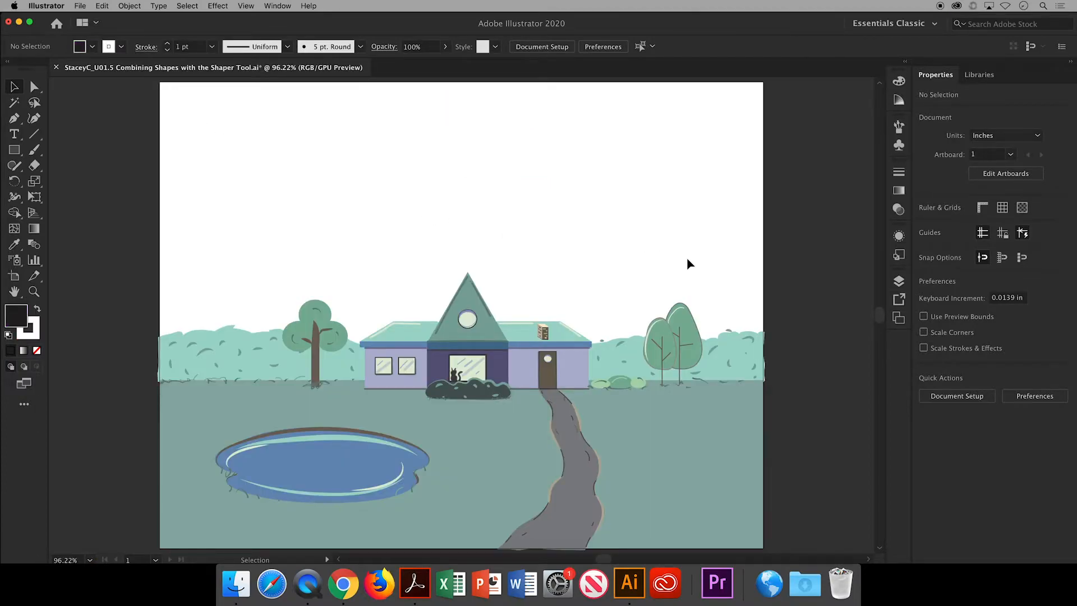
Lock Pencil Tool layer and add a top layer 'Combined Shapes' coloured Orange
{"action": "left_click", "coordinate": [898, 281]}
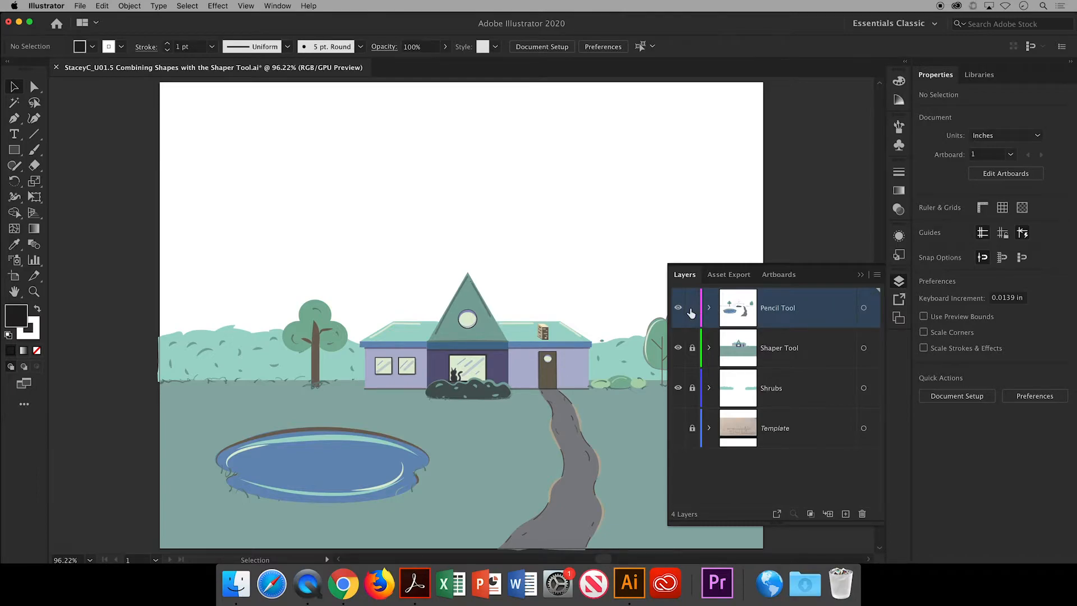
{"action": "left_click", "coordinate": [692, 308]}
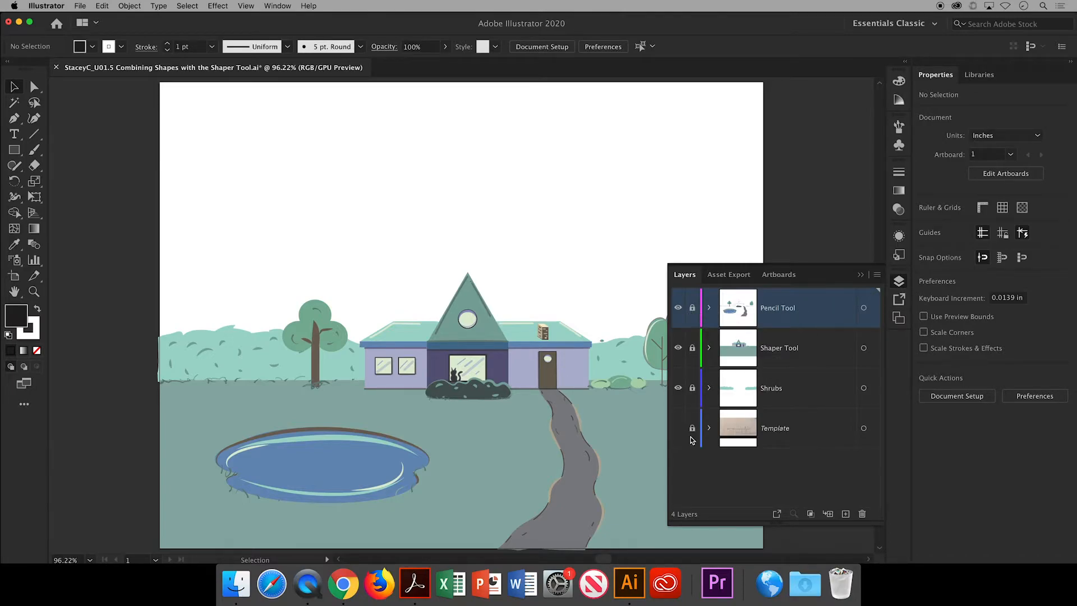
{"action": "mouse_move", "coordinate": [846, 513]}
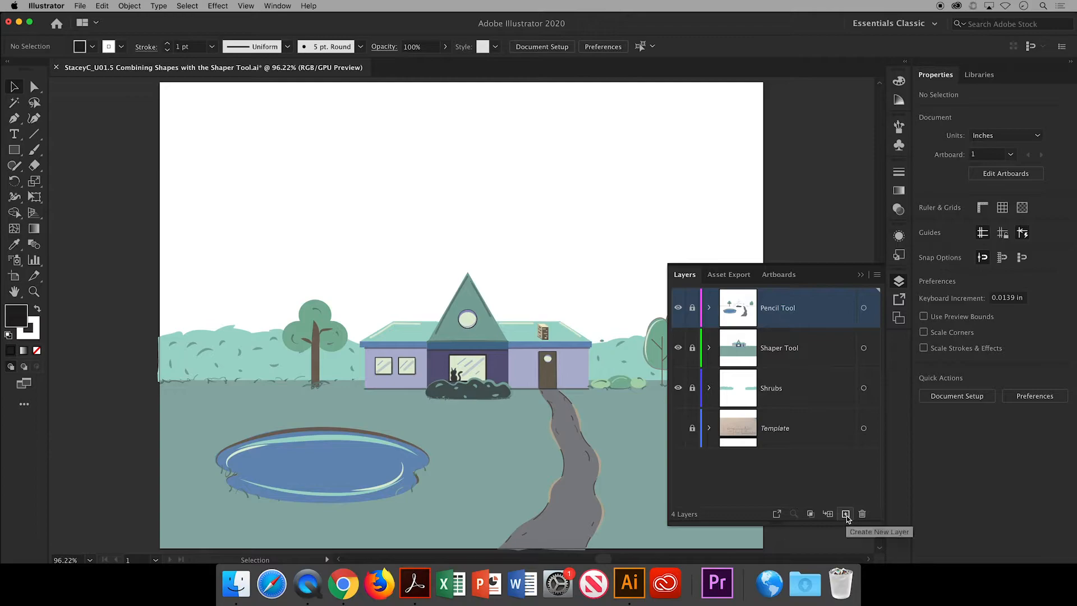
{"action": "left_click", "coordinate": [845, 514]}
{"action": "type", "text": "Combined Shapes"}
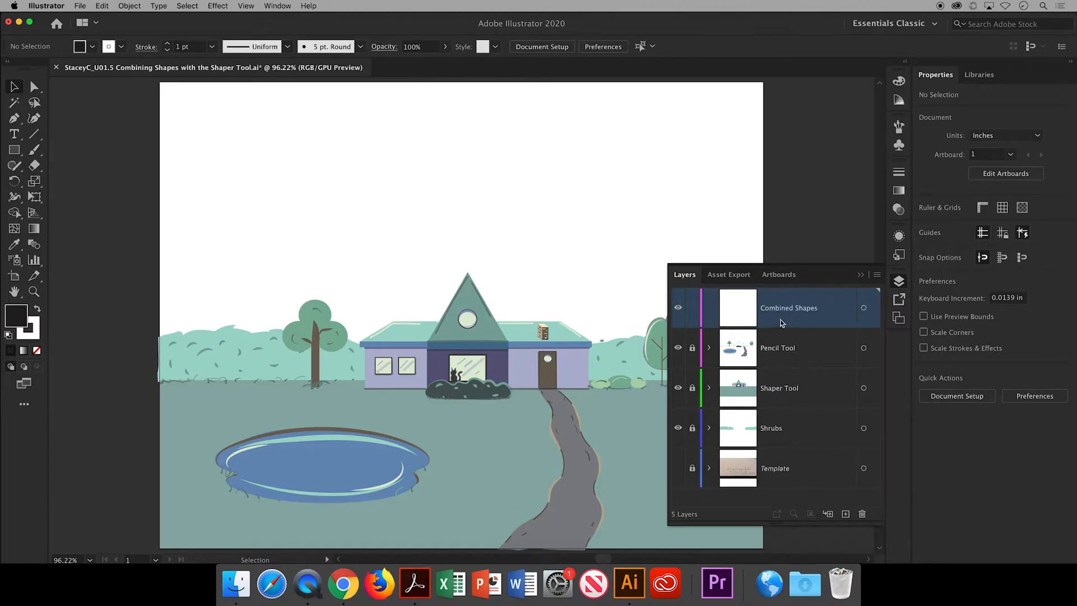
{"action": "mouse_move", "coordinate": [828, 311]}
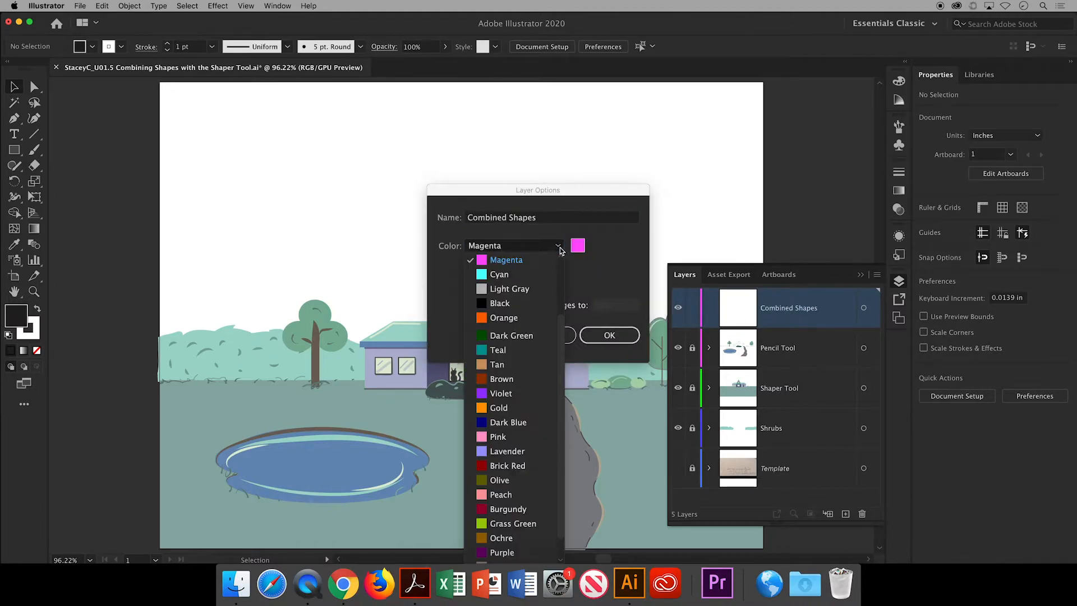
{"action": "left_click", "coordinate": [503, 317]}
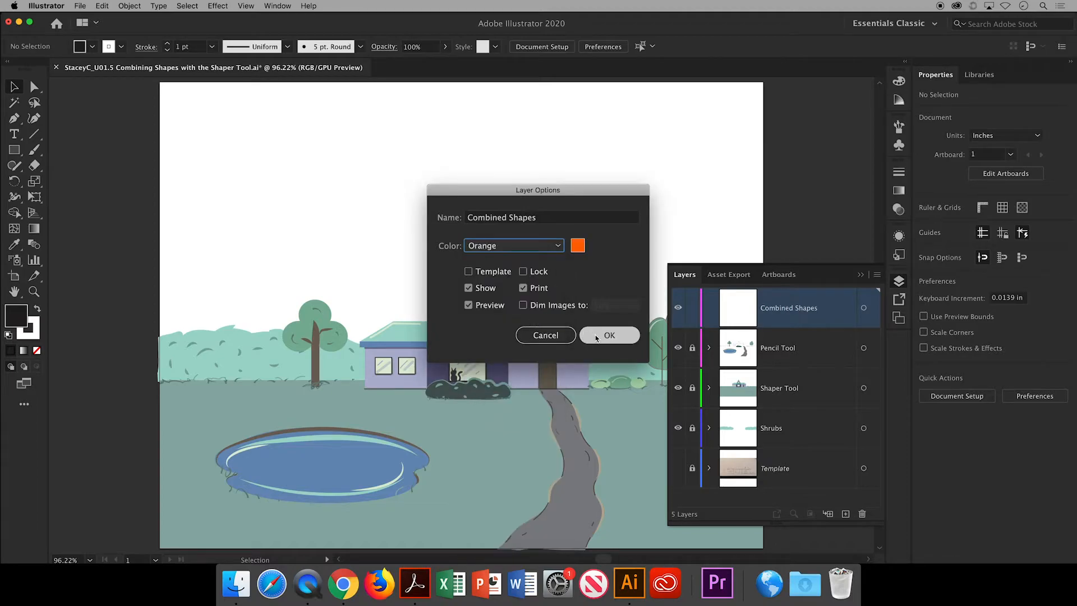
{"action": "left_click", "coordinate": [608, 335]}
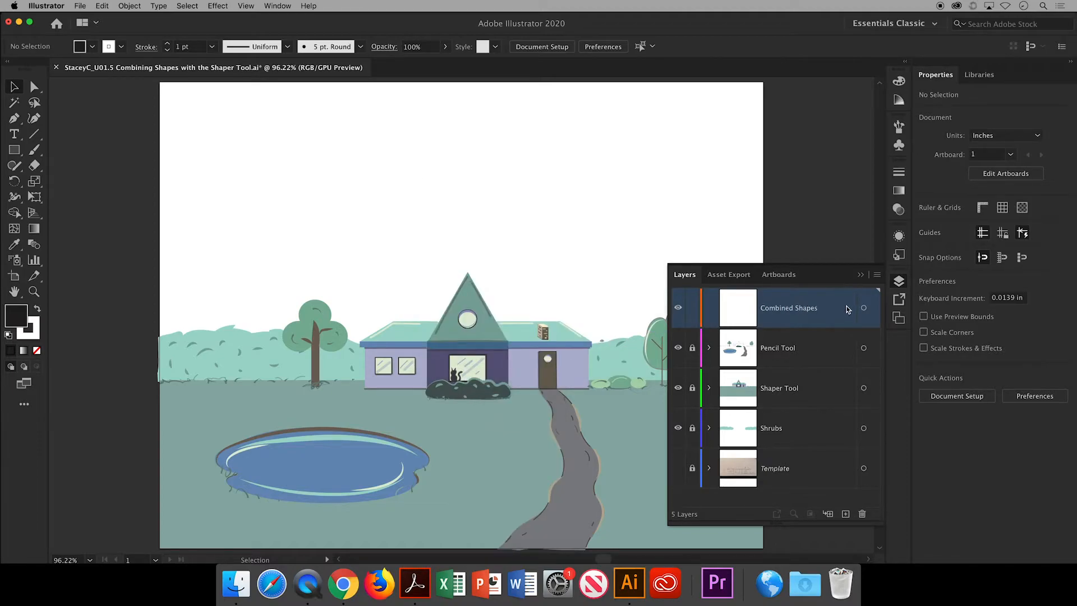
{"action": "left_click", "coordinate": [861, 274]}
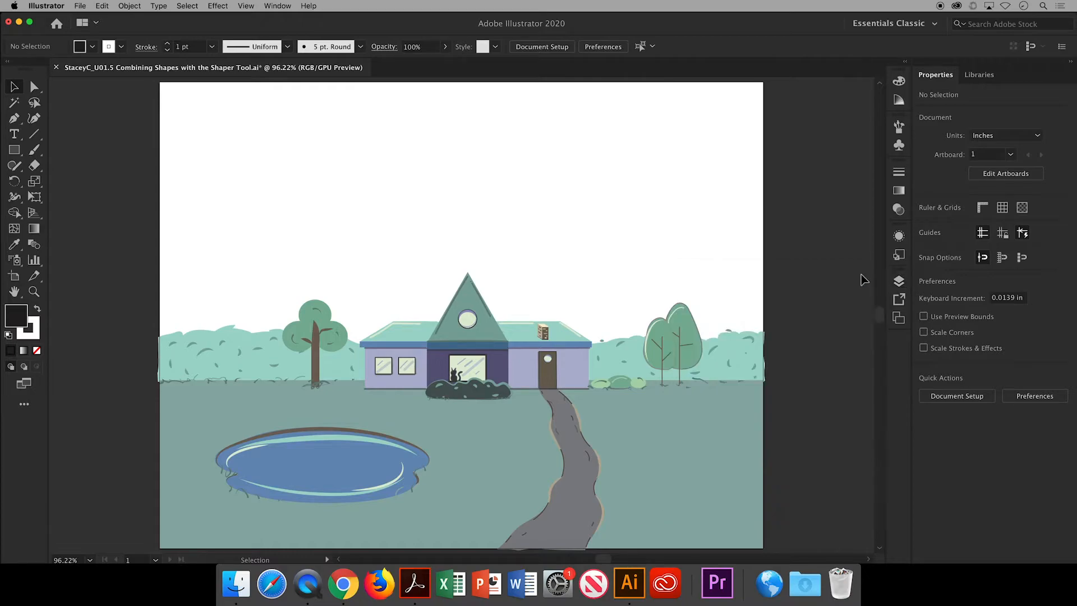
{"action": "mouse_move", "coordinate": [22, 171]}
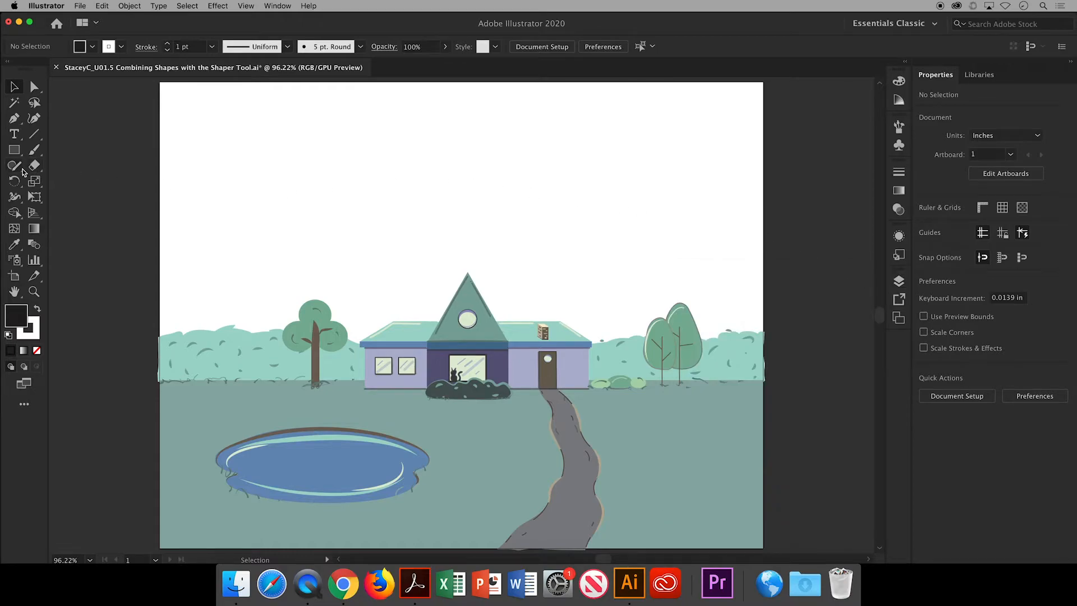
Cut one overlapping circle from another to form a grey crescent moon upper left
{"action": "left_click", "coordinate": [14, 165]}
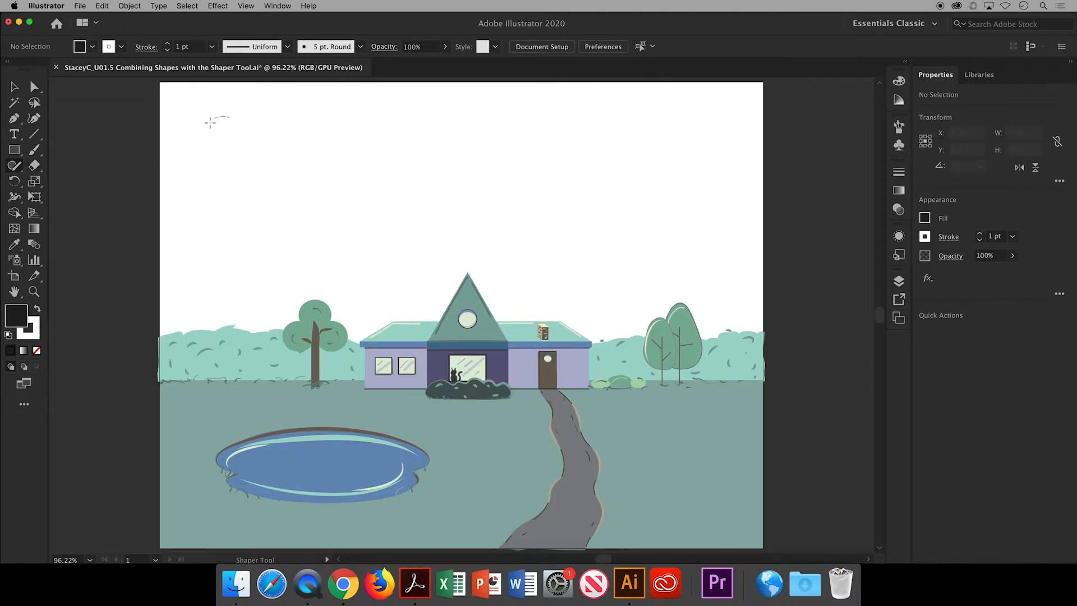
{"action": "left_click_drag", "start_coordinate": [210, 123], "coordinate": [240, 150]}
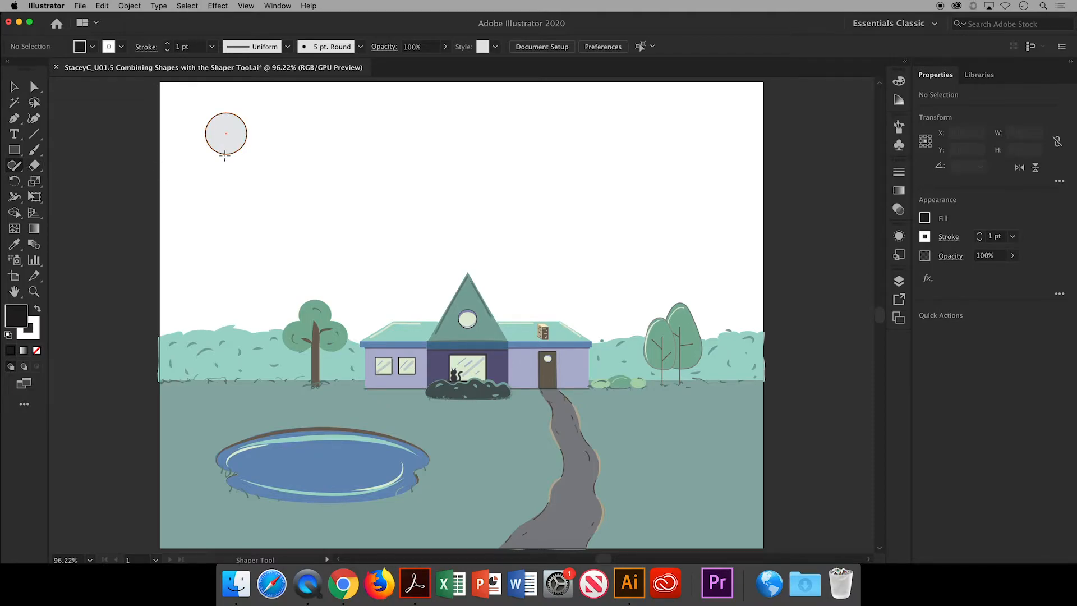
{"action": "left_click", "coordinate": [225, 133]}
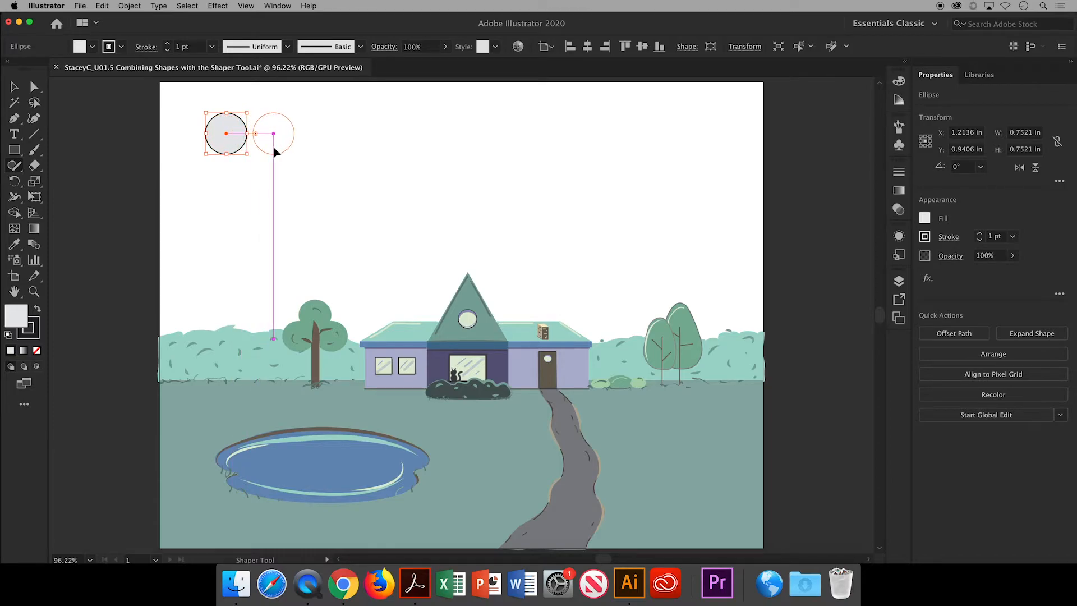
{"action": "left_click_drag", "start_coordinate": [272, 134], "coordinate": [243, 134]}
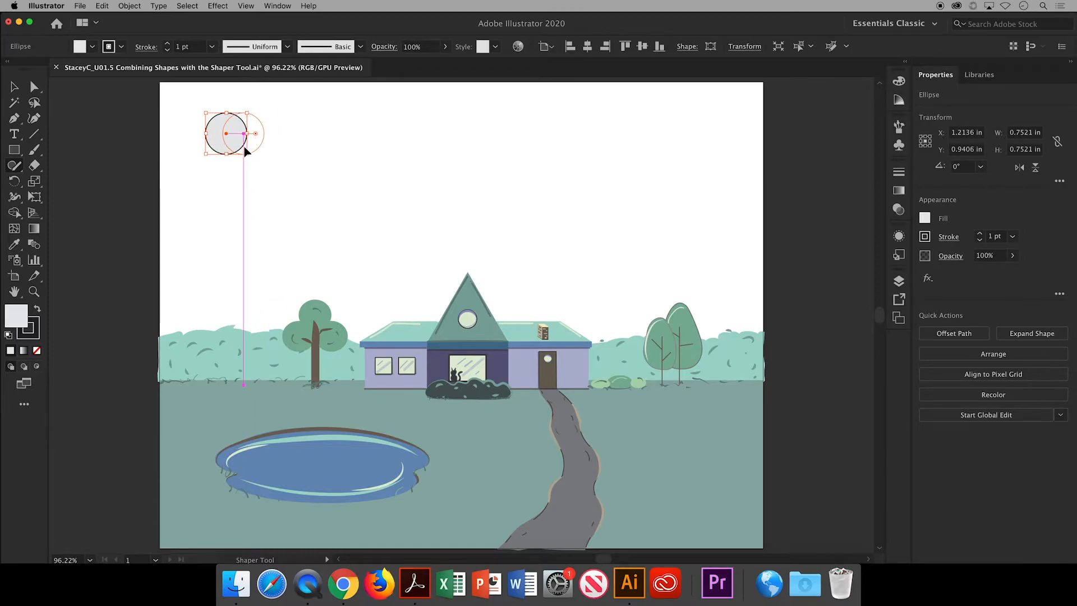
{"action": "left_click_drag", "start_coordinate": [227, 134], "coordinate": [243, 124]}
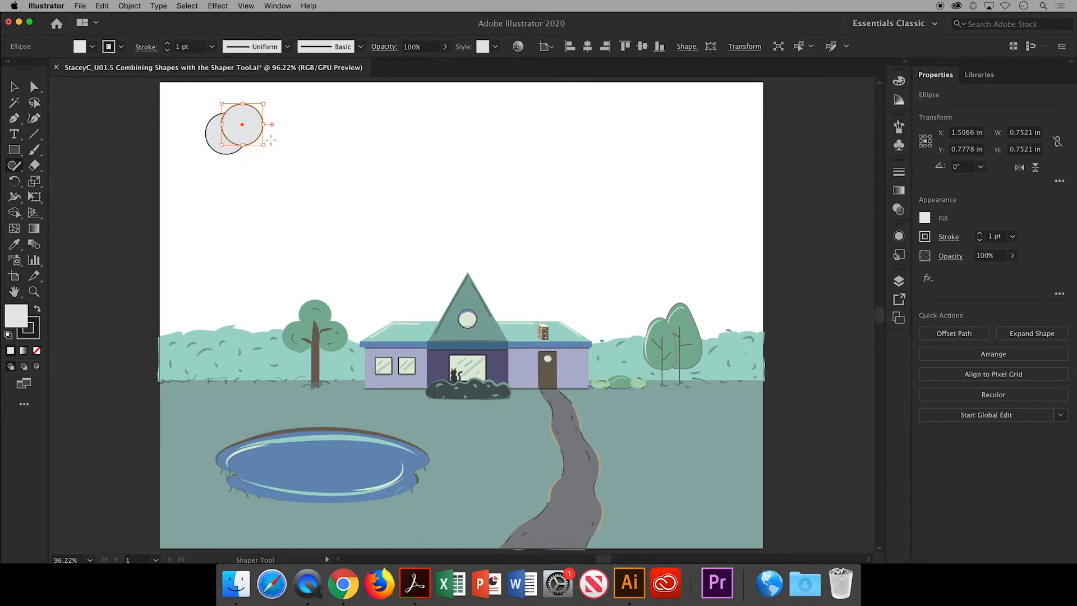
{"action": "left_click", "coordinate": [481, 207]}
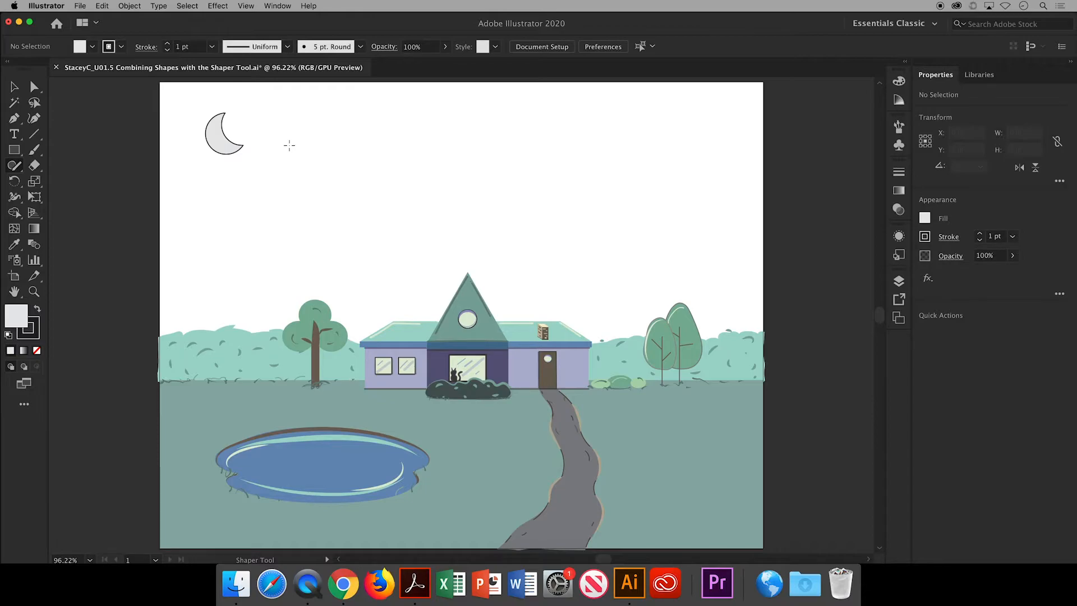
{"action": "mouse_move", "coordinate": [300, 155]}
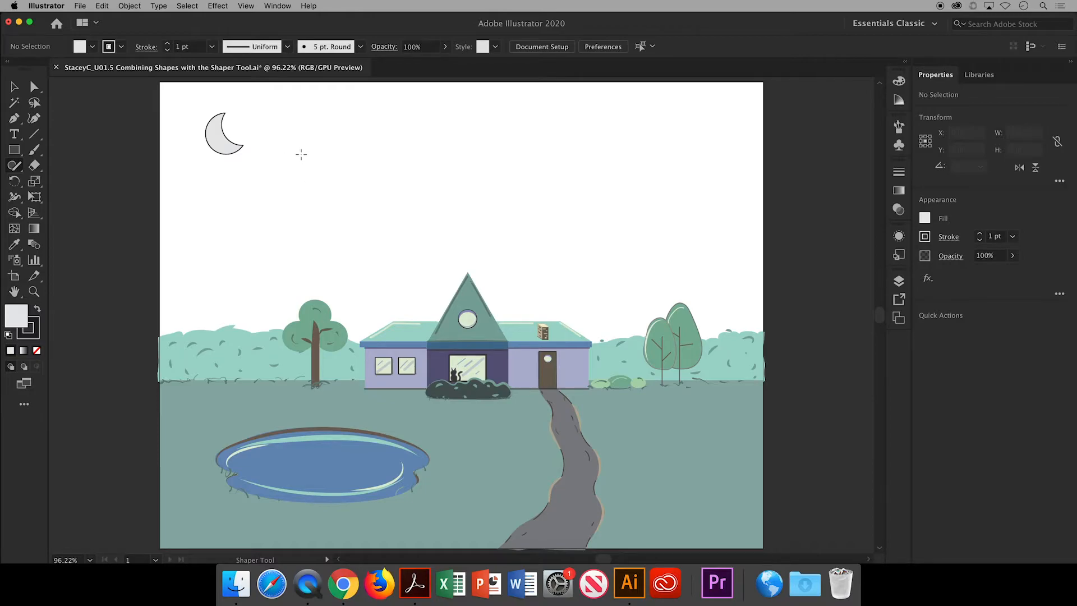
Draw a pale green star below the moon and scatter resized copies across the sky
{"action": "left_click_drag", "start_coordinate": [308, 136], "coordinate": [336, 172]}
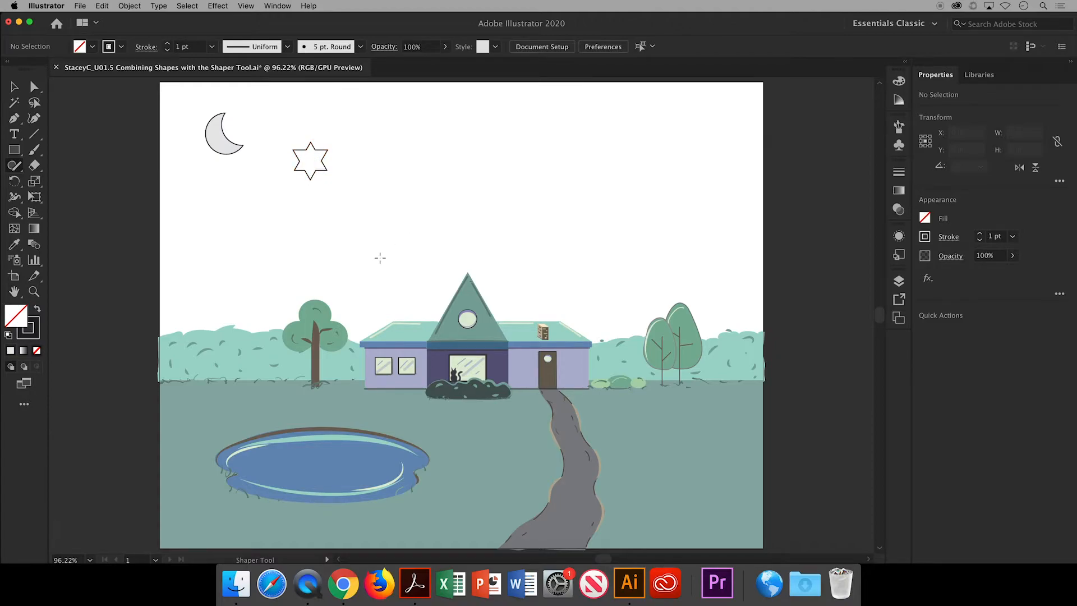
{"action": "left_click", "coordinate": [309, 160]}
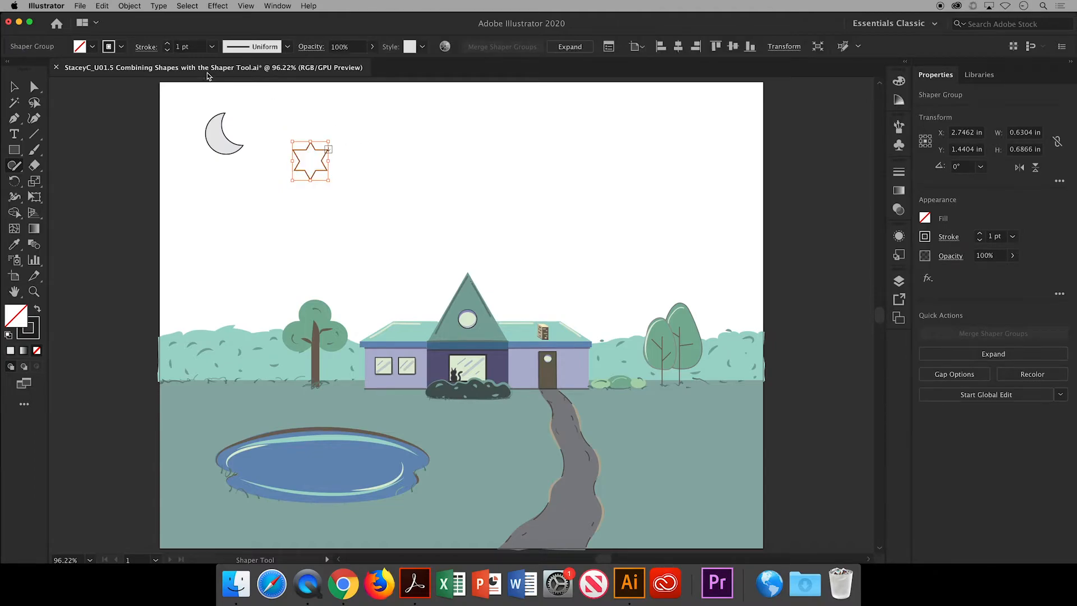
{"action": "left_click", "coordinate": [91, 46]}
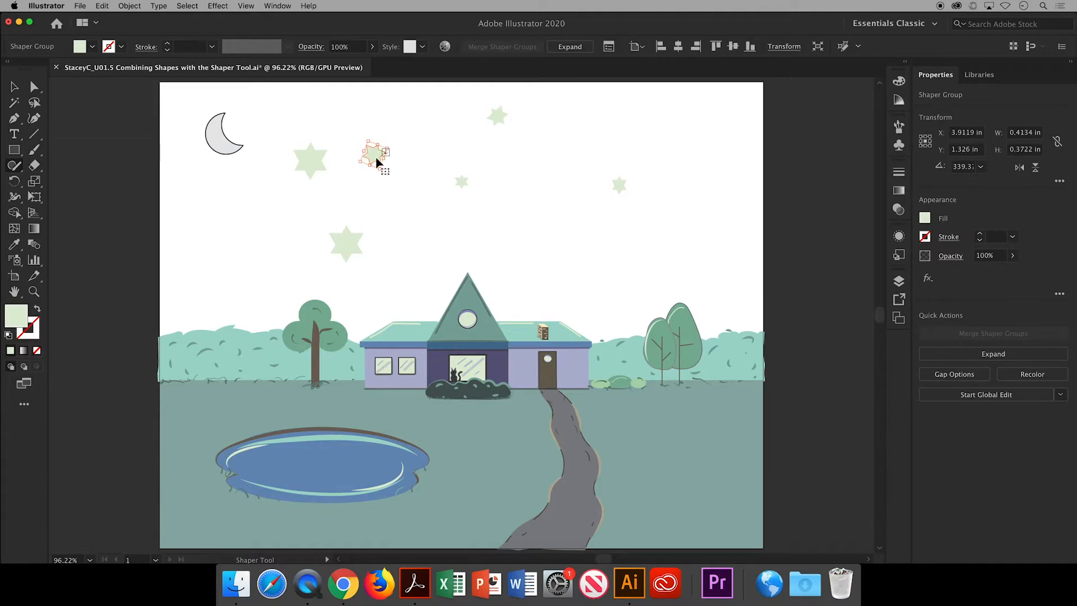
{"action": "left_click_drag", "start_coordinate": [372, 152], "coordinate": [345, 243]}
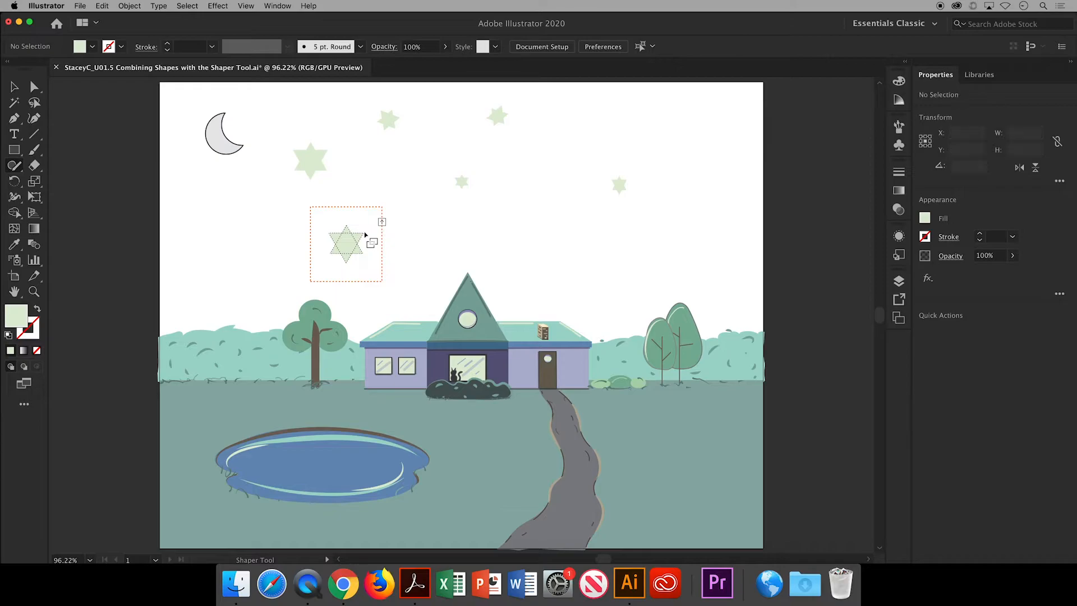
Add a rounded star, then sketch and discard a test triangle and rectangle
{"action": "left_click", "coordinate": [347, 245]}
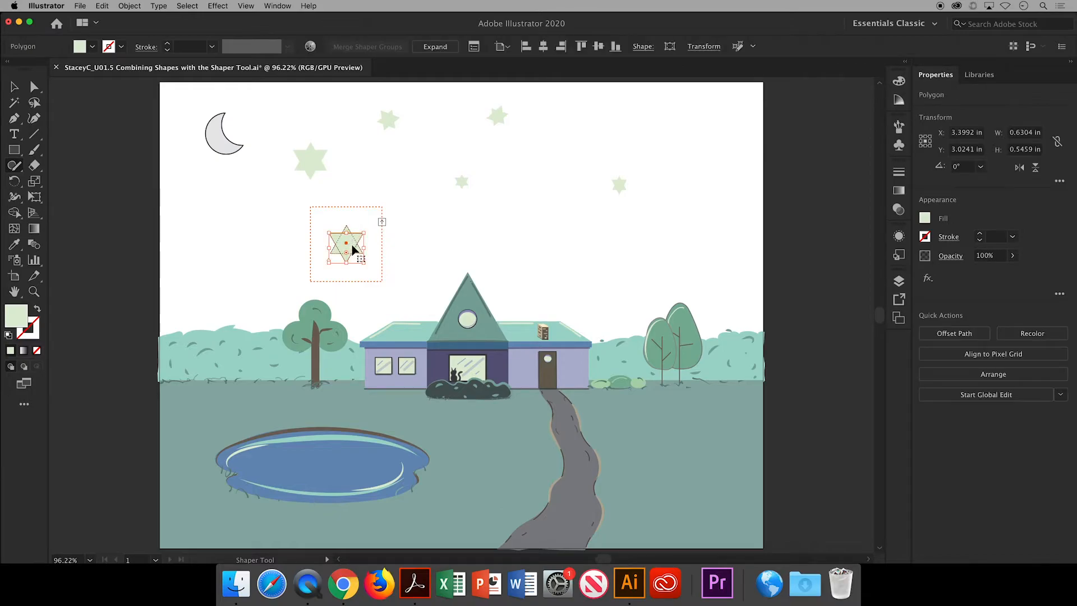
{"action": "mouse_move", "coordinate": [346, 258]}
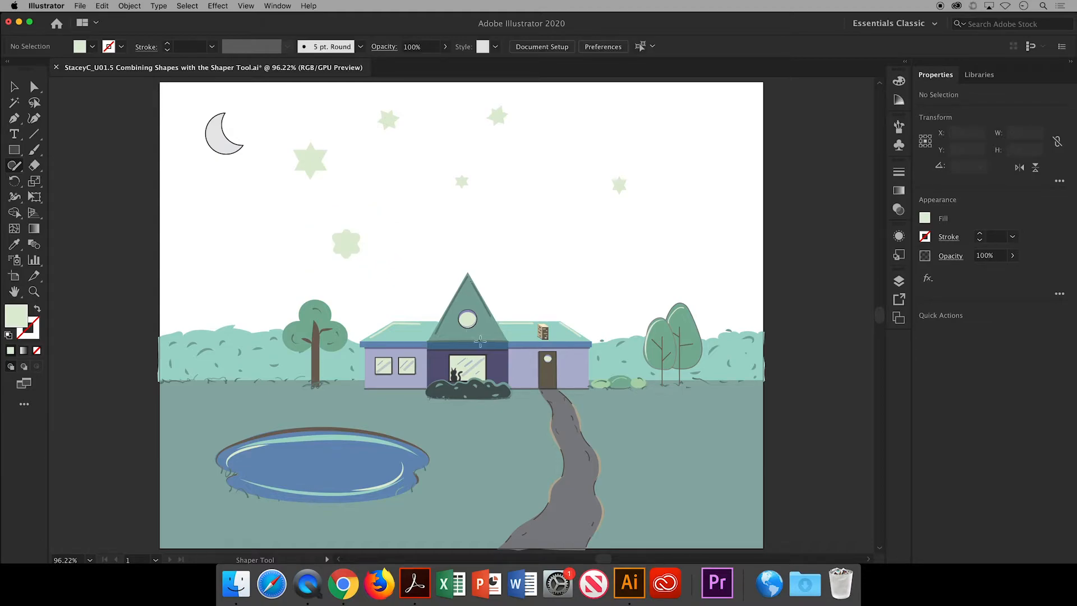
{"action": "mouse_move", "coordinate": [191, 200]}
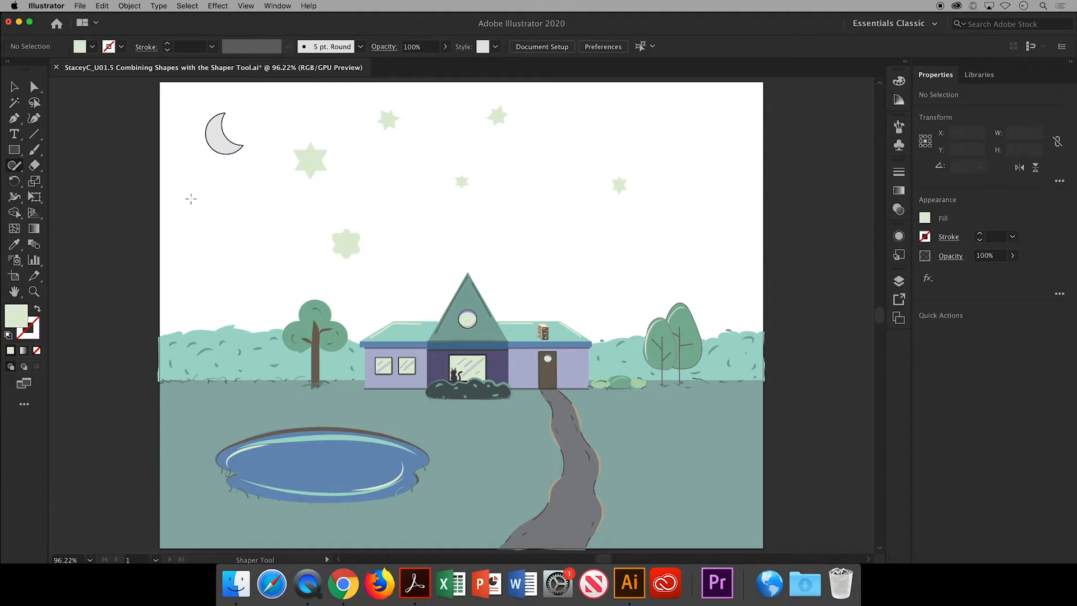
{"action": "mouse_move", "coordinate": [261, 213]}
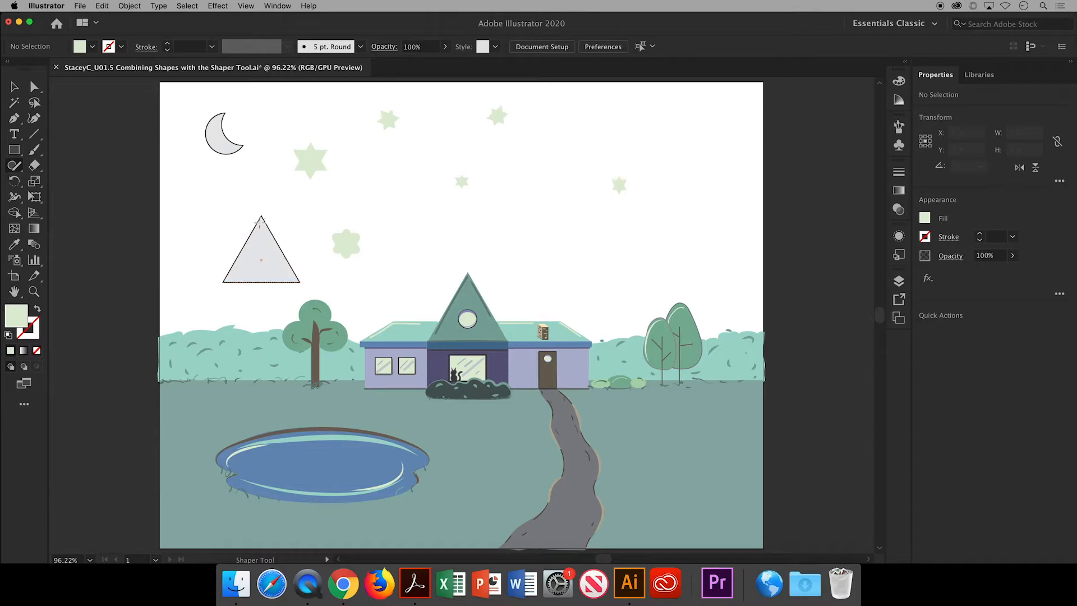
{"action": "left_click", "coordinate": [262, 247]}
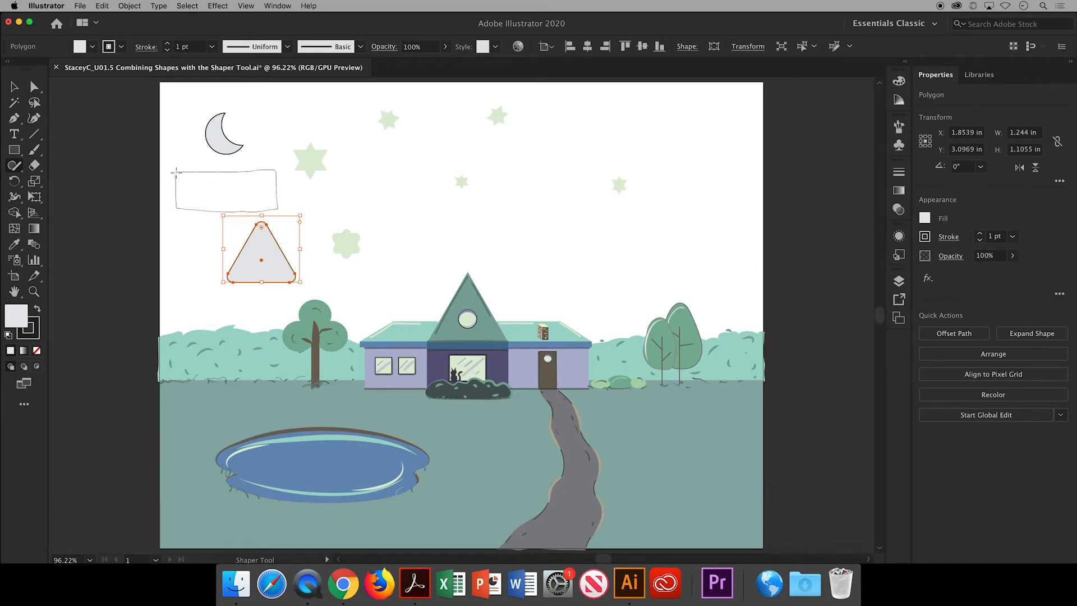
{"action": "left_click", "coordinate": [223, 190]}
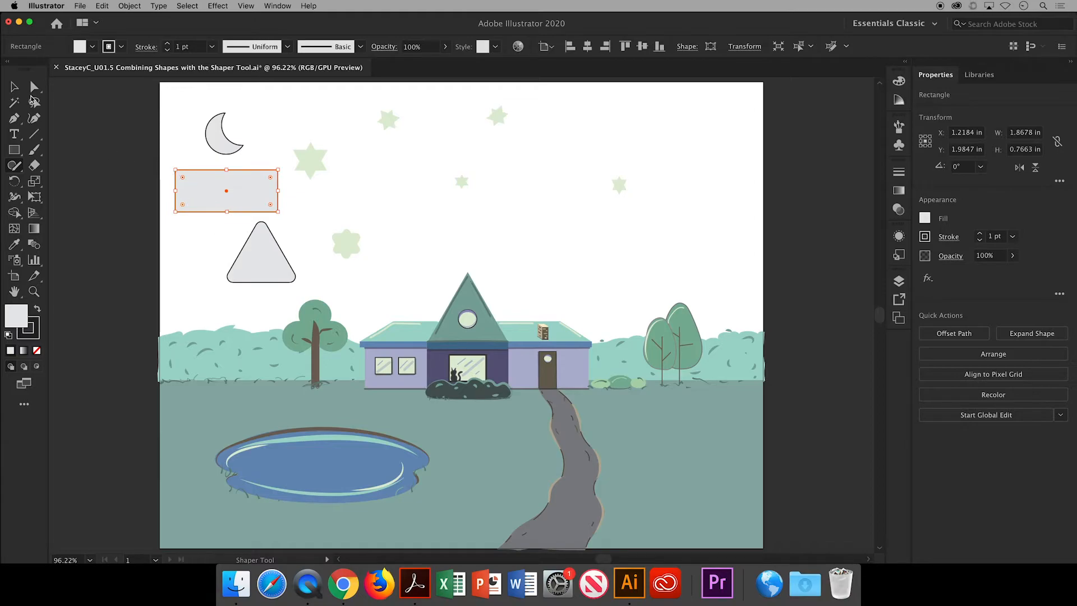
{"action": "left_click", "coordinate": [260, 258]}
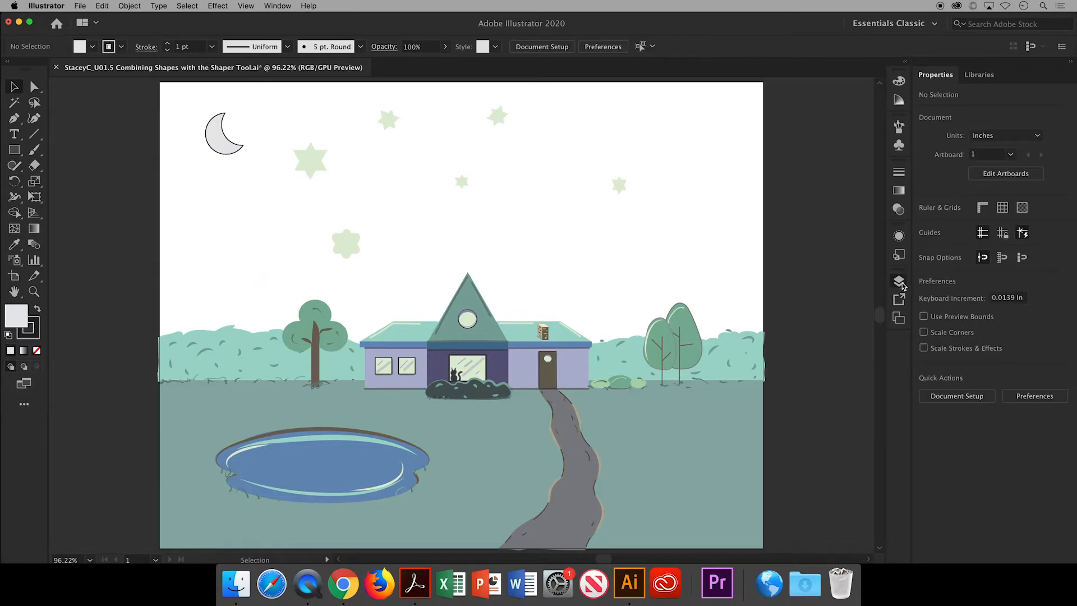
Hide the Shrubs and scenery layers so only the moon and stars remain
{"action": "left_click", "coordinate": [898, 280]}
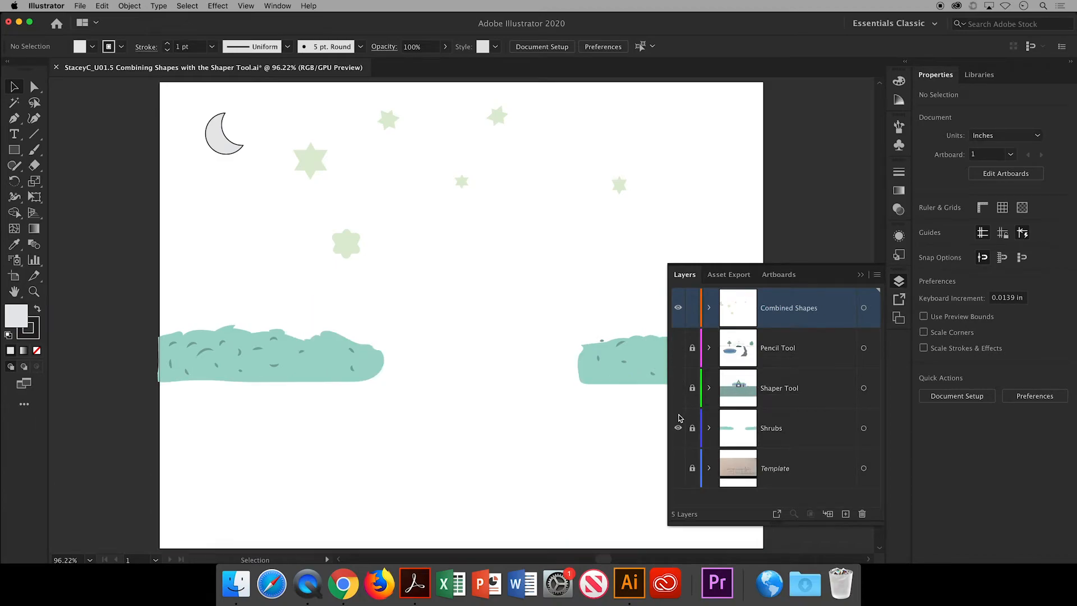
{"action": "left_click", "coordinate": [860, 275]}
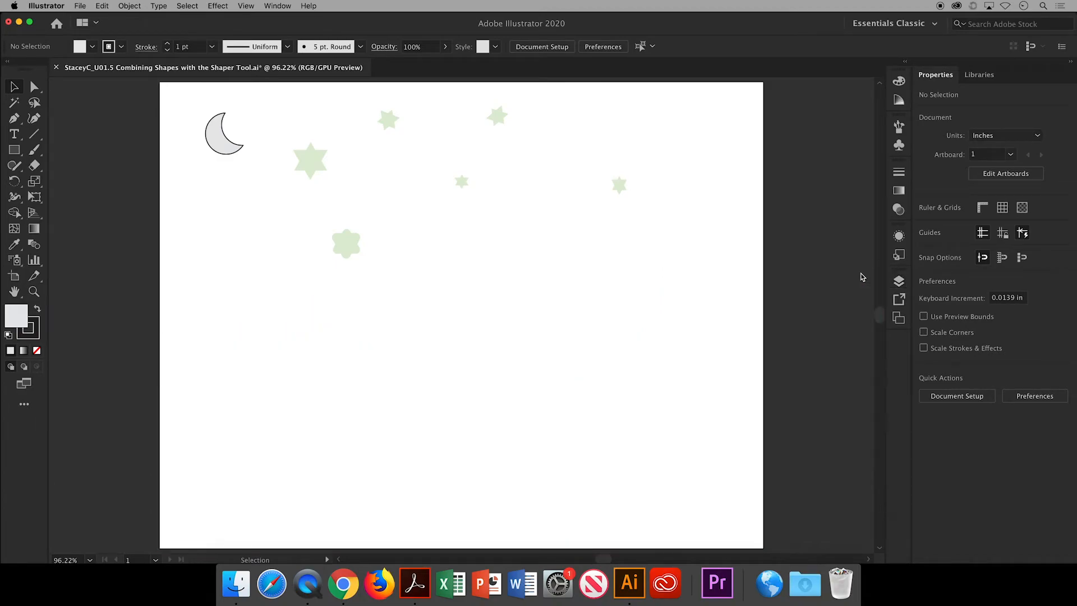
{"action": "left_click", "coordinate": [15, 165]}
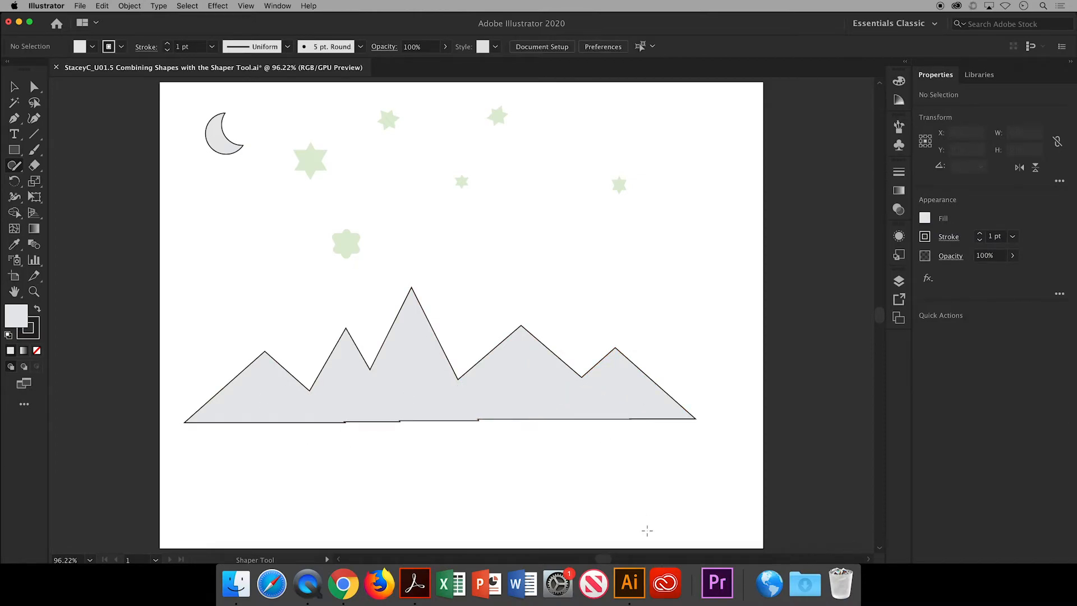
Send the grey mountain range to back, then add reflected copies as three stacked tiers
{"action": "left_click", "coordinate": [439, 384]}
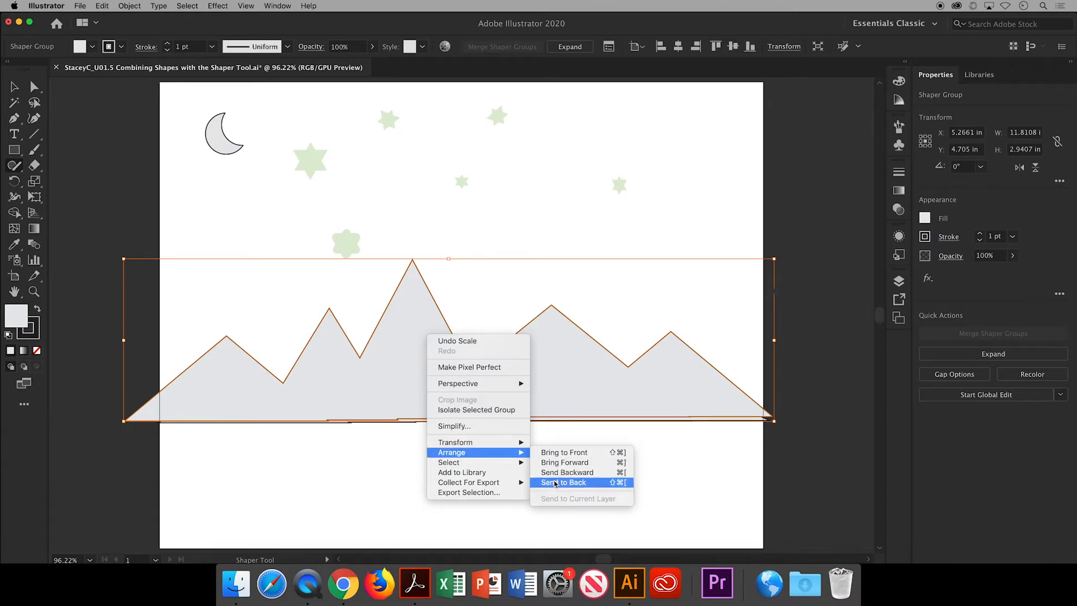
{"action": "left_click", "coordinate": [562, 482]}
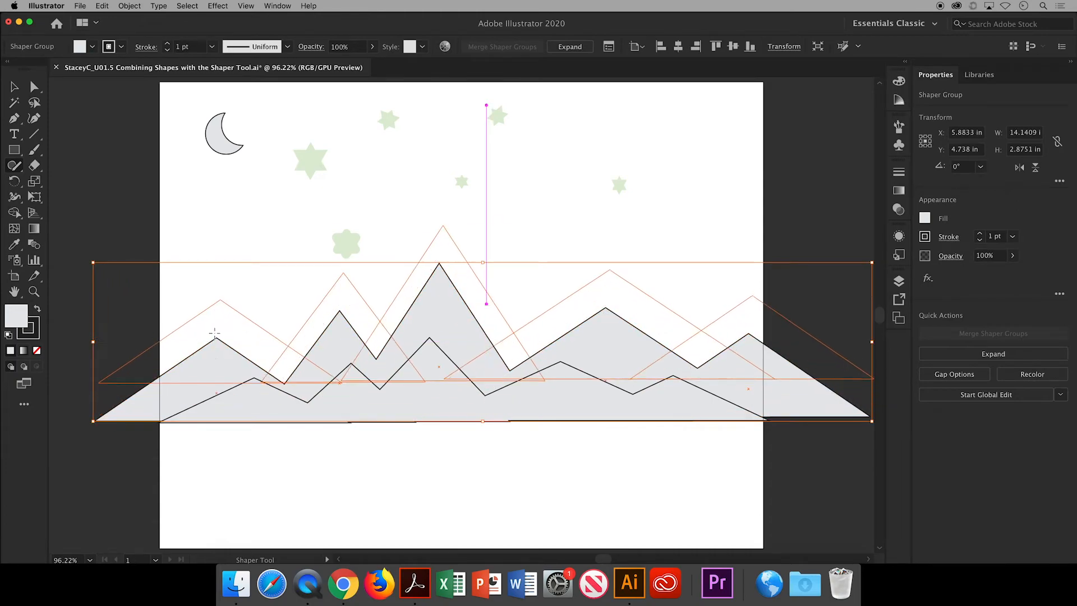
{"action": "right_click", "coordinate": [505, 326]}
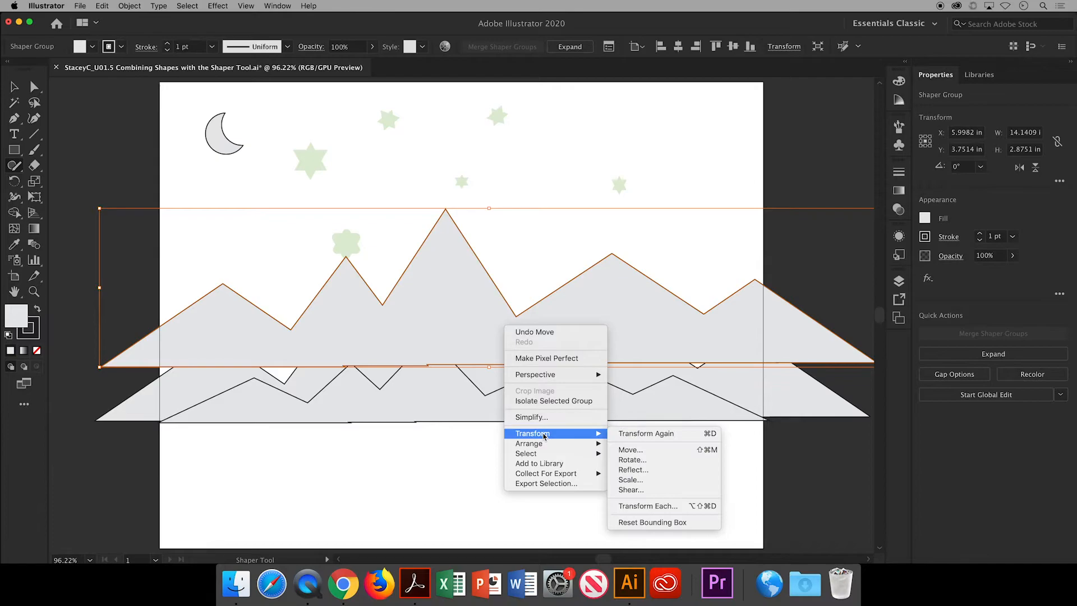
{"action": "left_click", "coordinate": [632, 470]}
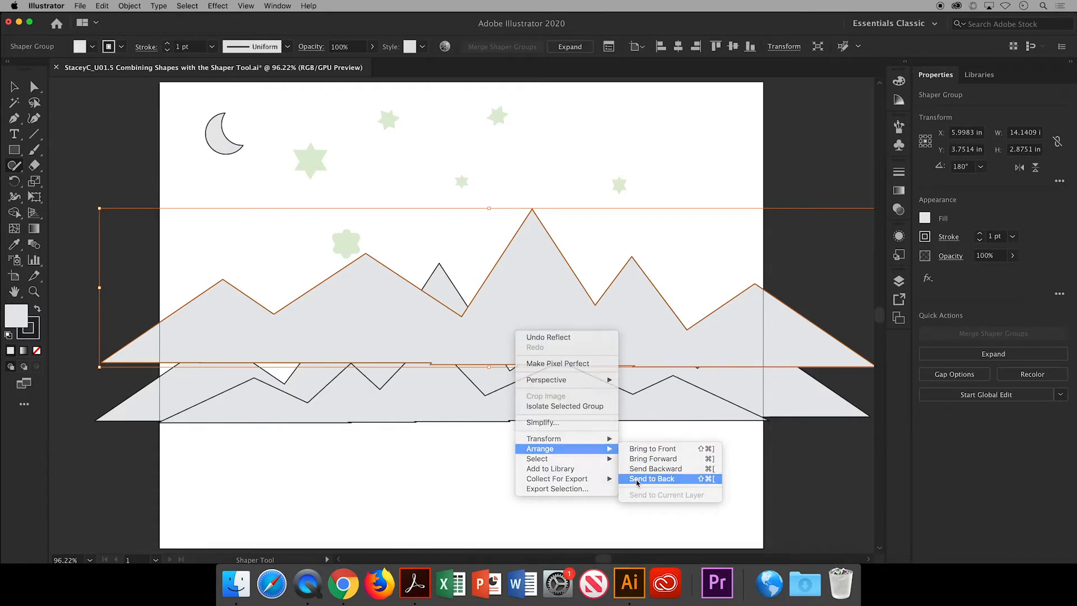
{"action": "left_click", "coordinate": [651, 478]}
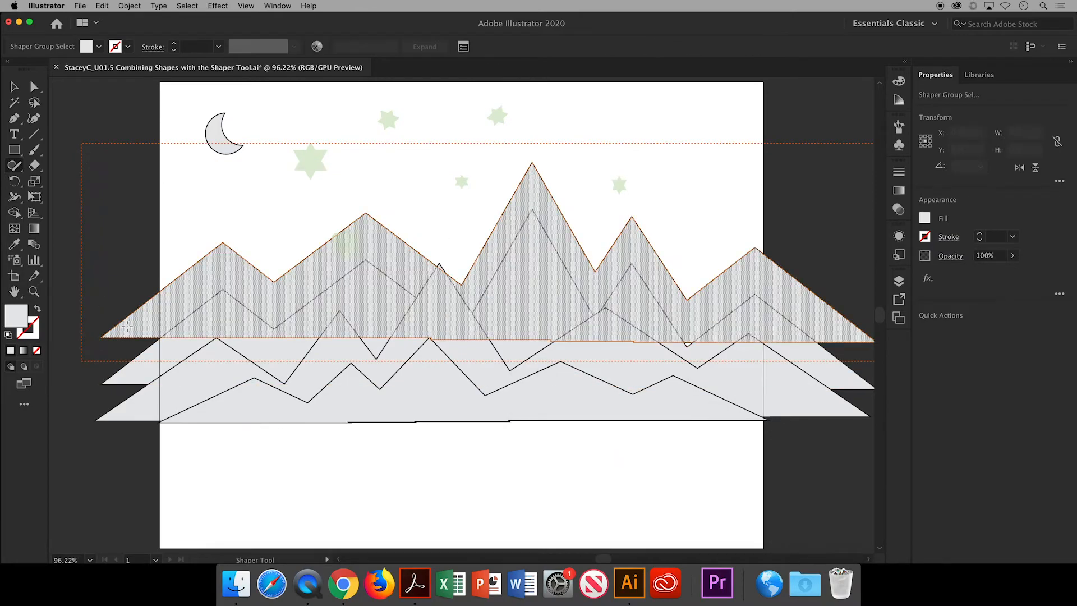
{"action": "left_click", "coordinate": [258, 288]}
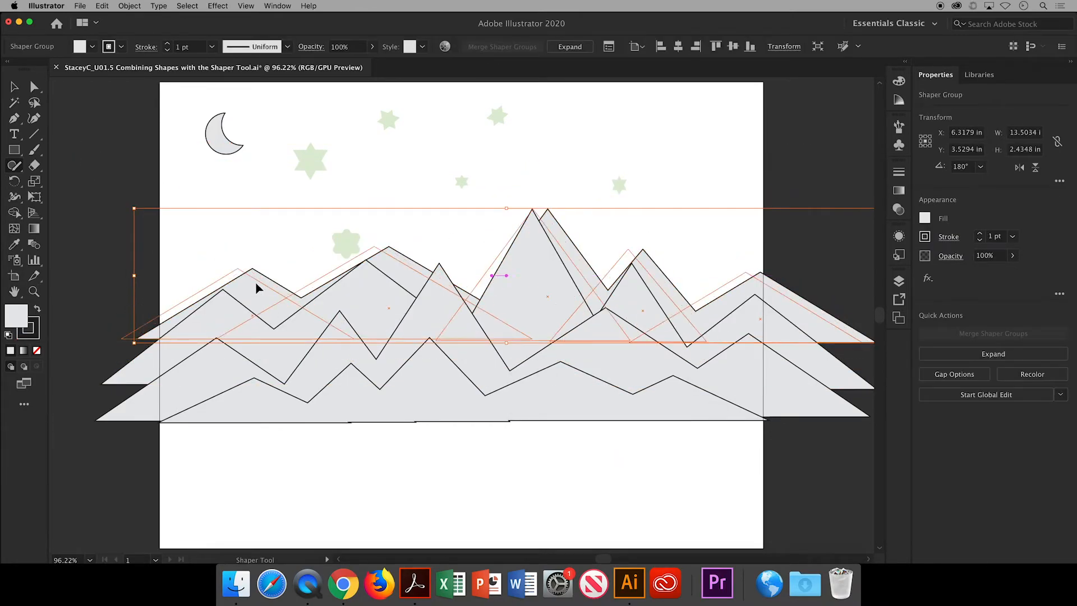
{"action": "left_click", "coordinate": [793, 169]}
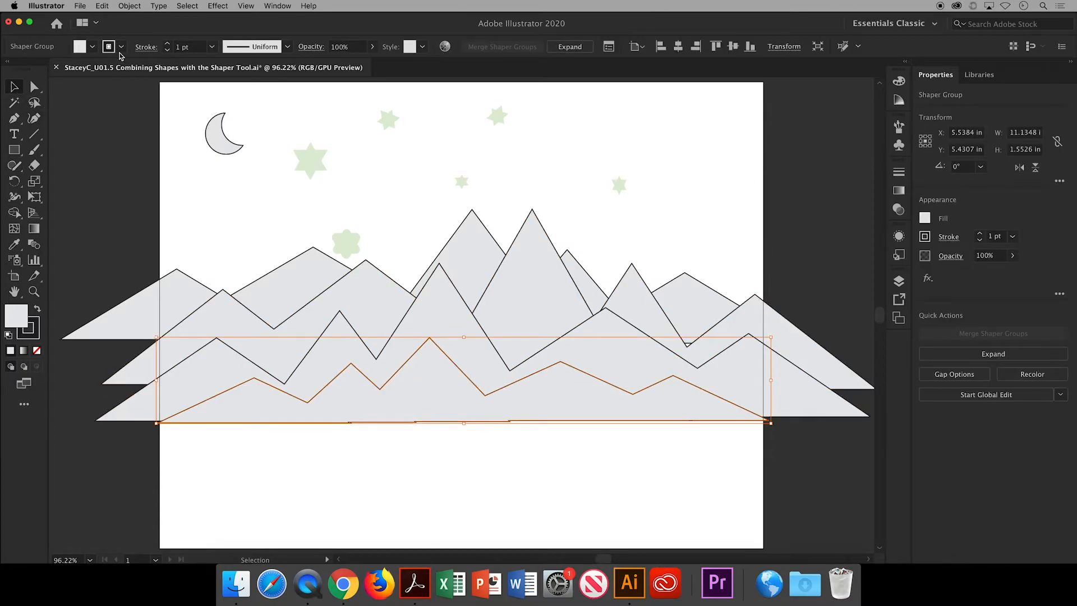
Fill the front mountain range with dark grey, then select all the mountain ranges
{"action": "left_click", "coordinate": [121, 46]}
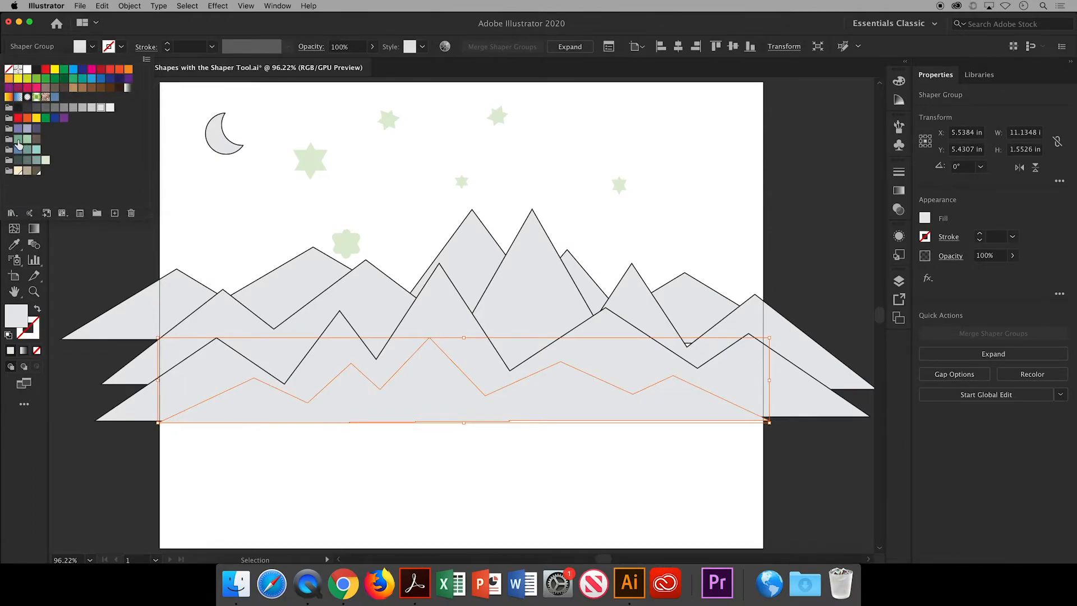
{"action": "left_click", "coordinate": [17, 160]}
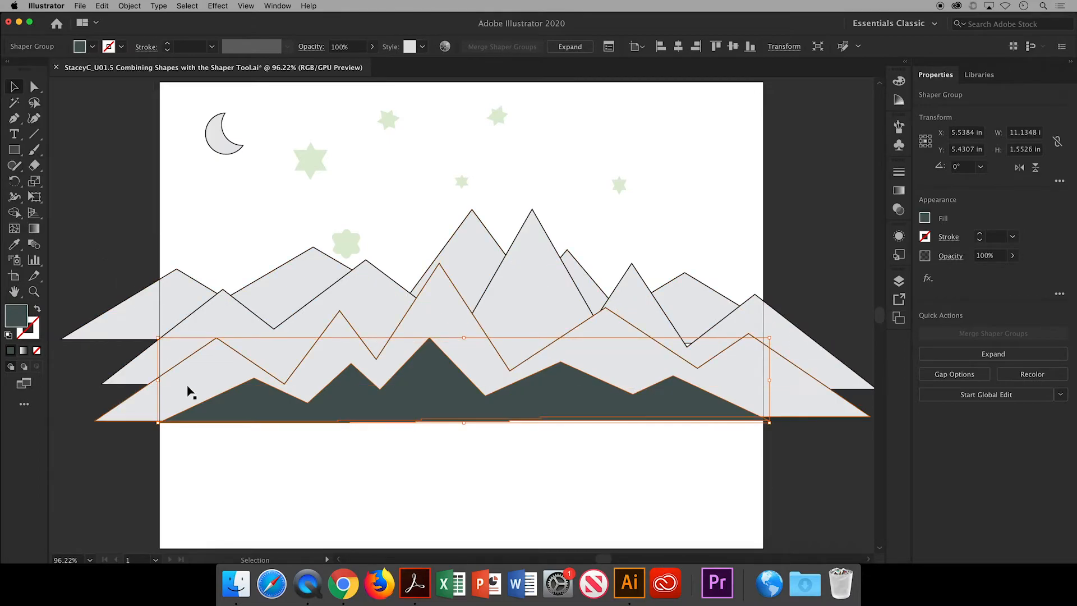
{"action": "left_click", "coordinate": [266, 426]}
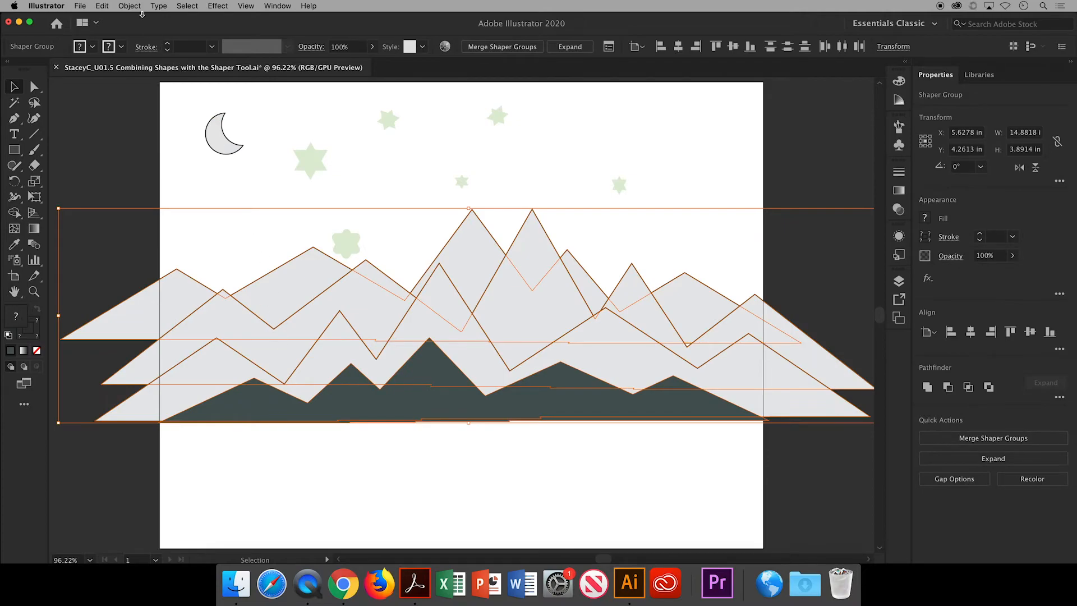
Expand the Shaper mountain shapes into plain paths via Object > Expand
{"action": "left_click", "coordinate": [129, 5]}
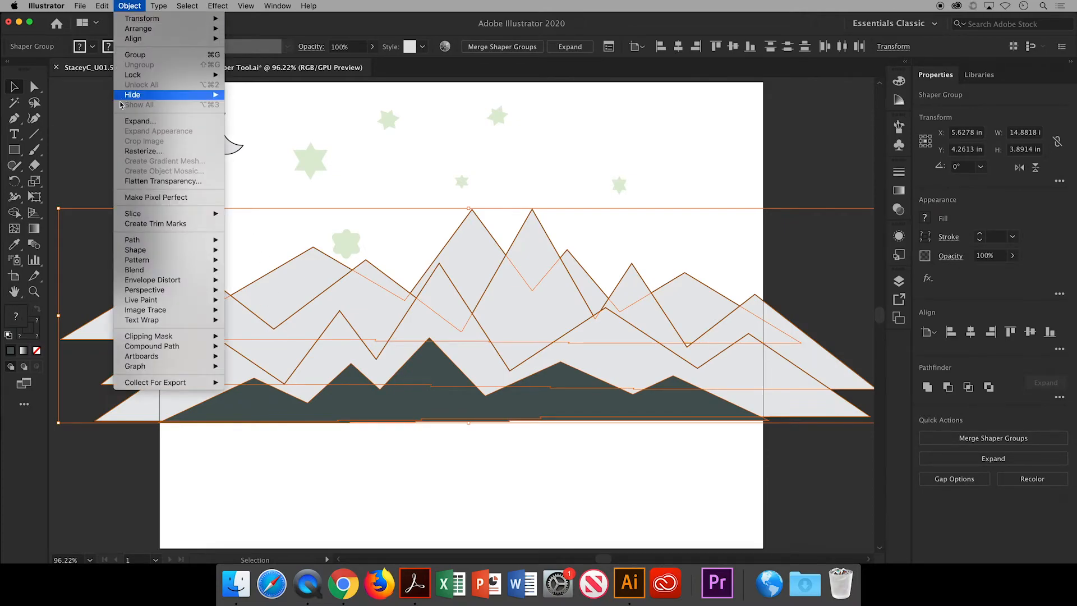
{"action": "left_click", "coordinate": [140, 121]}
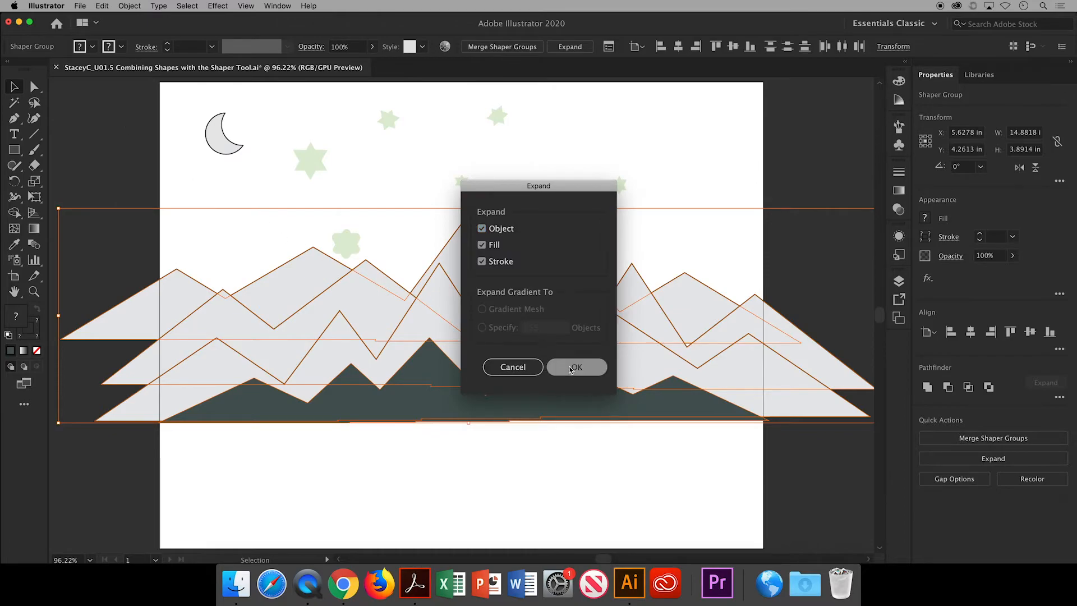
{"action": "left_click", "coordinate": [575, 367]}
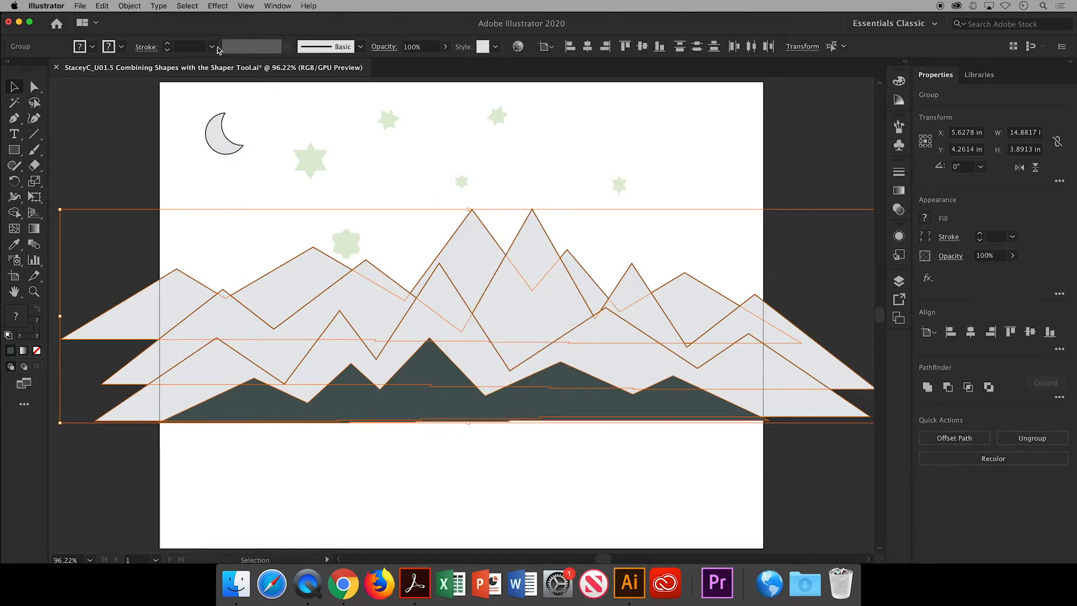
Blend the fill colours front to back so the ranges fade from charcoal to pale grey
{"action": "left_click", "coordinate": [102, 5]}
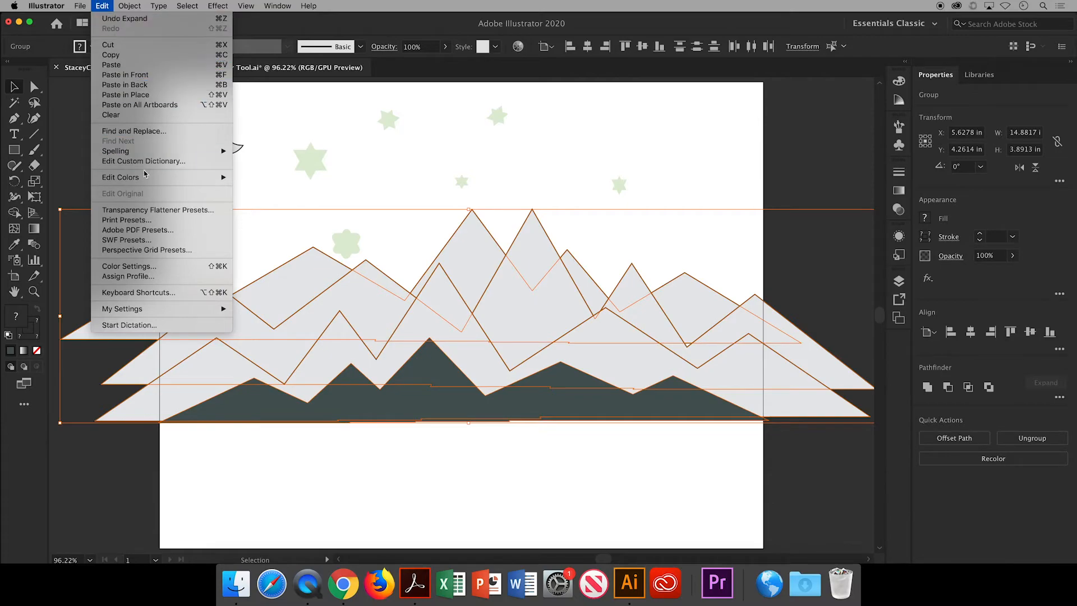
{"action": "mouse_move", "coordinate": [120, 177]}
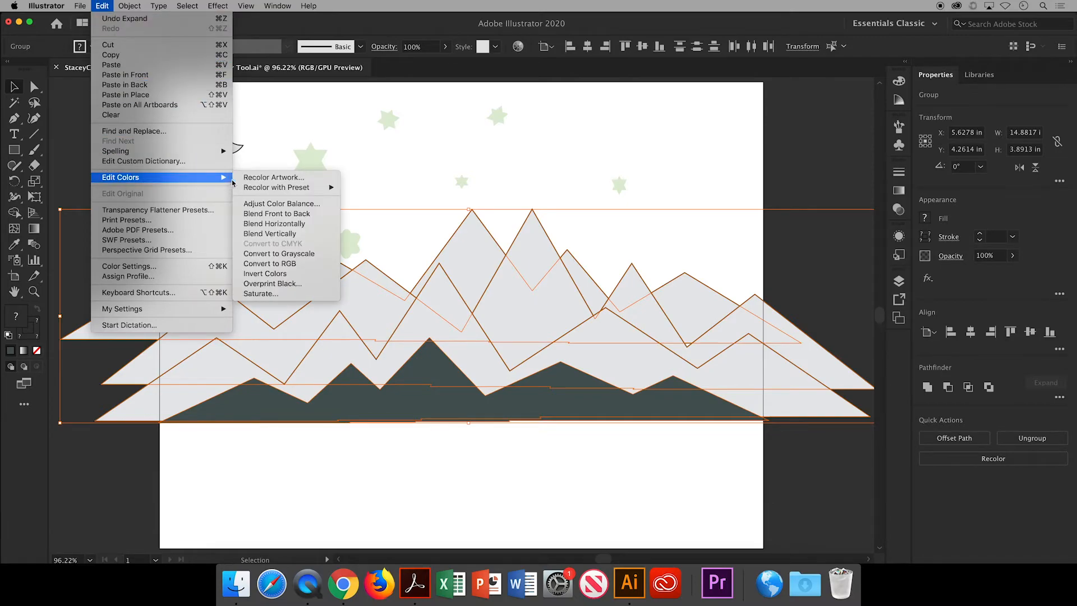
{"action": "mouse_move", "coordinate": [277, 213]}
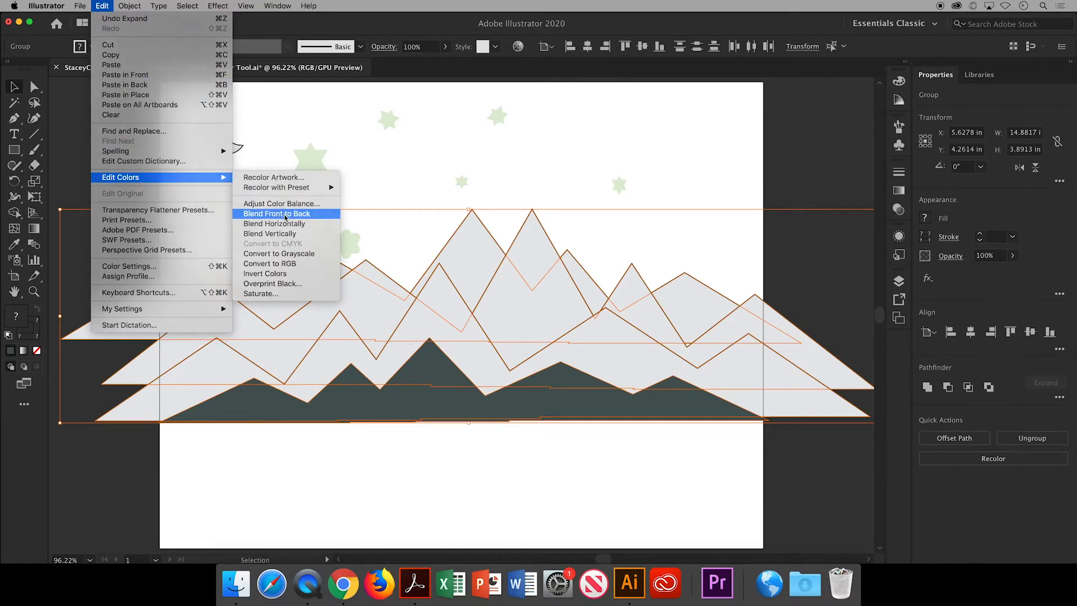
{"action": "left_click", "coordinate": [277, 213]}
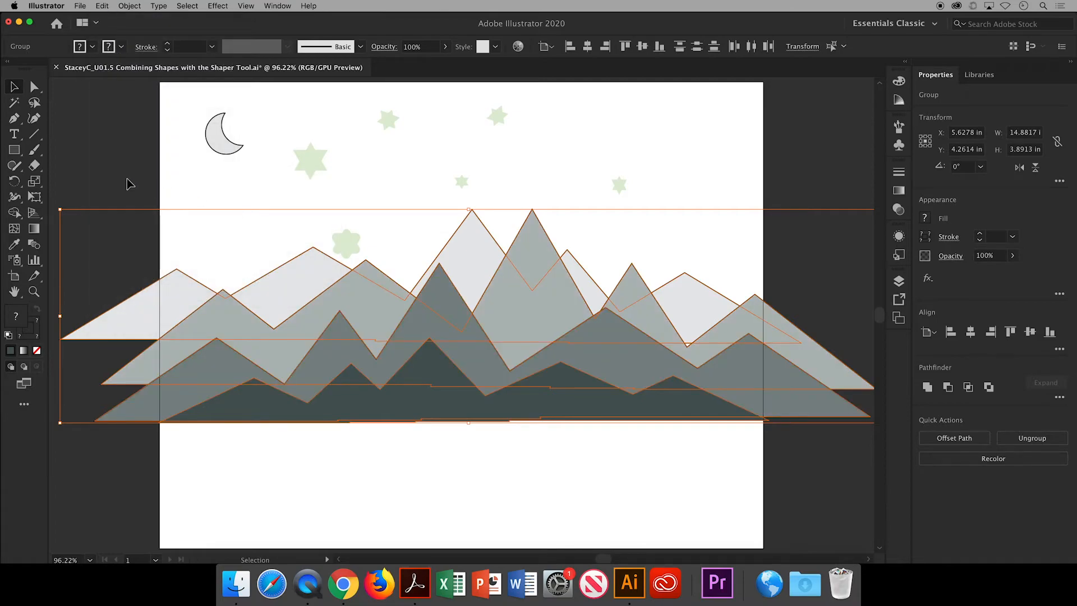
{"action": "left_click", "coordinate": [192, 237]}
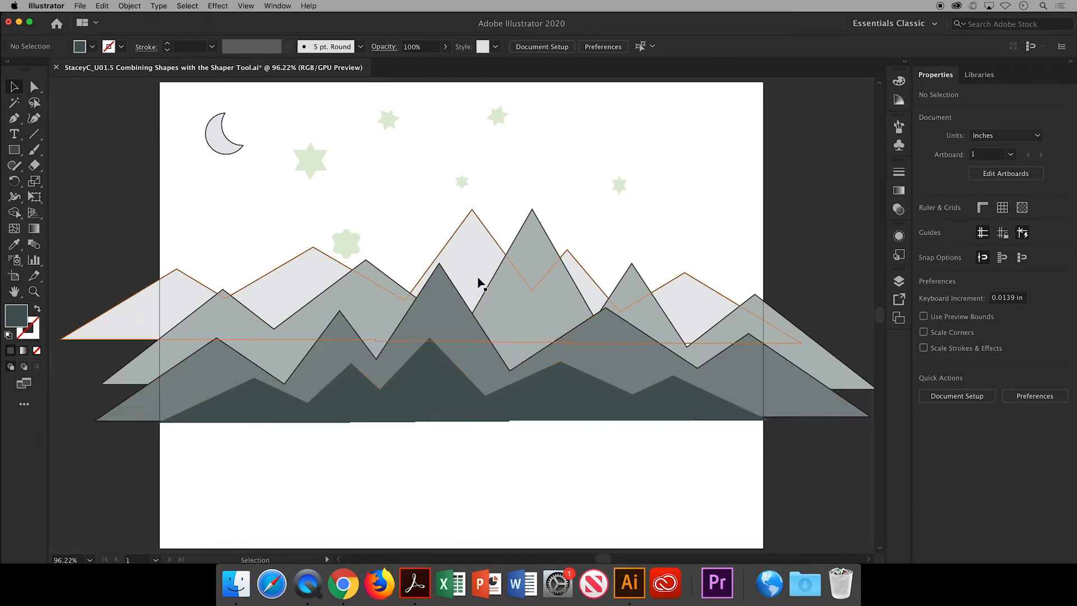
{"action": "left_click", "coordinate": [849, 251]}
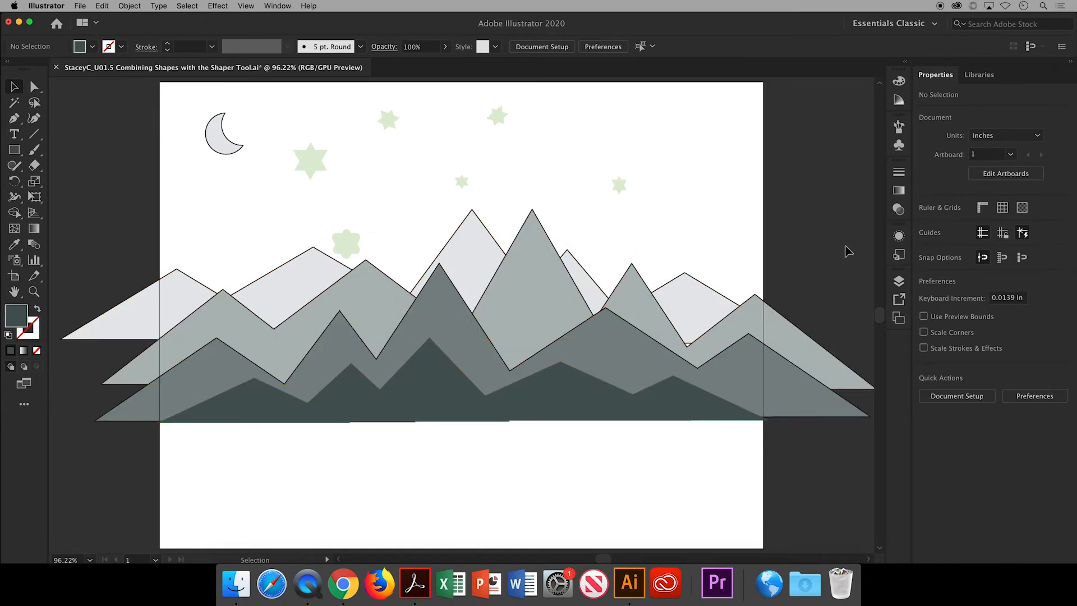
{"action": "mouse_move", "coordinate": [898, 281]}
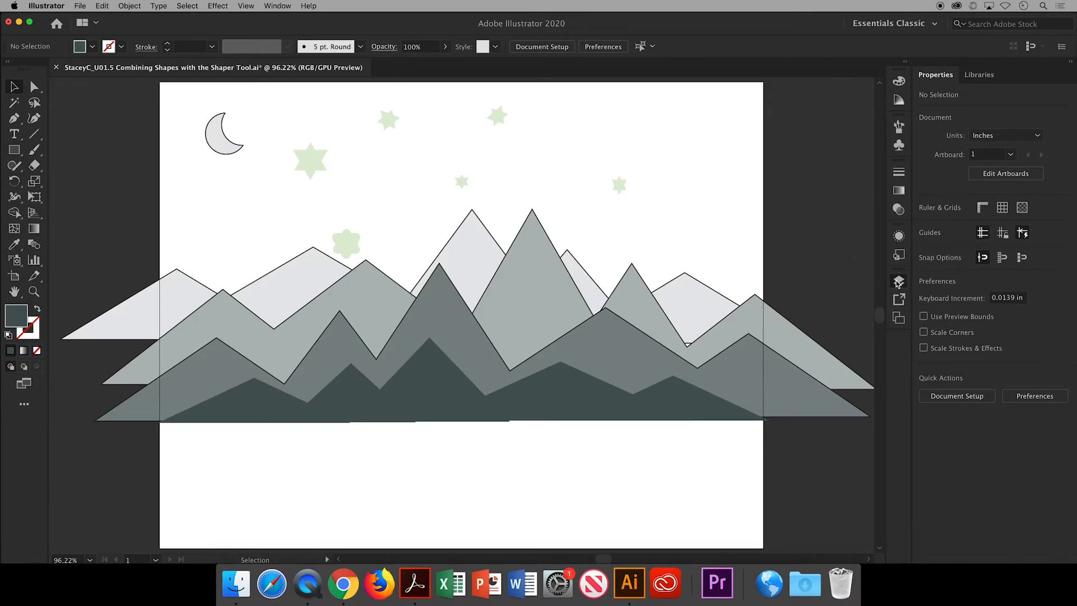
Show the Shrubs layer, move Combined Shapes beneath it and remove the mountain strokes
{"action": "left_click", "coordinate": [898, 282]}
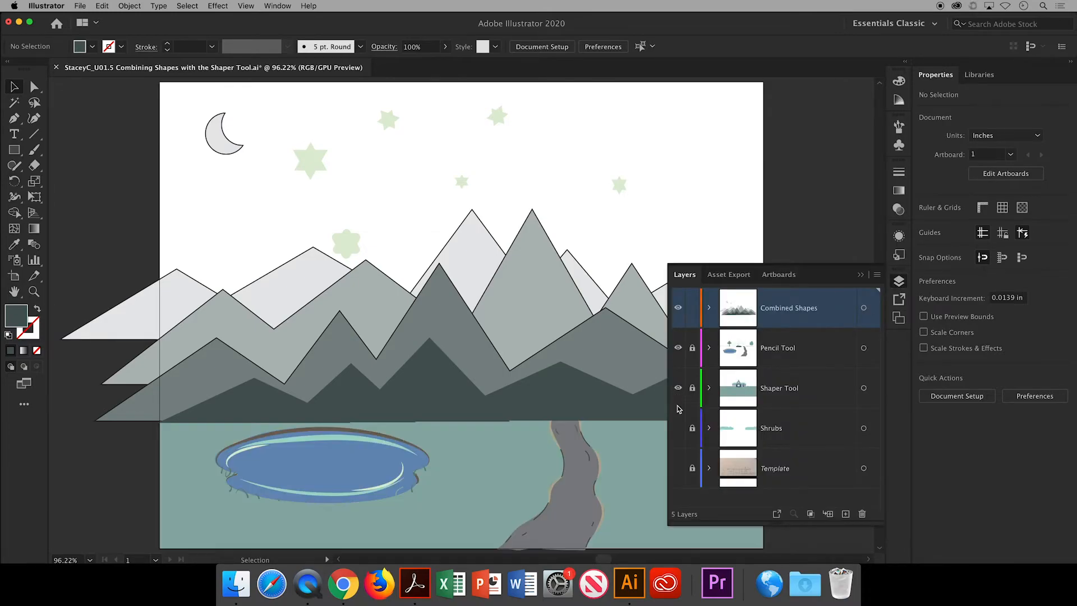
{"action": "left_click", "coordinate": [678, 427]}
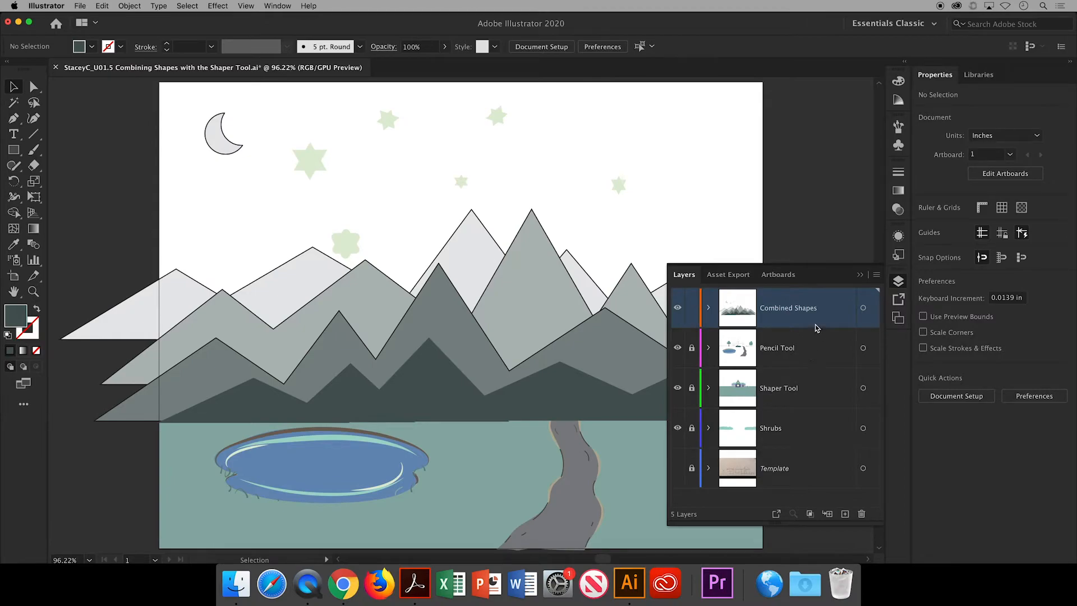
{"action": "mouse_move", "coordinate": [833, 309]}
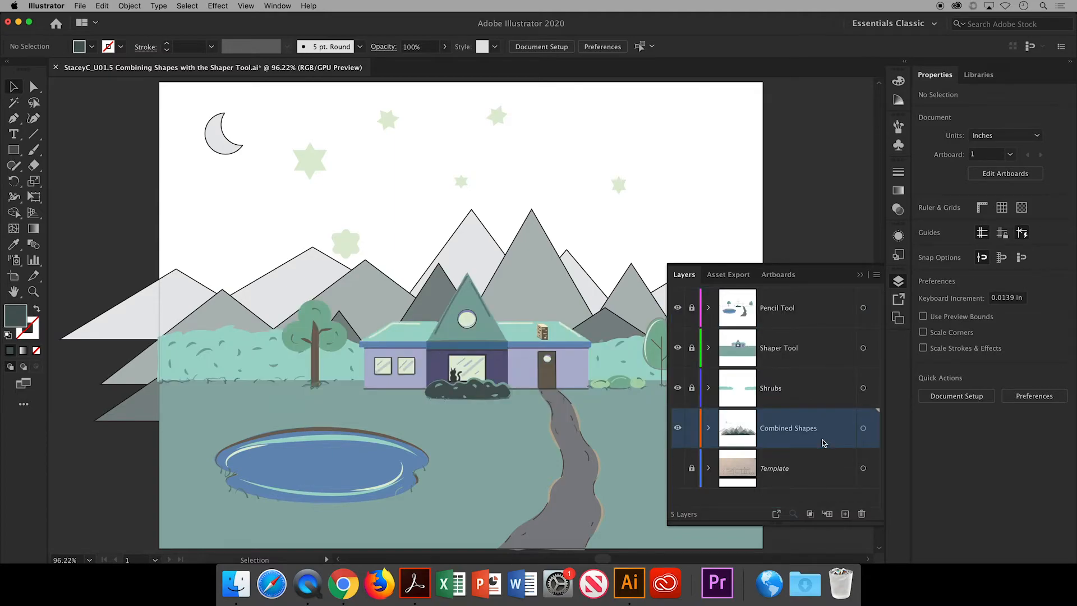
{"action": "mouse_move", "coordinate": [861, 275]}
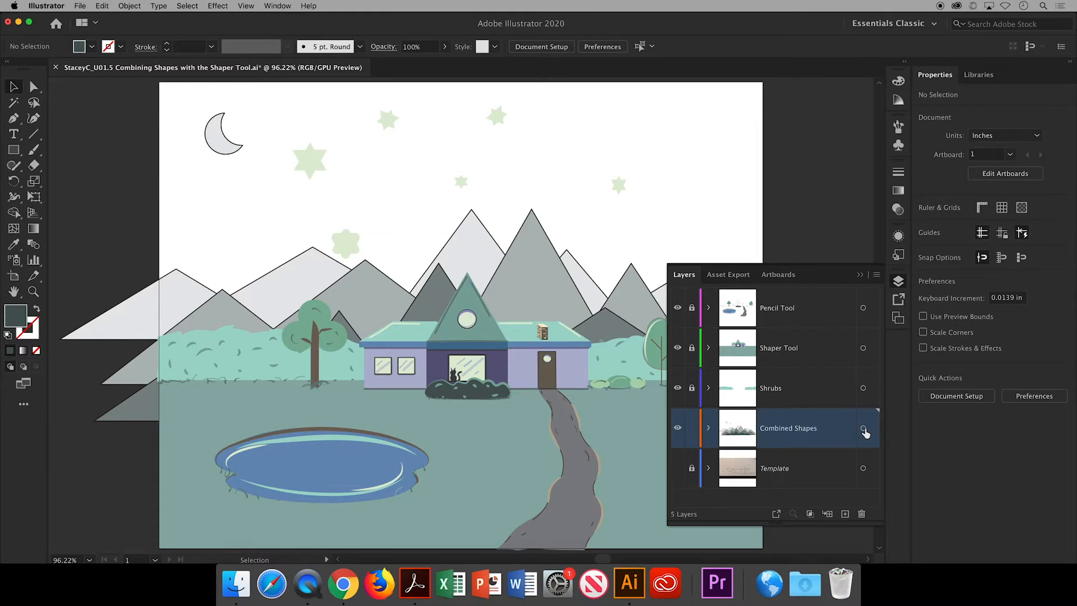
{"action": "left_click", "coordinate": [864, 427]}
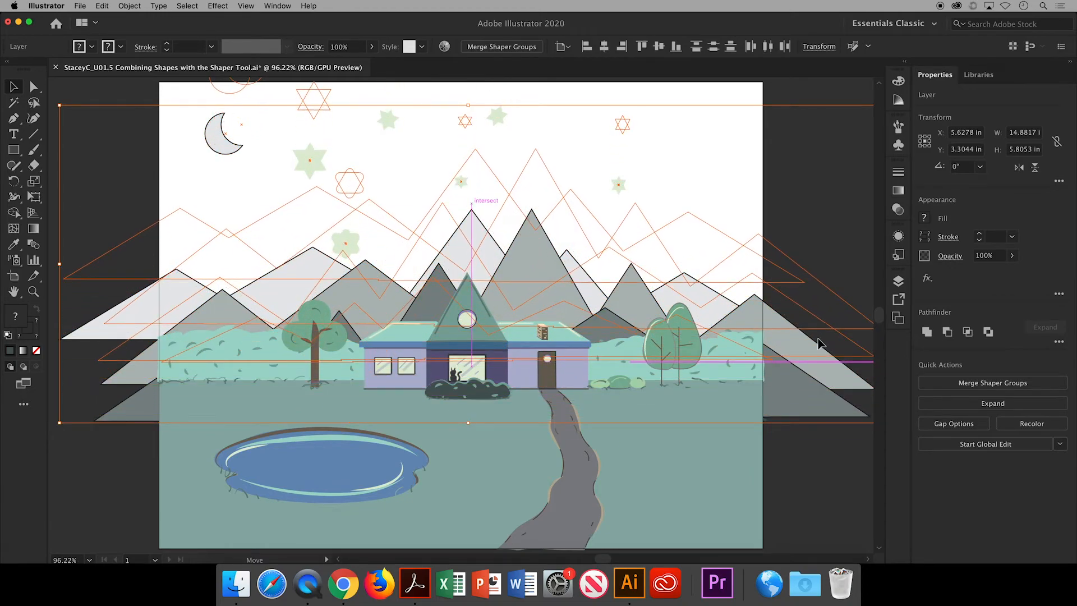
{"action": "left_click", "coordinate": [808, 220]}
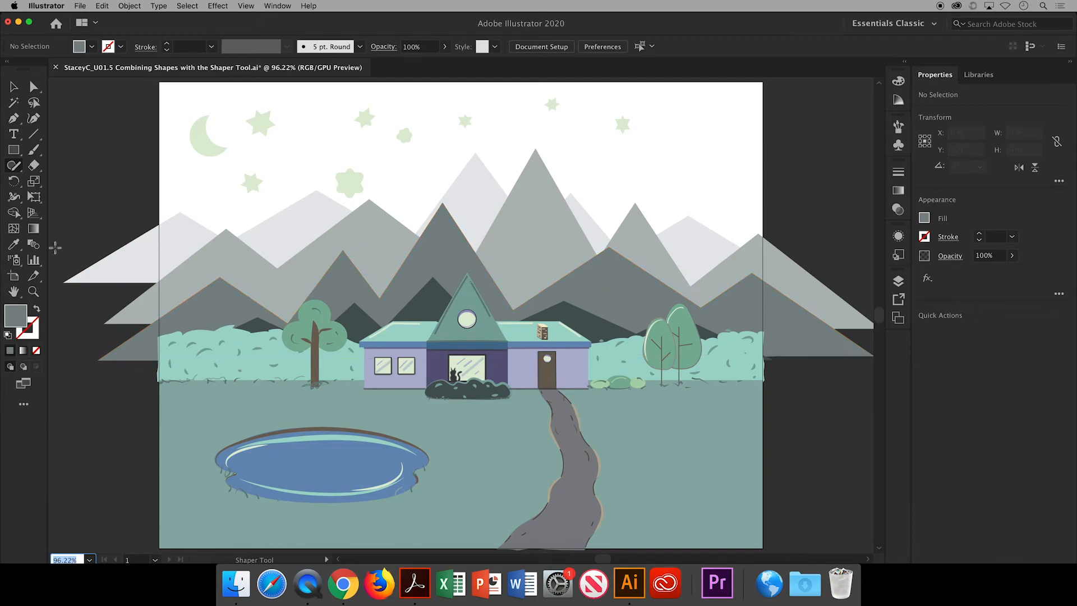
{"action": "mouse_move", "coordinate": [56, 185]}
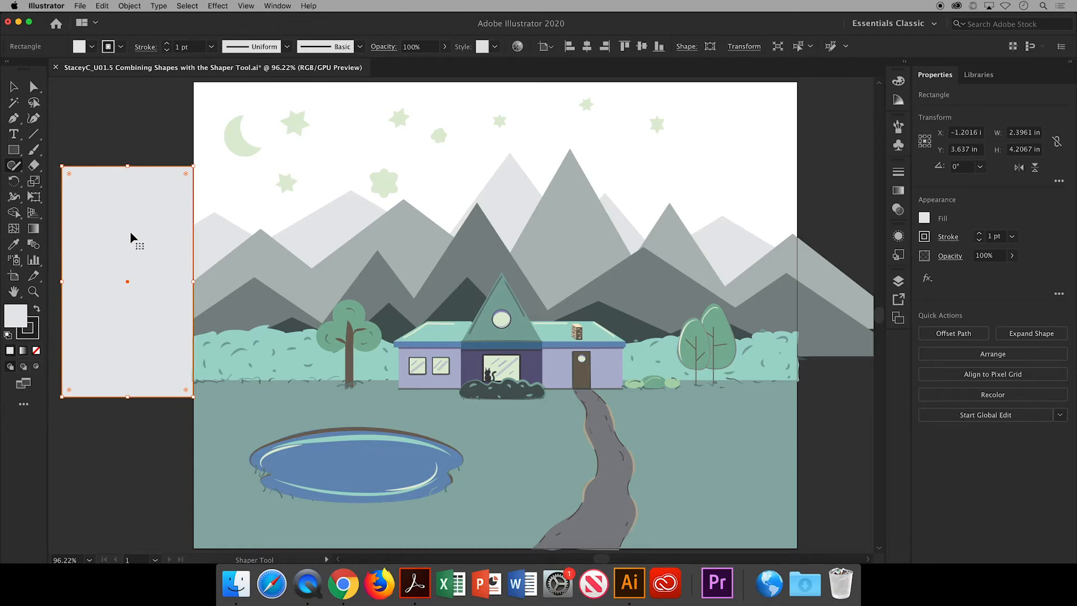
Trim the mountains spilling past the artboard's left and right edges with the Shaper Tool
{"action": "left_click", "coordinate": [108, 142]}
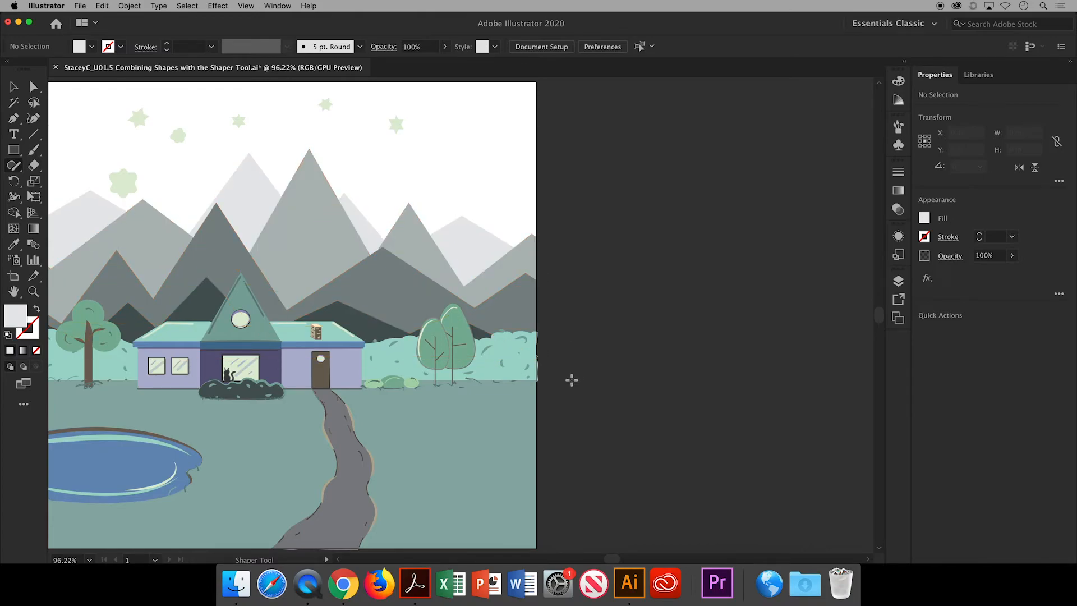
{"action": "left_click", "coordinate": [87, 559]}
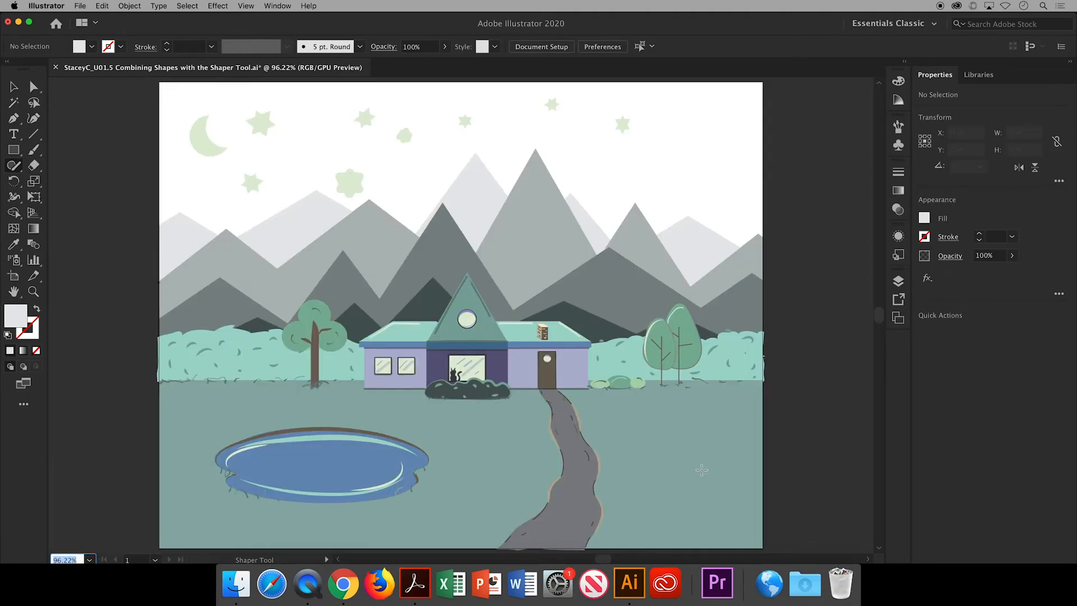
{"action": "mouse_move", "coordinate": [899, 285]}
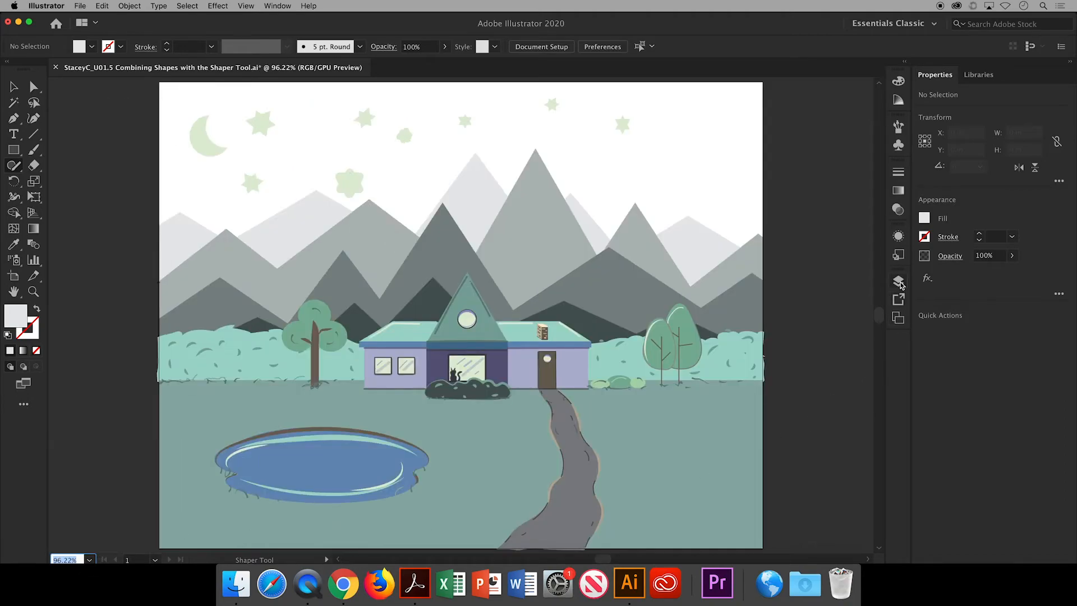
Add a new layer named 'Gradient Sky' above Combined Shapes
{"action": "left_click", "coordinate": [899, 280]}
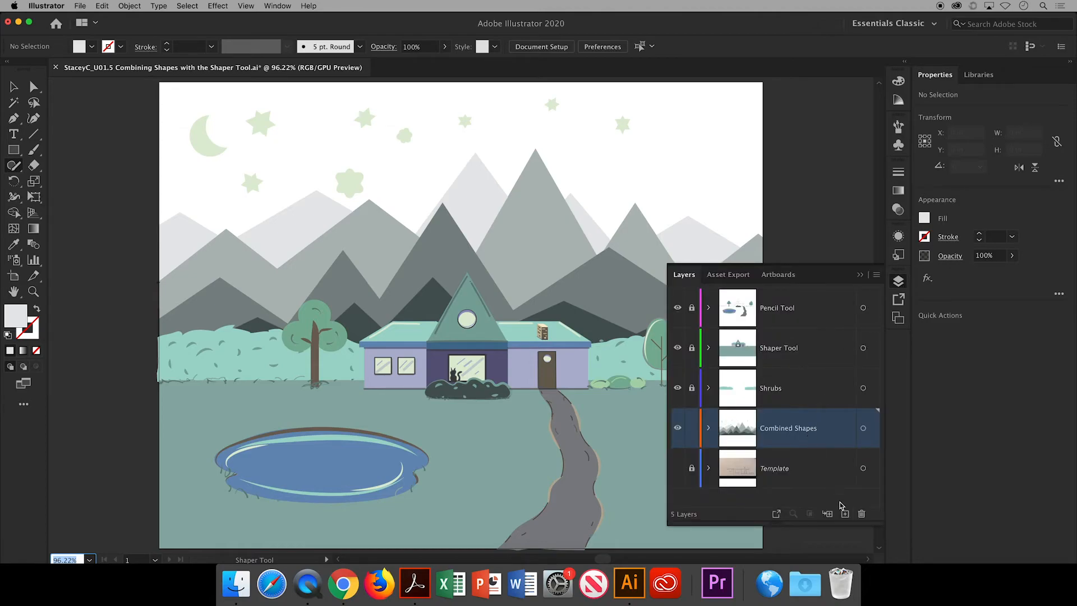
{"action": "left_click", "coordinate": [826, 514]}
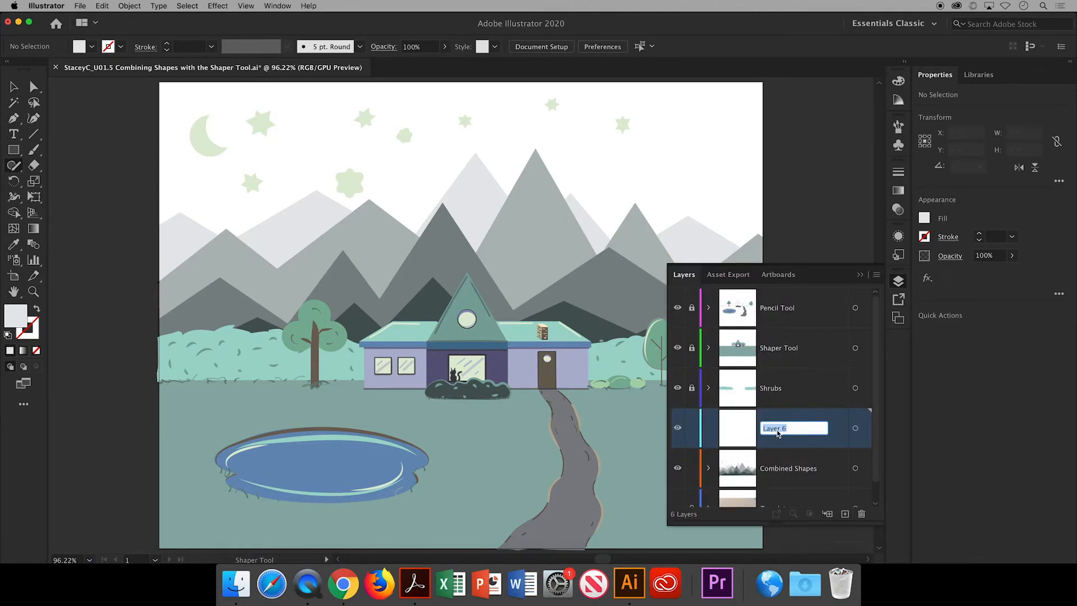
{"action": "type", "text": "Gradient Sky"}
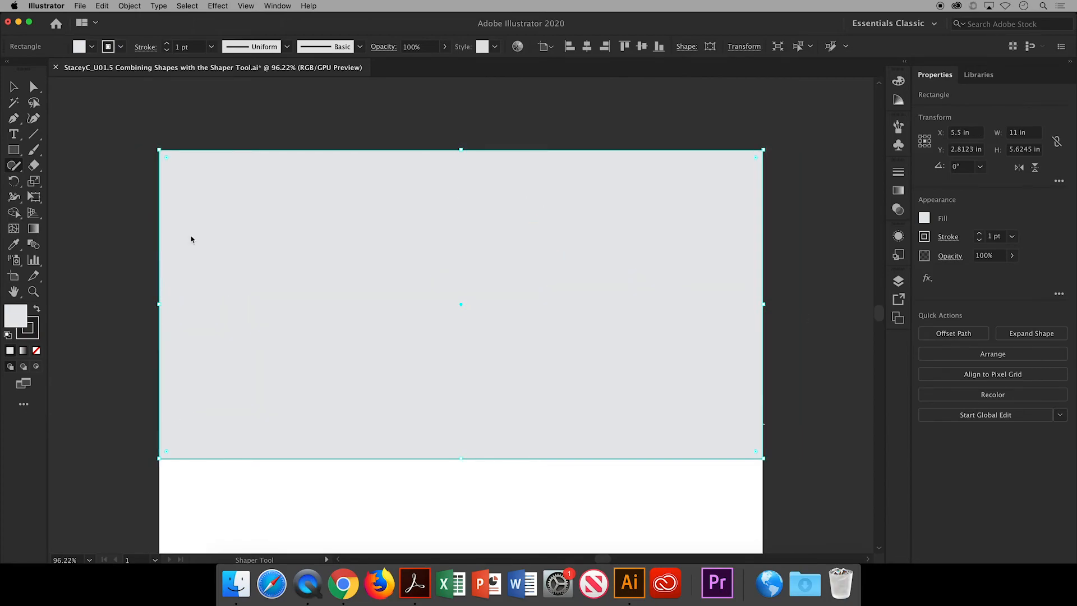
{"action": "mouse_move", "coordinate": [898, 282]}
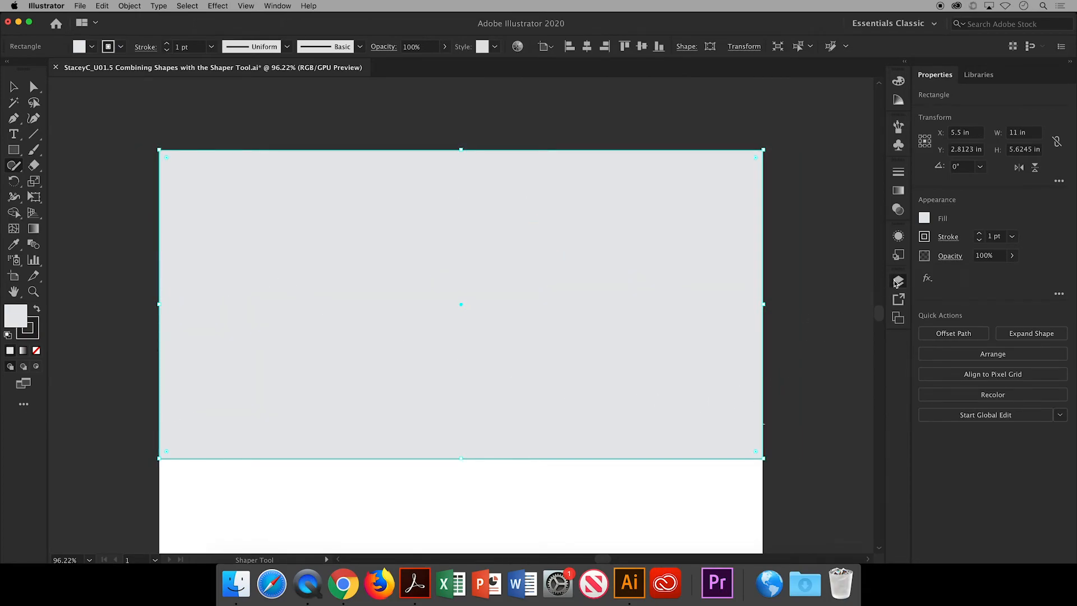
Draw the grey sky rectangle, restore layer visibility and fit the artboard in view
{"action": "left_click", "coordinate": [898, 280]}
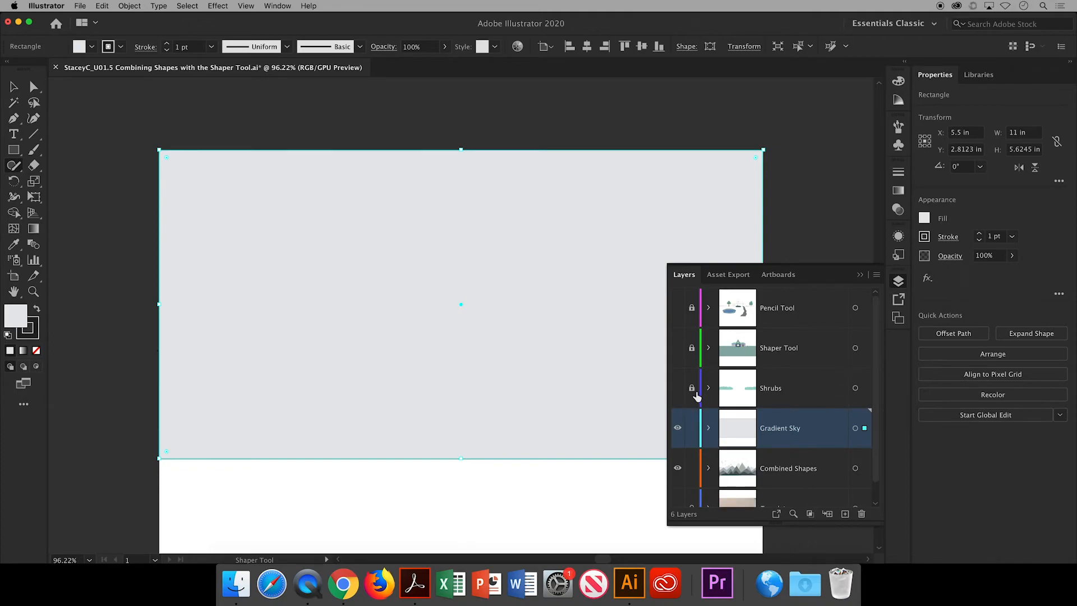
{"action": "left_click", "coordinate": [677, 307]}
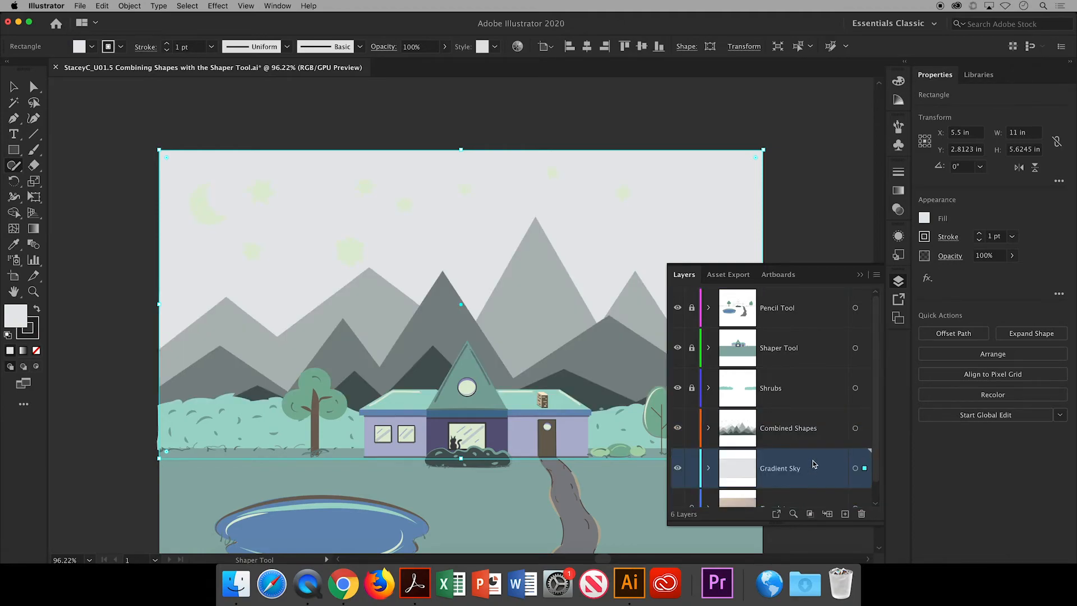
{"action": "mouse_move", "coordinate": [858, 281]}
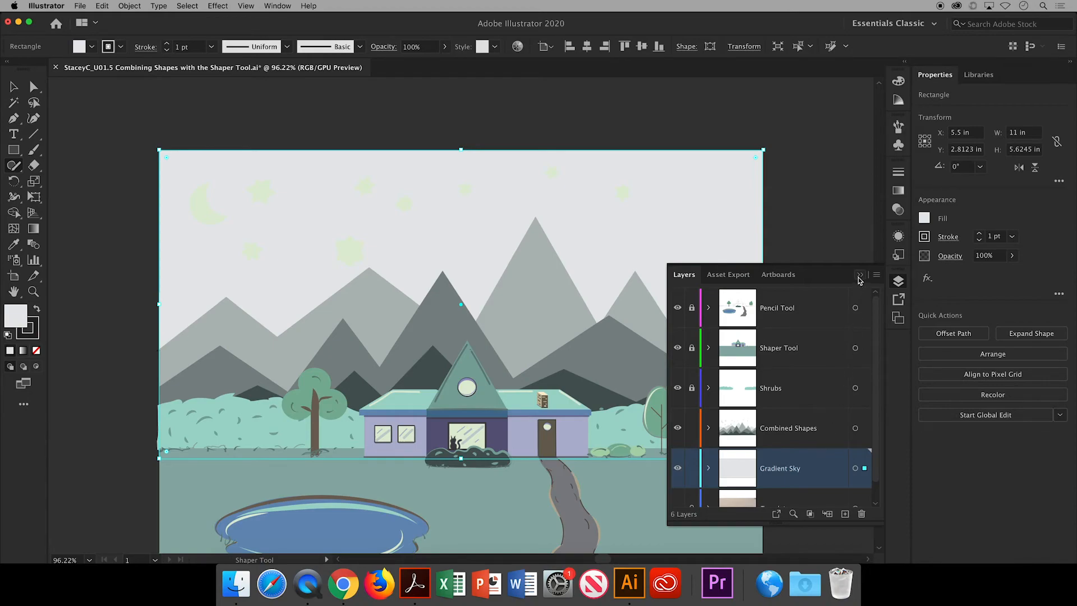
{"action": "left_click", "coordinate": [860, 273]}
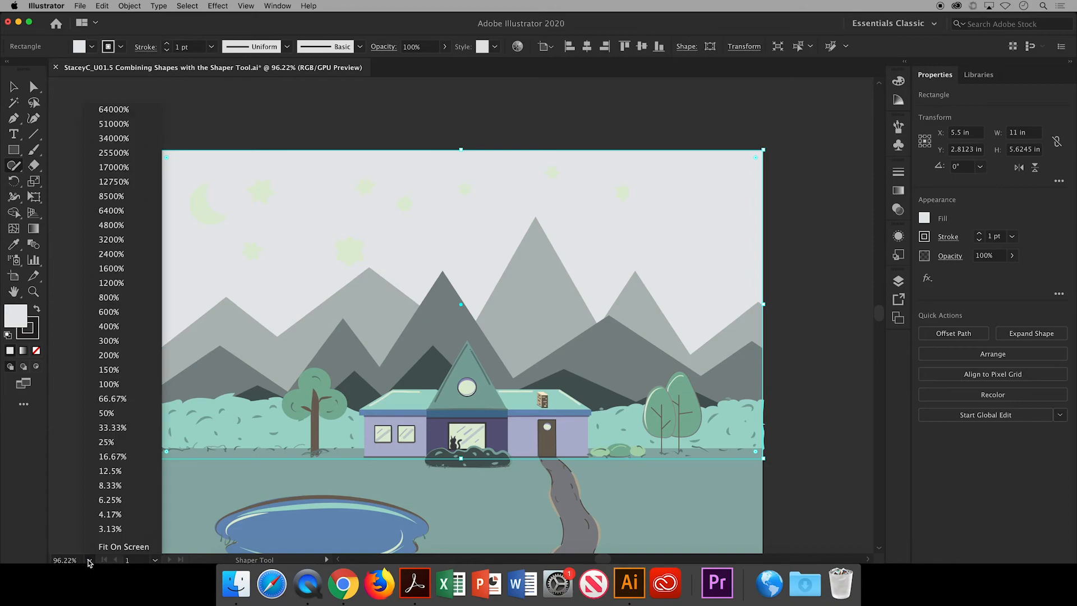
{"action": "left_click", "coordinate": [123, 546]}
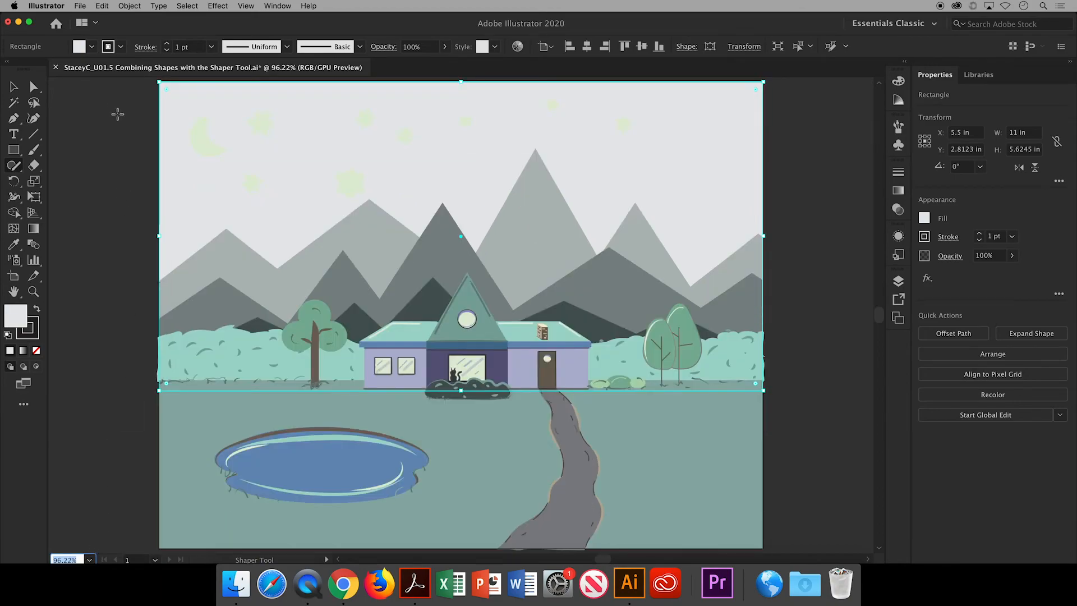
Apply the Fading Sky blue-to-white gradient swatch to the sky rectangle
{"action": "left_click", "coordinate": [107, 46]}
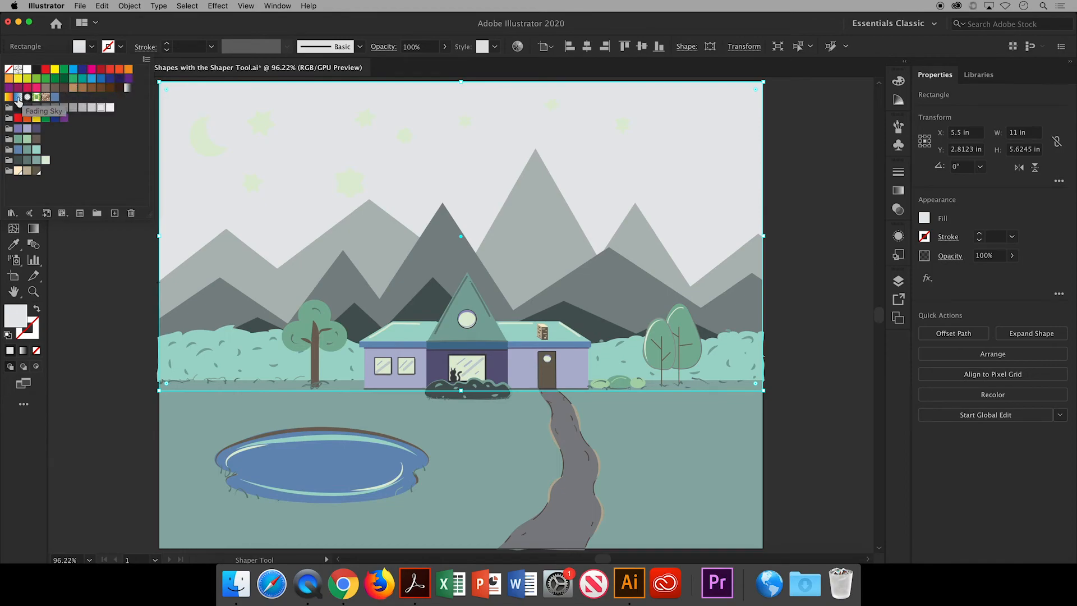
{"action": "left_click", "coordinate": [17, 96]}
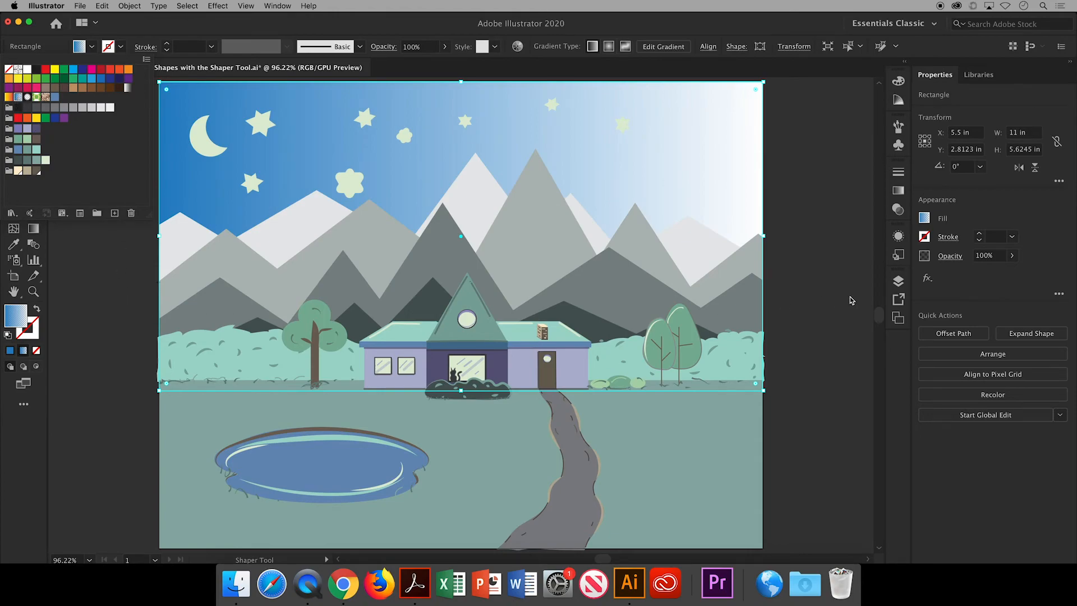
{"action": "left_click", "coordinate": [898, 191]}
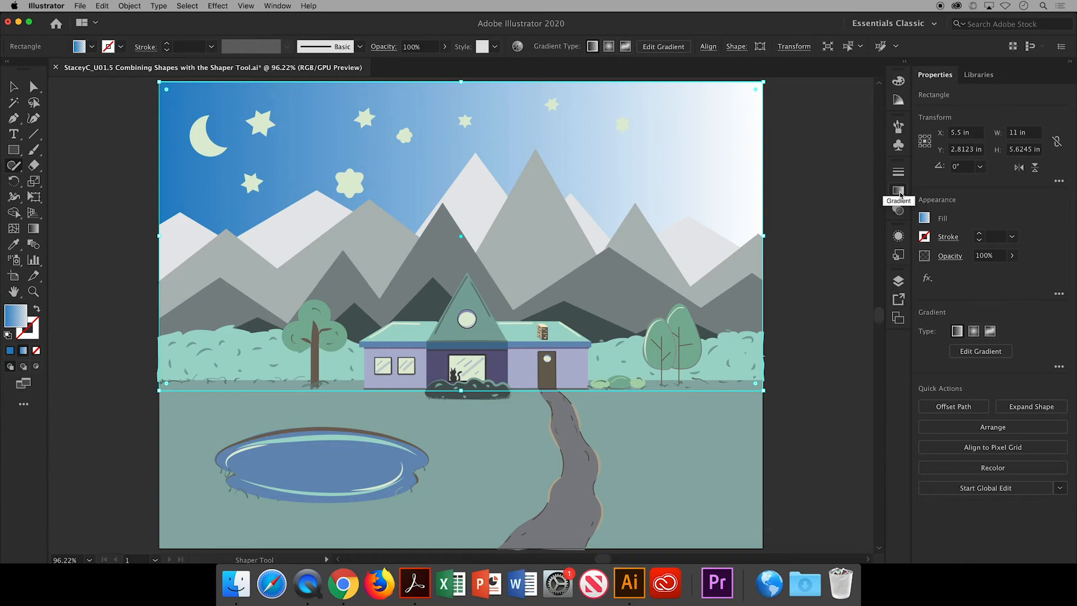
Set the sky gradient angle so it runs top to bottom
{"action": "left_click", "coordinate": [898, 191]}
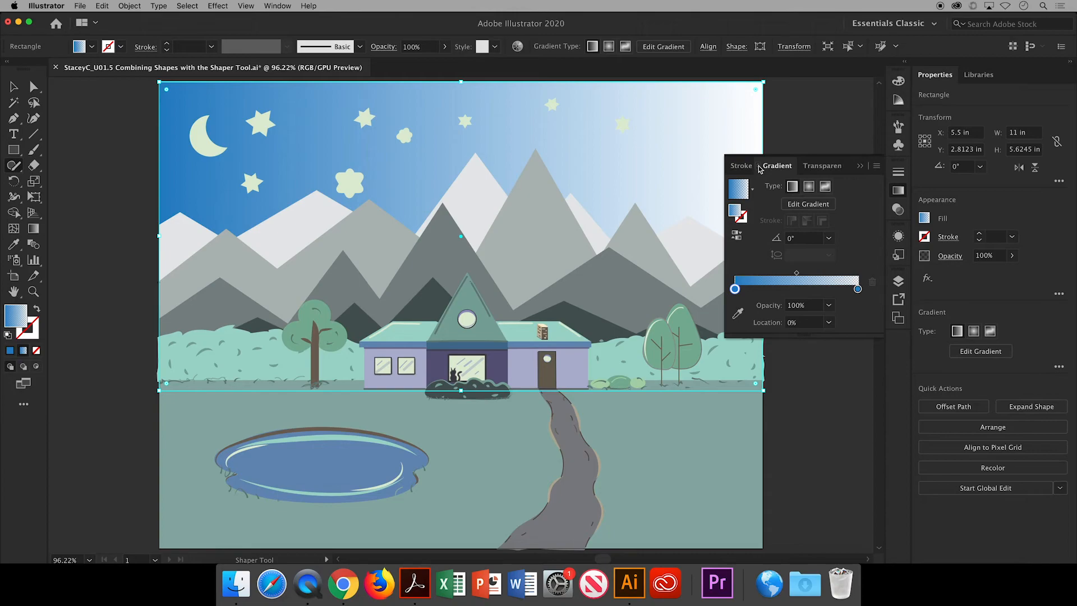
{"action": "left_click", "coordinate": [827, 237]}
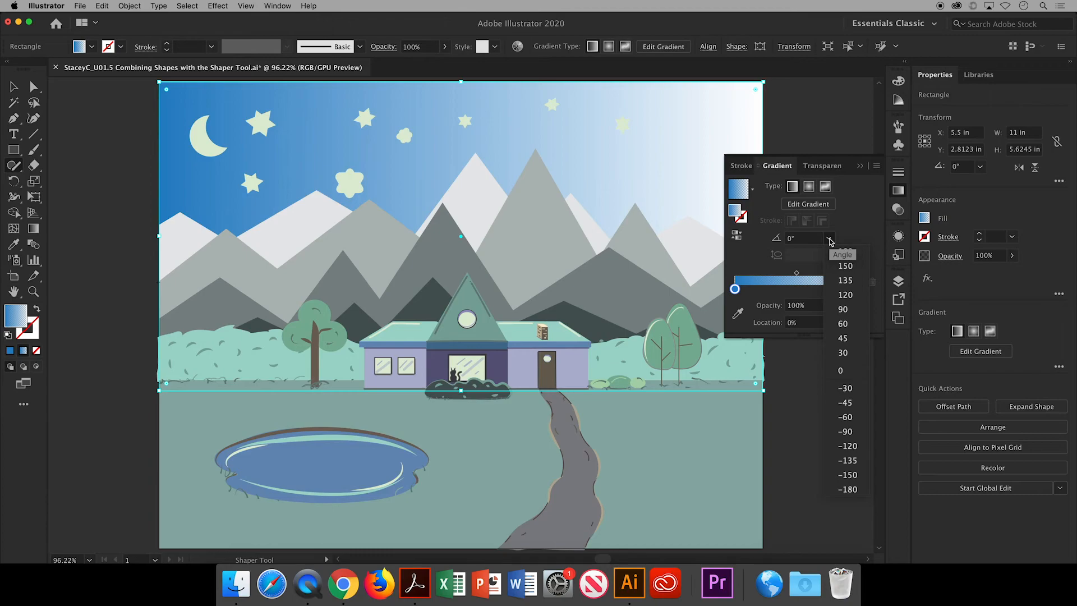
{"action": "left_click", "coordinate": [845, 431]}
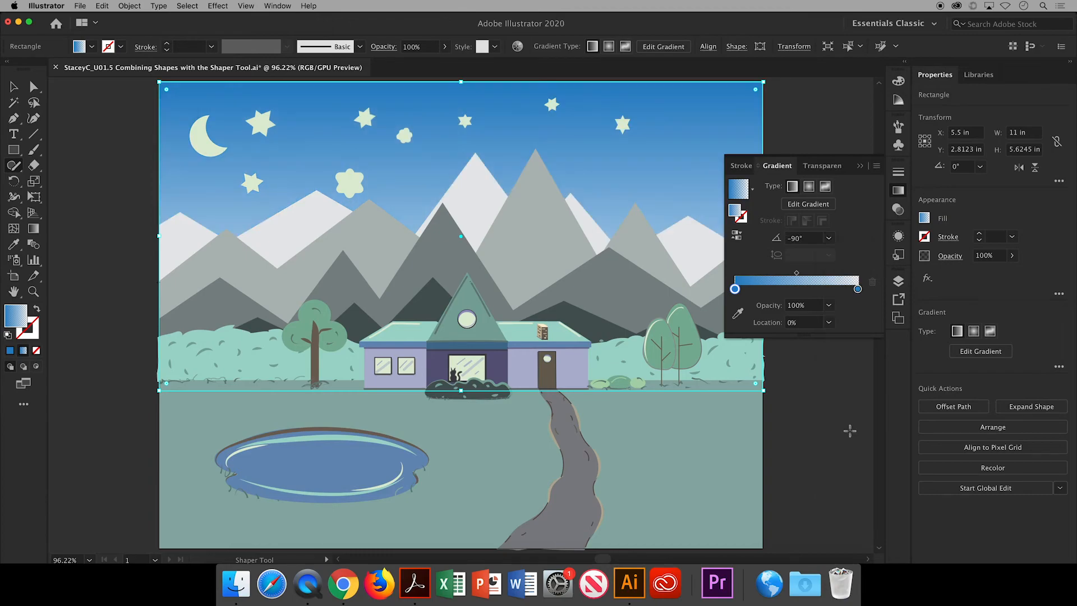
{"action": "mouse_move", "coordinate": [856, 302]}
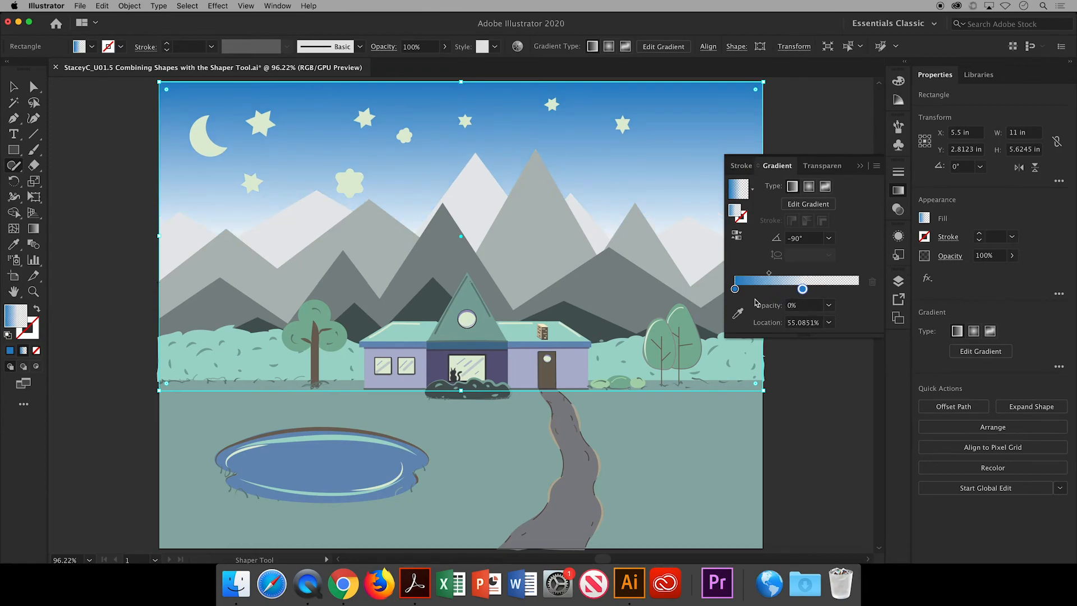
Re-pick the gradient's top stop colour from swatches, trying blue-grey, grey-green and brighter blue
{"action": "left_click", "coordinate": [734, 288]}
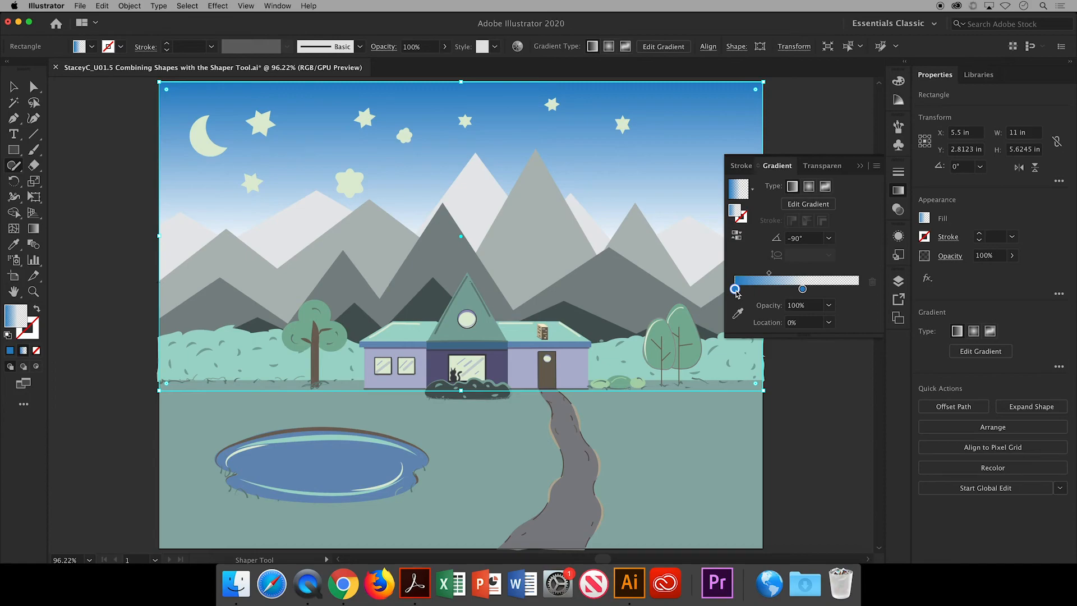
{"action": "double_click", "coordinate": [736, 288]}
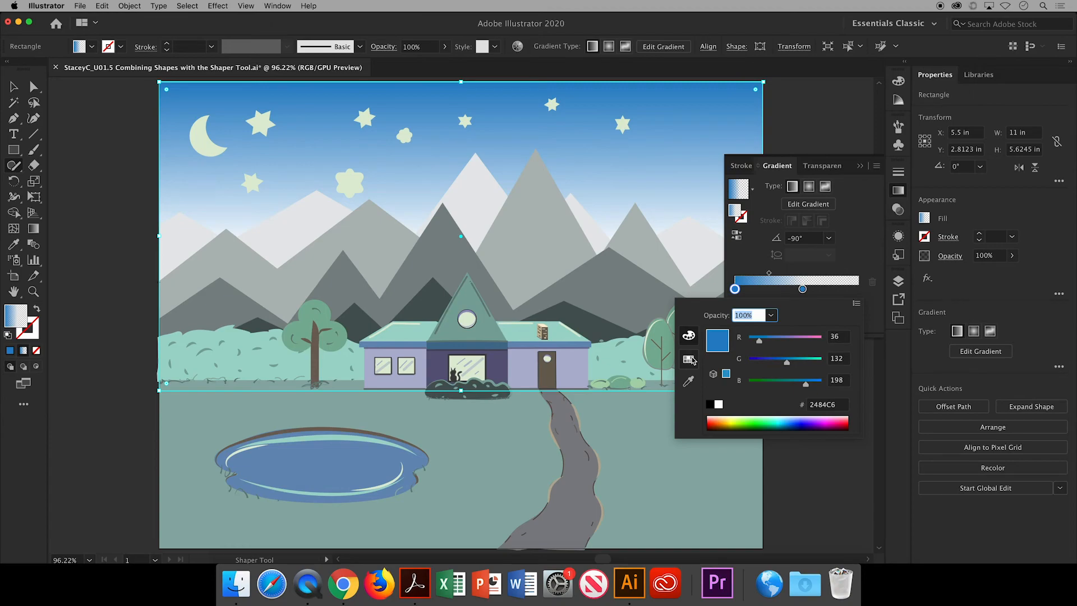
{"action": "left_click", "coordinate": [687, 359]}
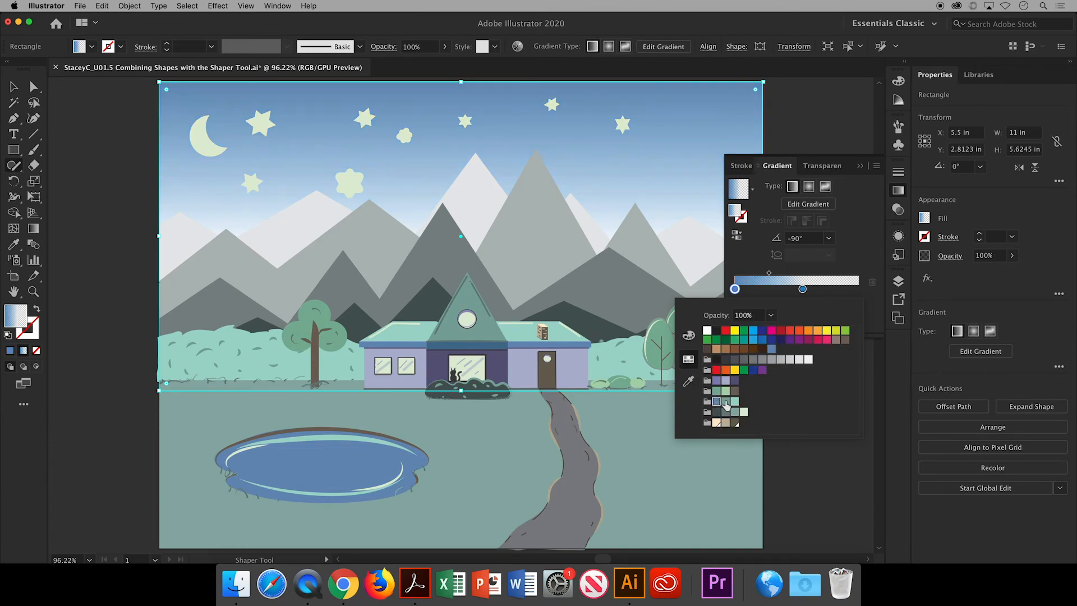
{"action": "left_click", "coordinate": [717, 380]}
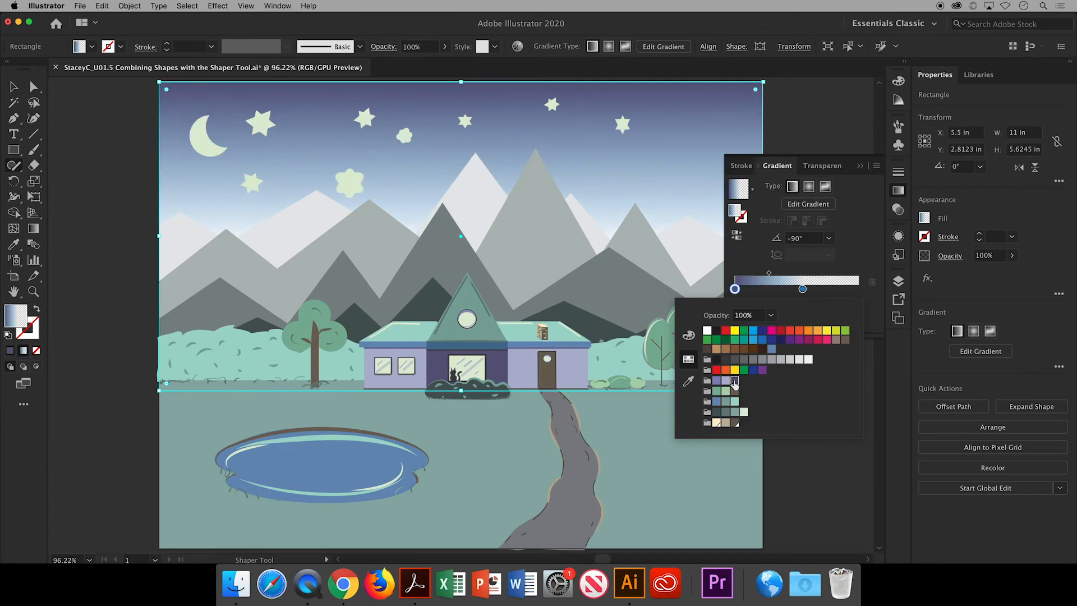
{"action": "left_click", "coordinate": [735, 381]}
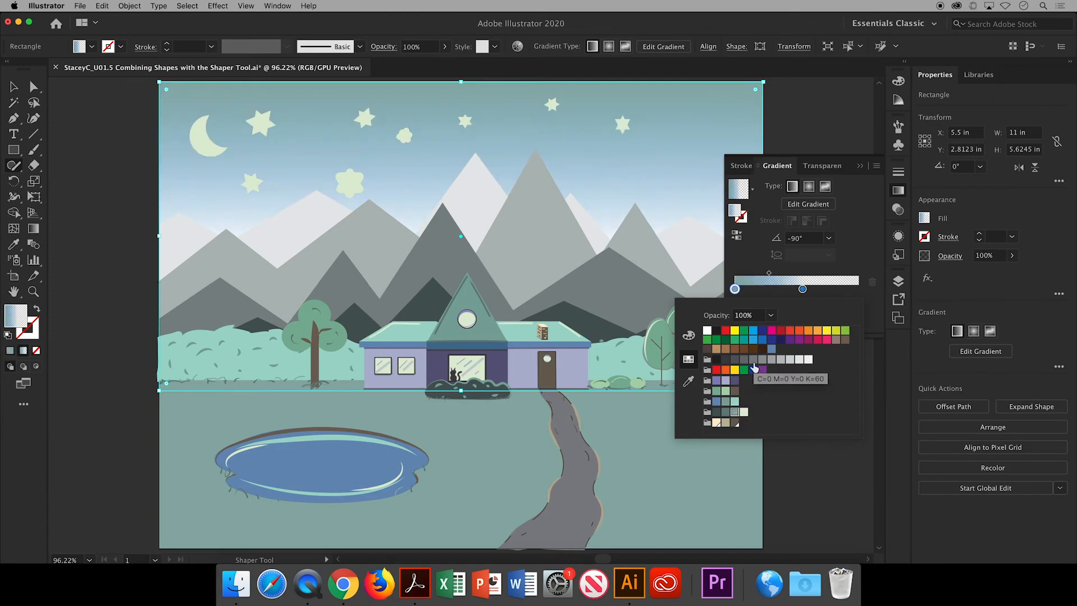
{"action": "left_click", "coordinate": [754, 339]}
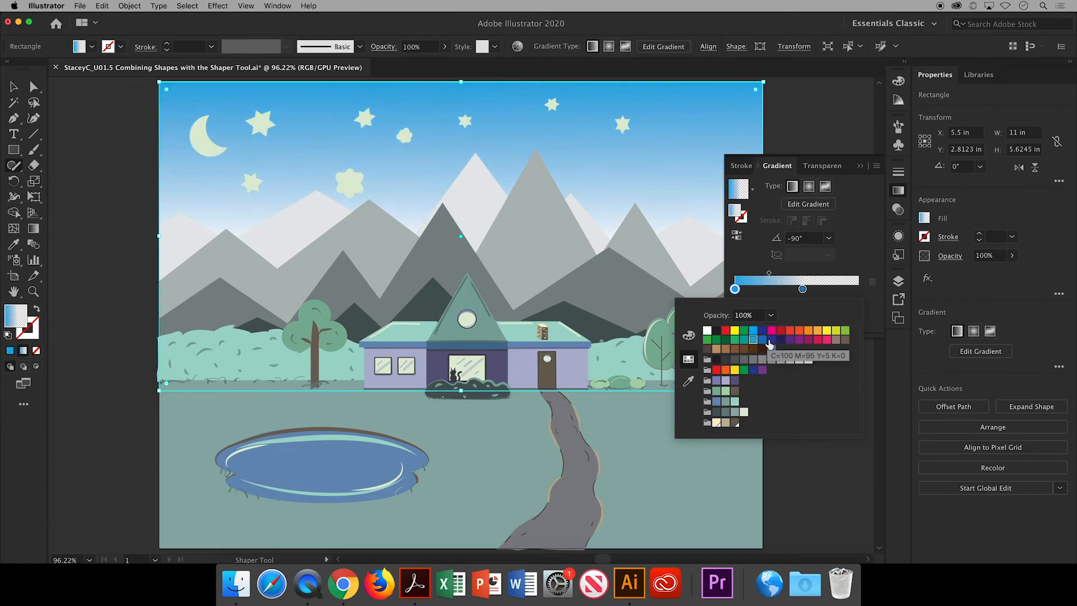
{"action": "mouse_move", "coordinate": [753, 332]}
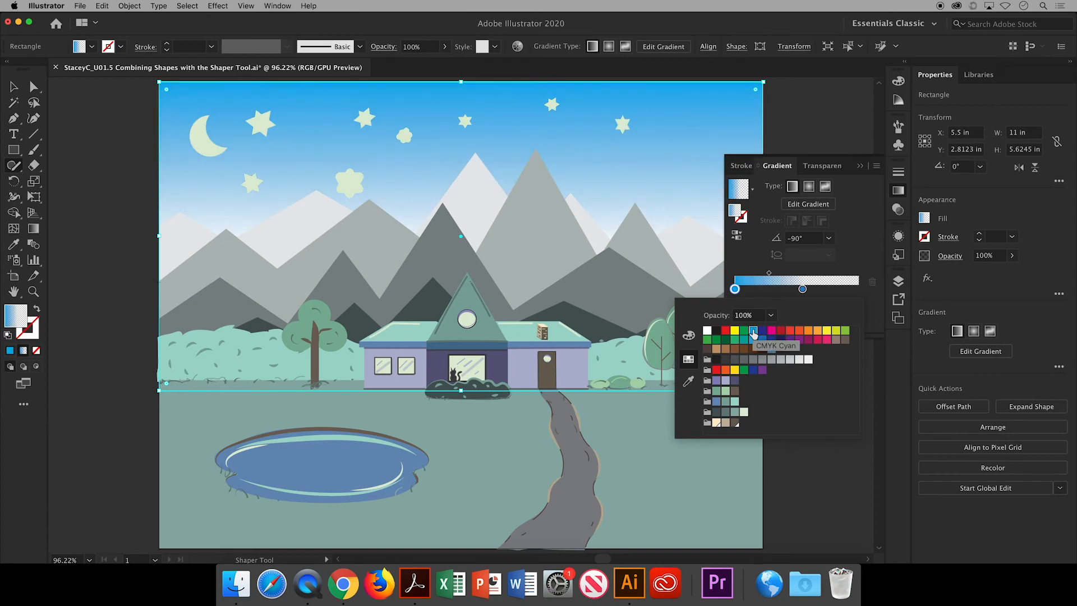
{"action": "mouse_move", "coordinate": [803, 382]}
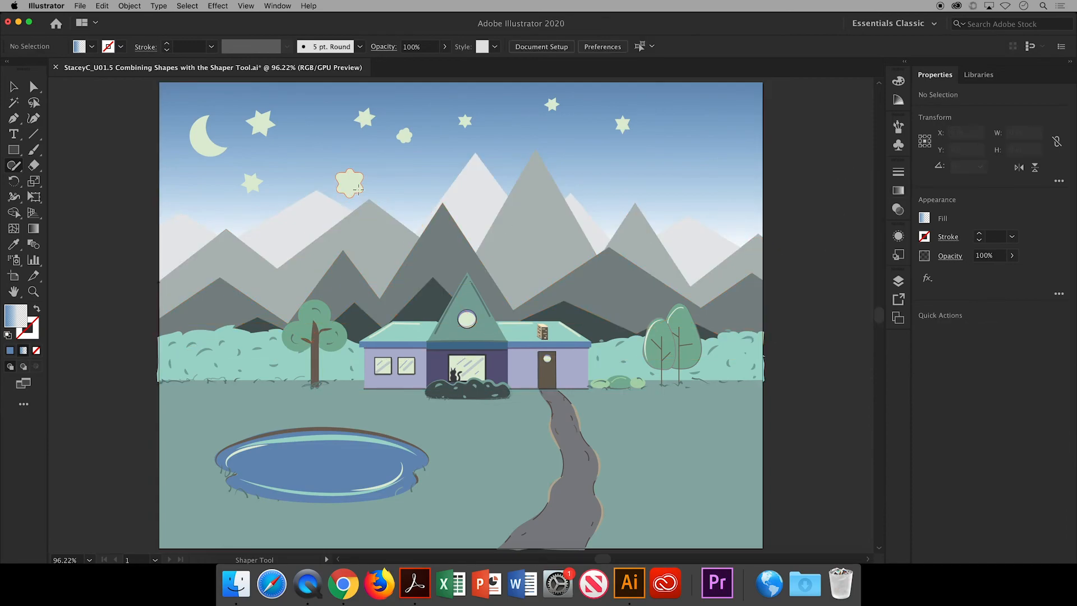
Delete the flower blobs from the sky and scale down the star beside the moon
{"action": "left_click", "coordinate": [350, 183]}
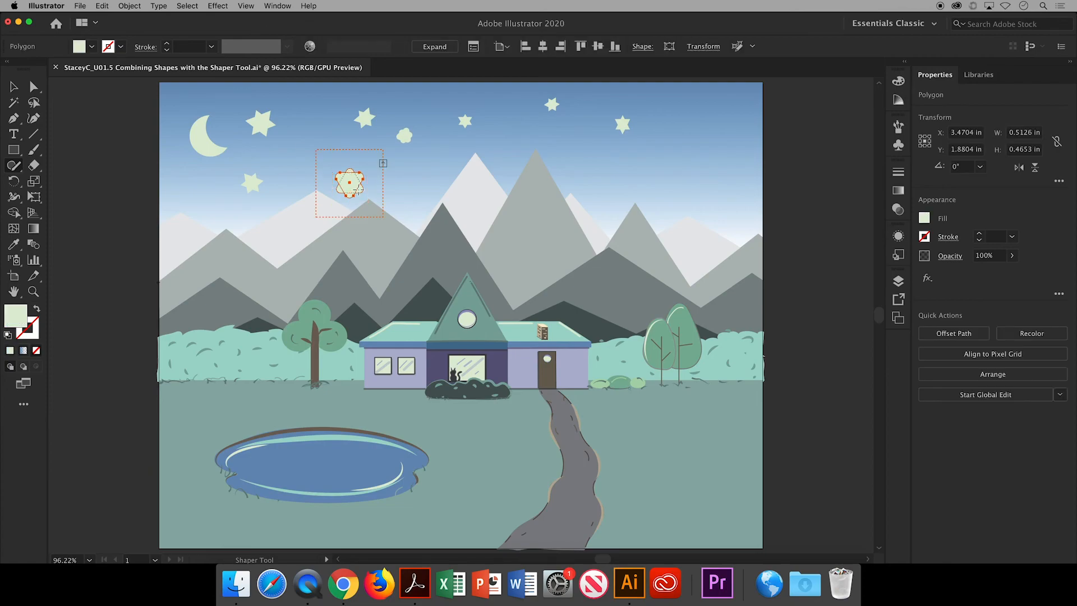
{"action": "left_click", "coordinate": [404, 135]}
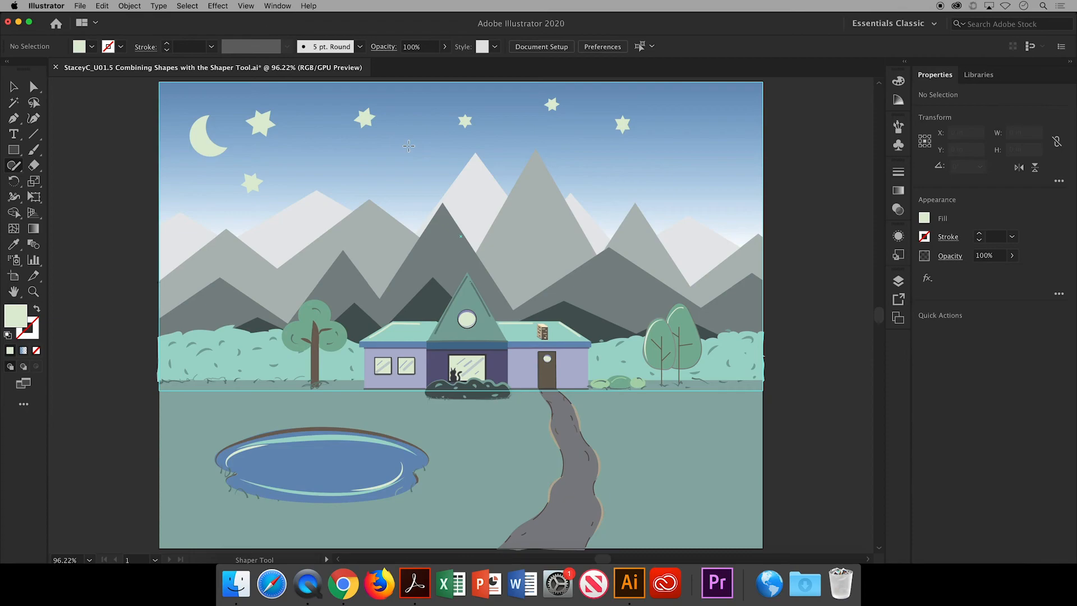
{"action": "left_click", "coordinate": [261, 123]}
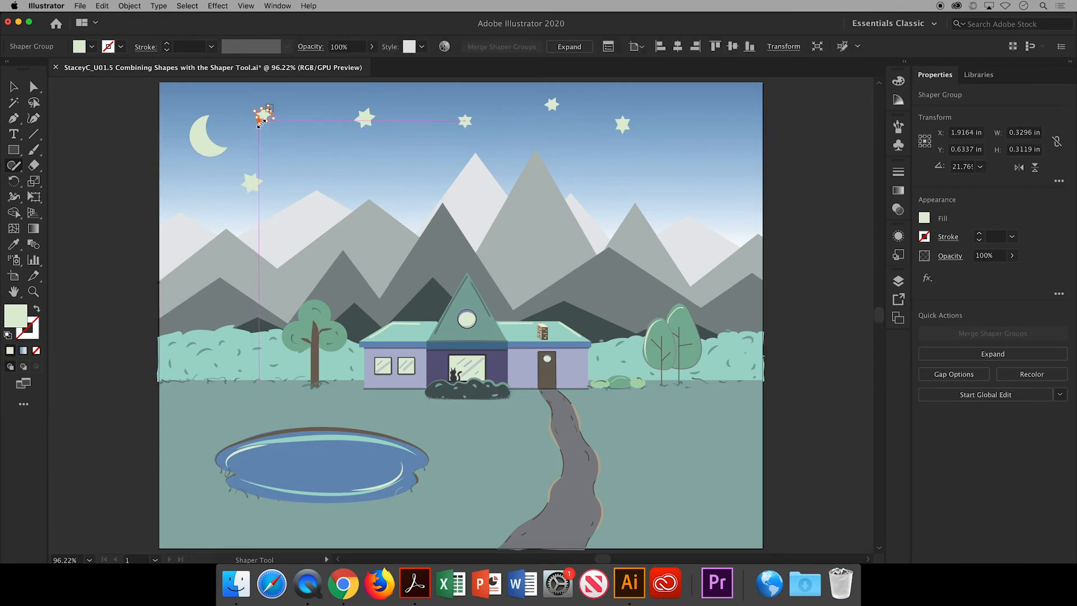
{"action": "left_click", "coordinate": [106, 210]}
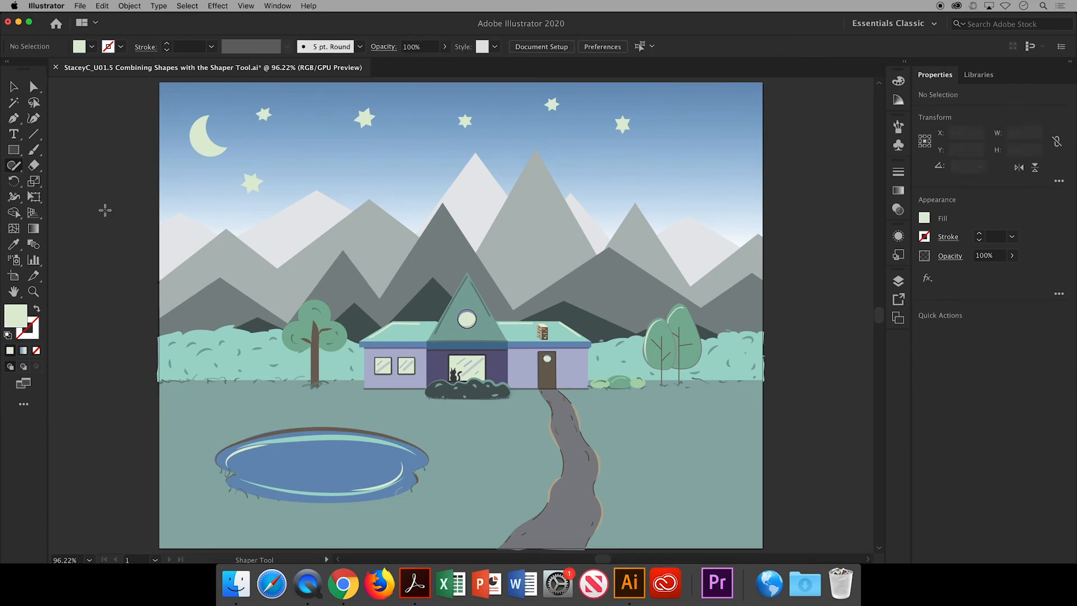
{"action": "left_click", "coordinate": [13, 86]}
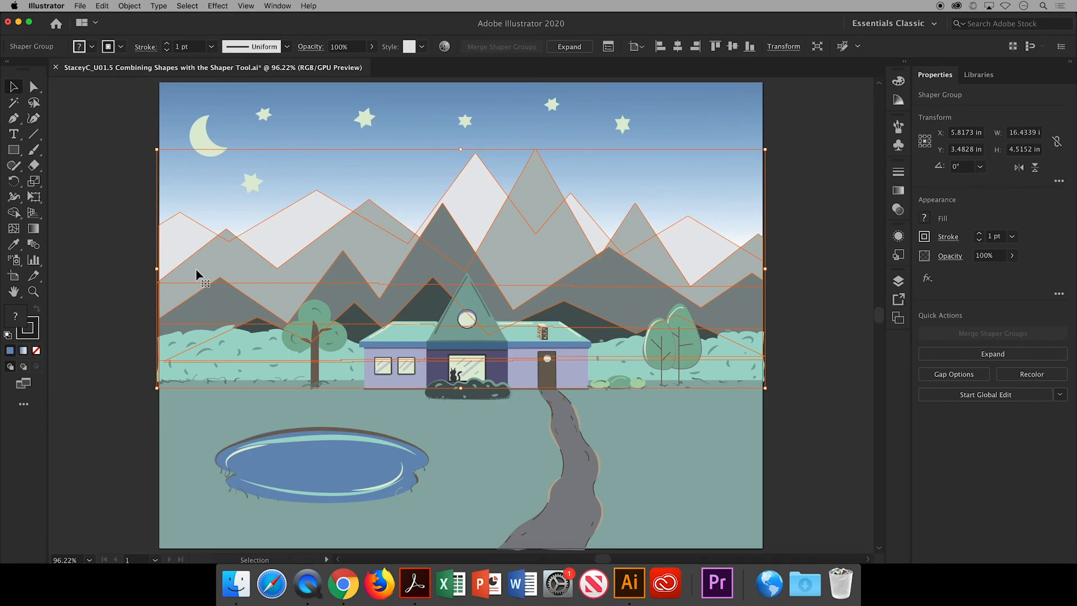
Round the mountain peaks with the Direct Selection live corner widgets, then deselect
{"action": "left_click", "coordinate": [32, 86]}
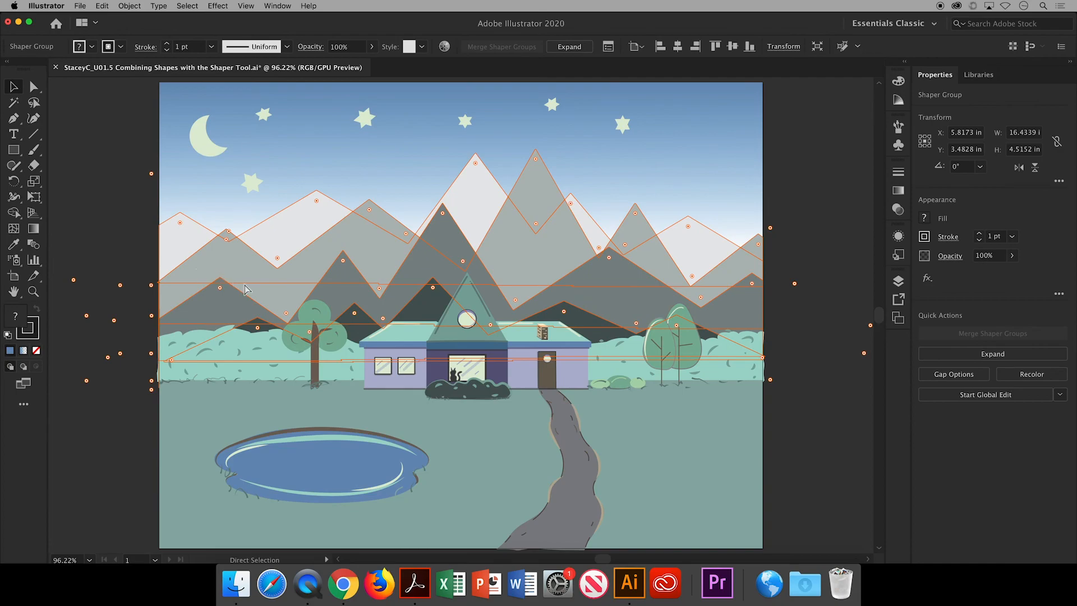
{"action": "mouse_move", "coordinate": [392, 243]}
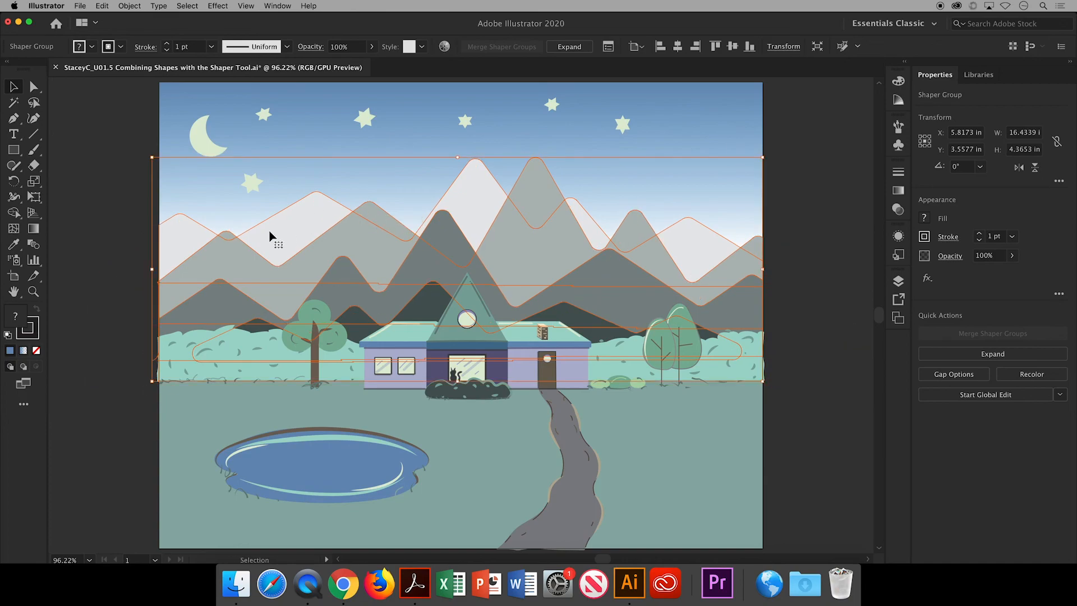
{"action": "left_click", "coordinate": [114, 300]}
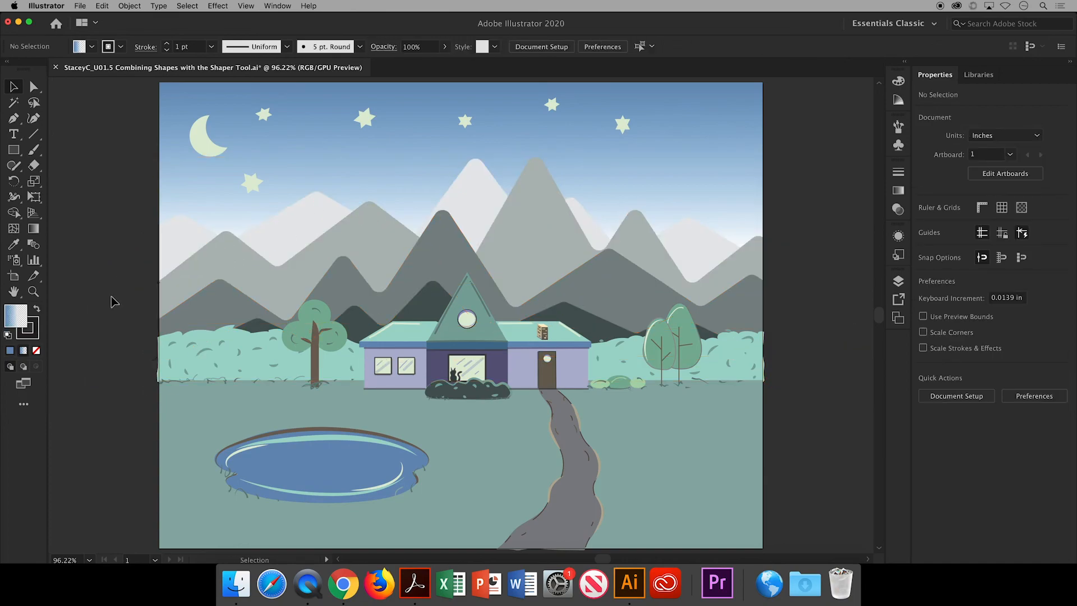
{"action": "left_click", "coordinate": [245, 5]}
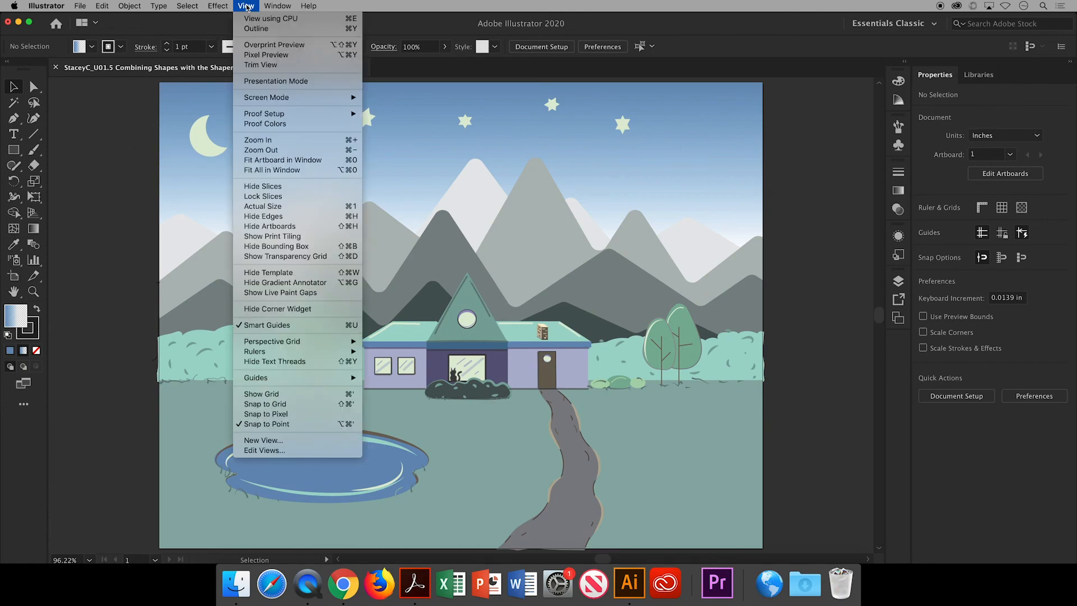
{"action": "mouse_move", "coordinate": [275, 81]}
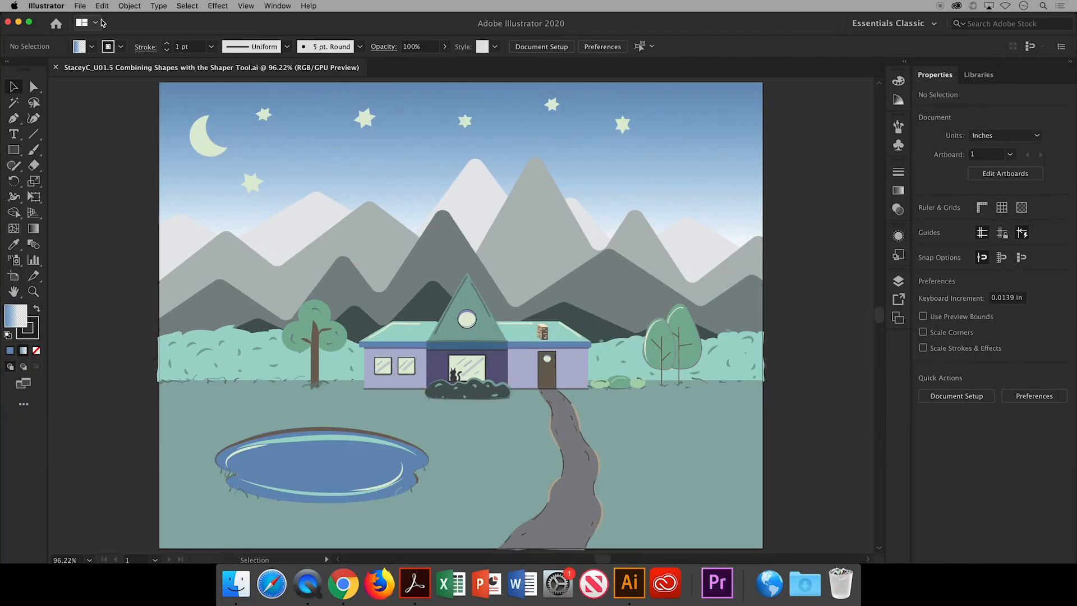
Start Save As and choose Creative Cloud Files as the destination
{"action": "left_click", "coordinate": [79, 5]}
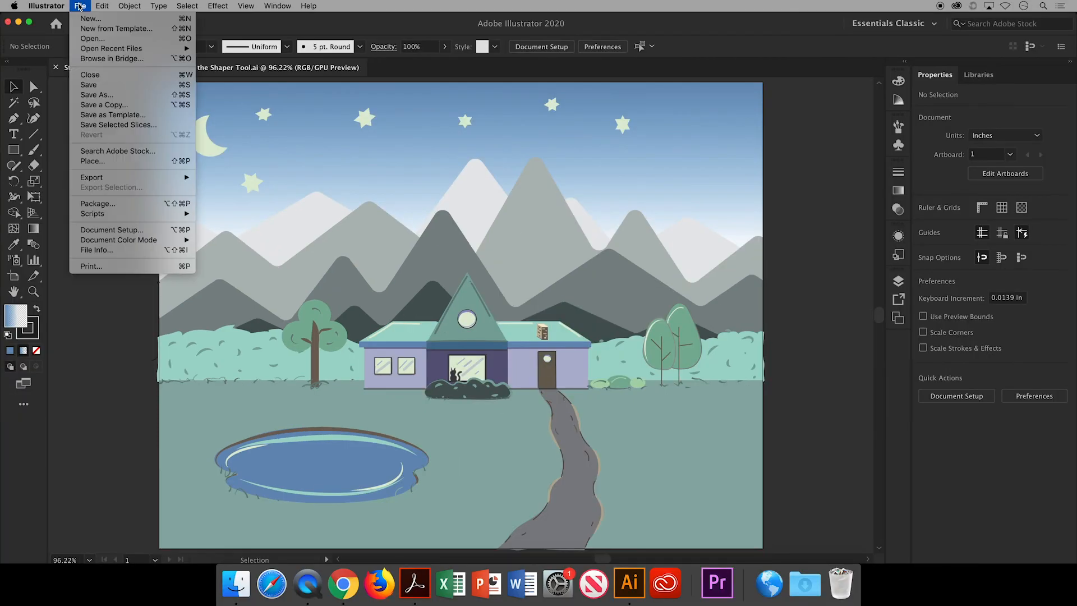
{"action": "left_click", "coordinate": [97, 94]}
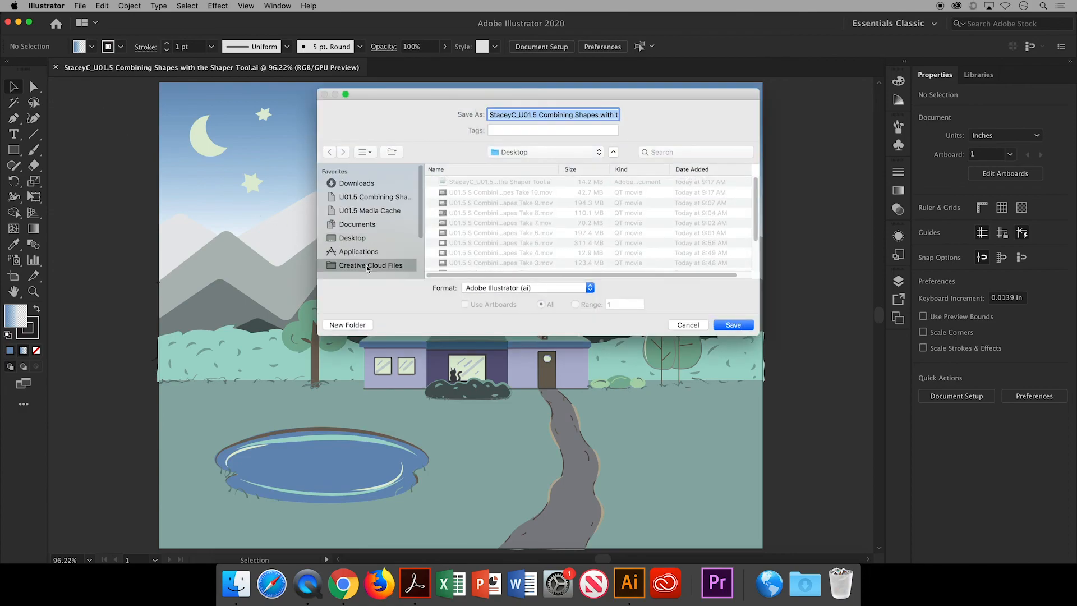
{"action": "left_click", "coordinate": [371, 265]}
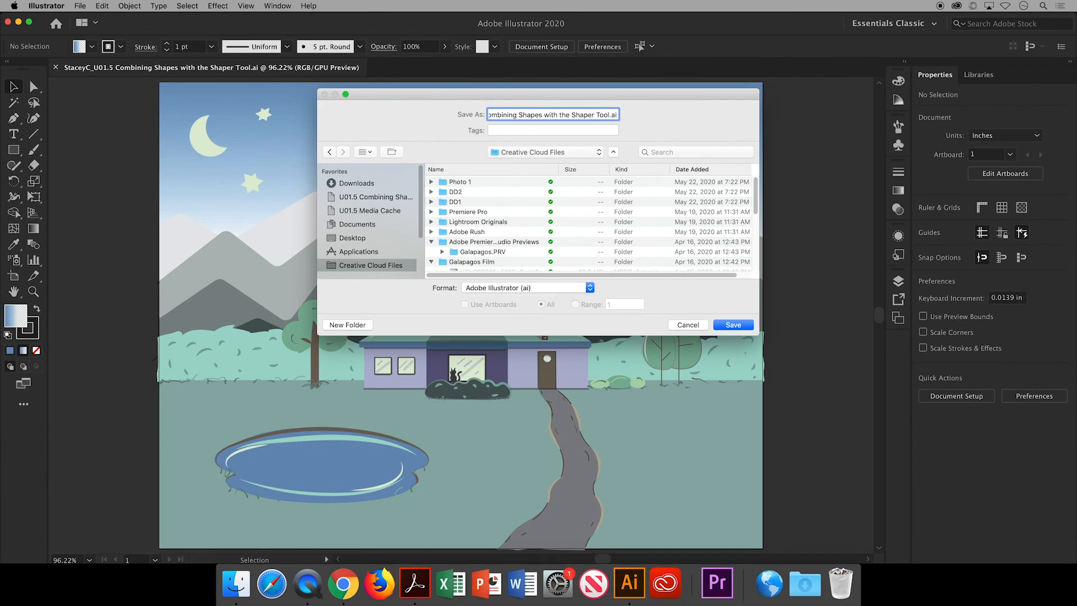
Save in Adobe Illustrator (.ai) format and accept the Illustrator Options
{"action": "left_click", "coordinate": [732, 325]}
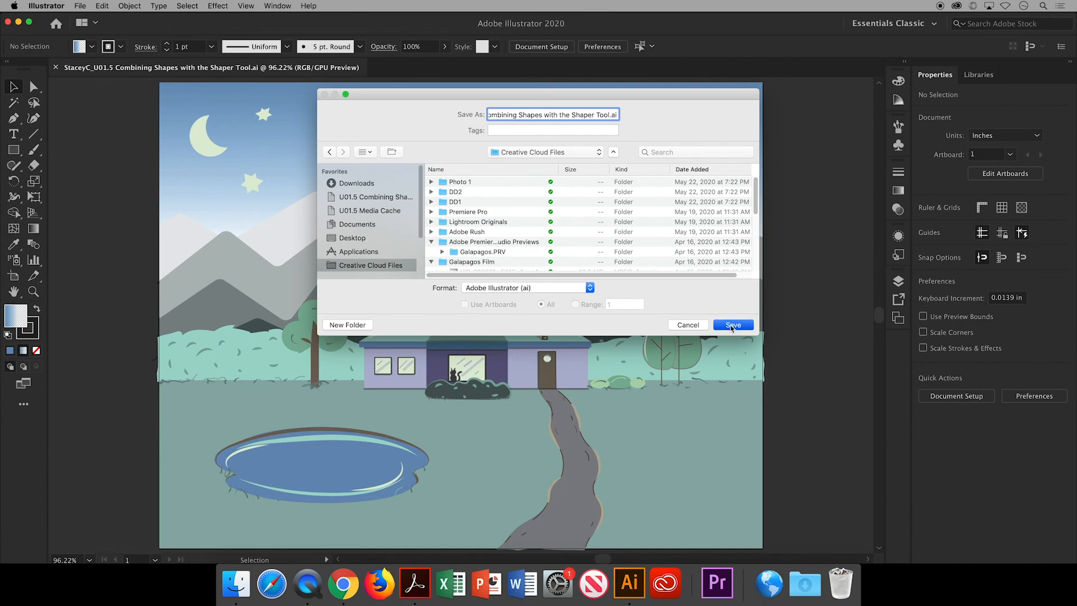
{"action": "left_click", "coordinate": [732, 326]}
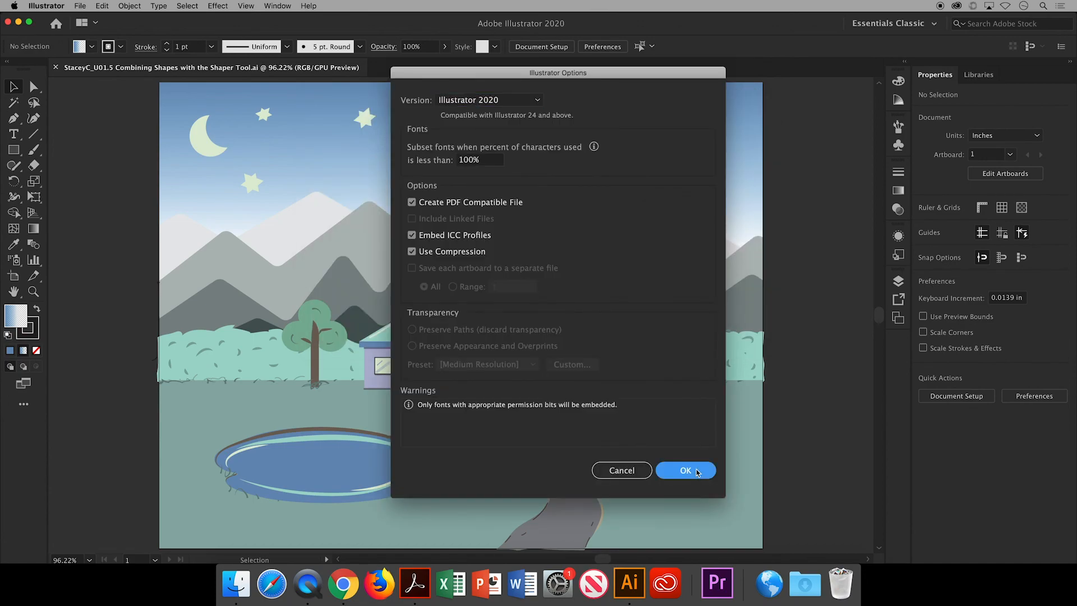
{"action": "left_click", "coordinate": [684, 470]}
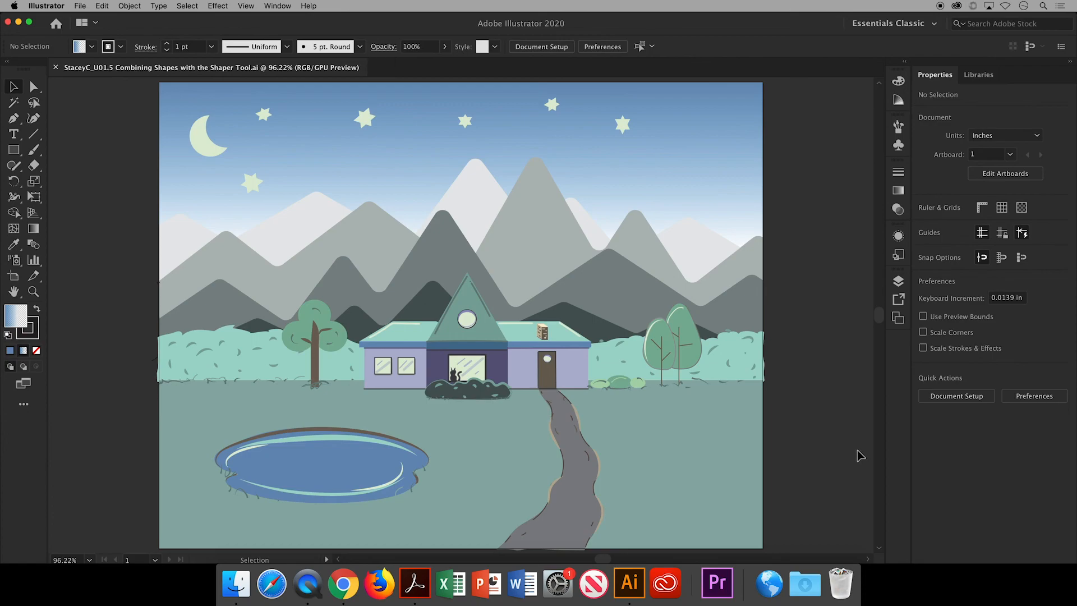